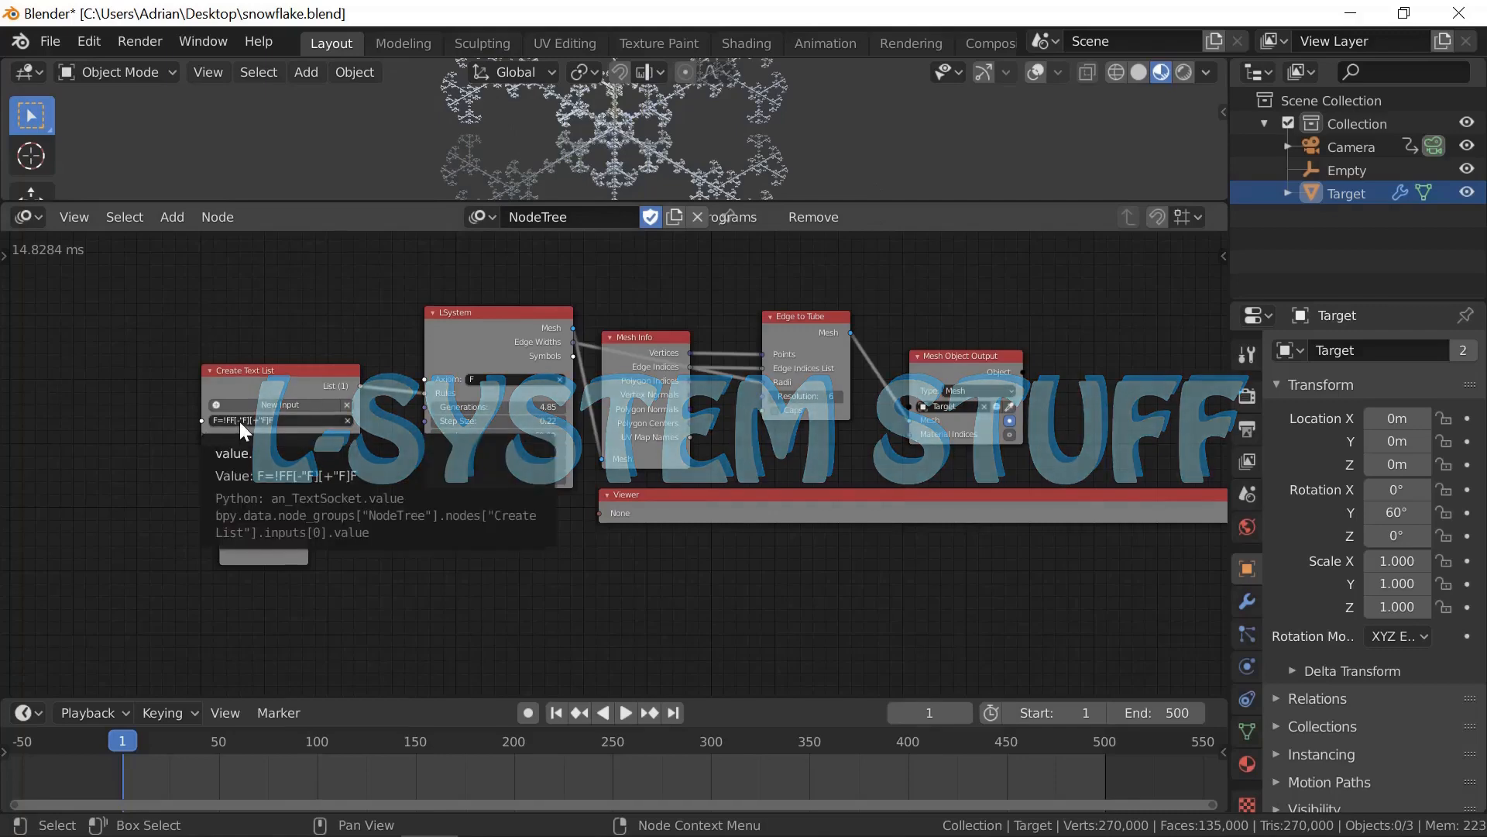
pyautogui.moveTo(890, 205)
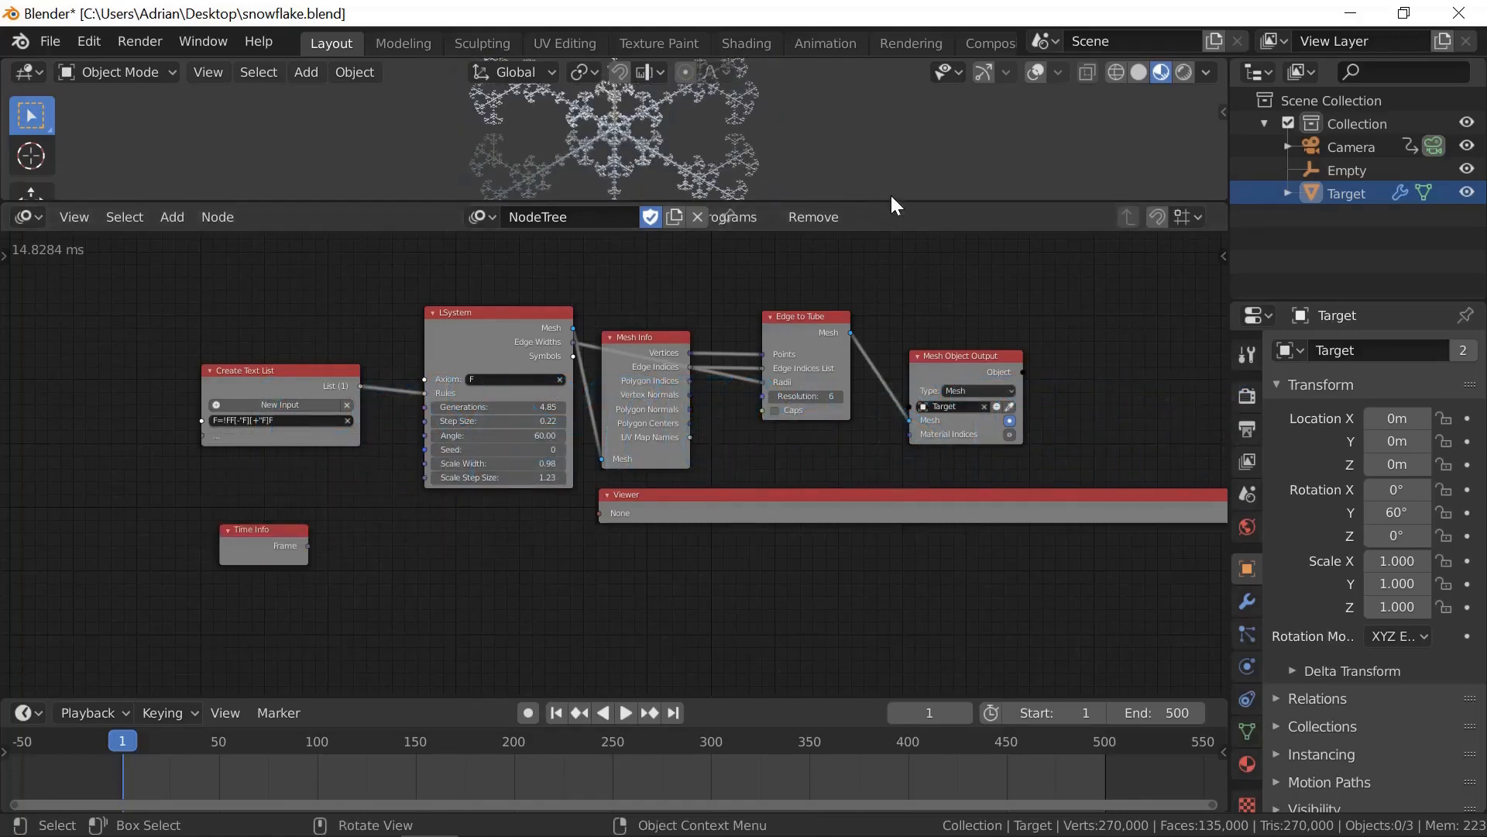
pyautogui.moveTo(888, 203)
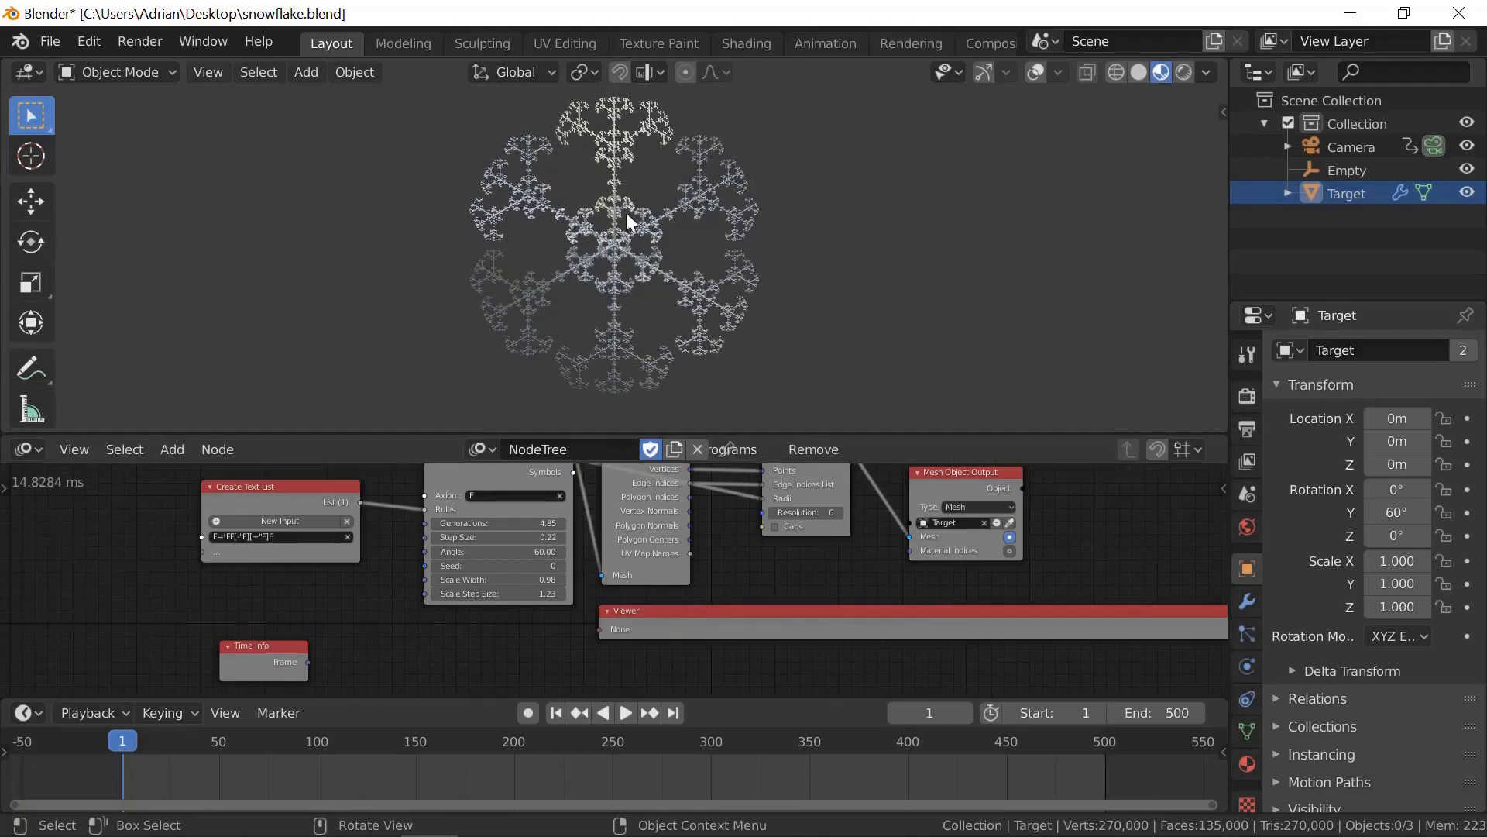
pyautogui.moveTo(792, 198)
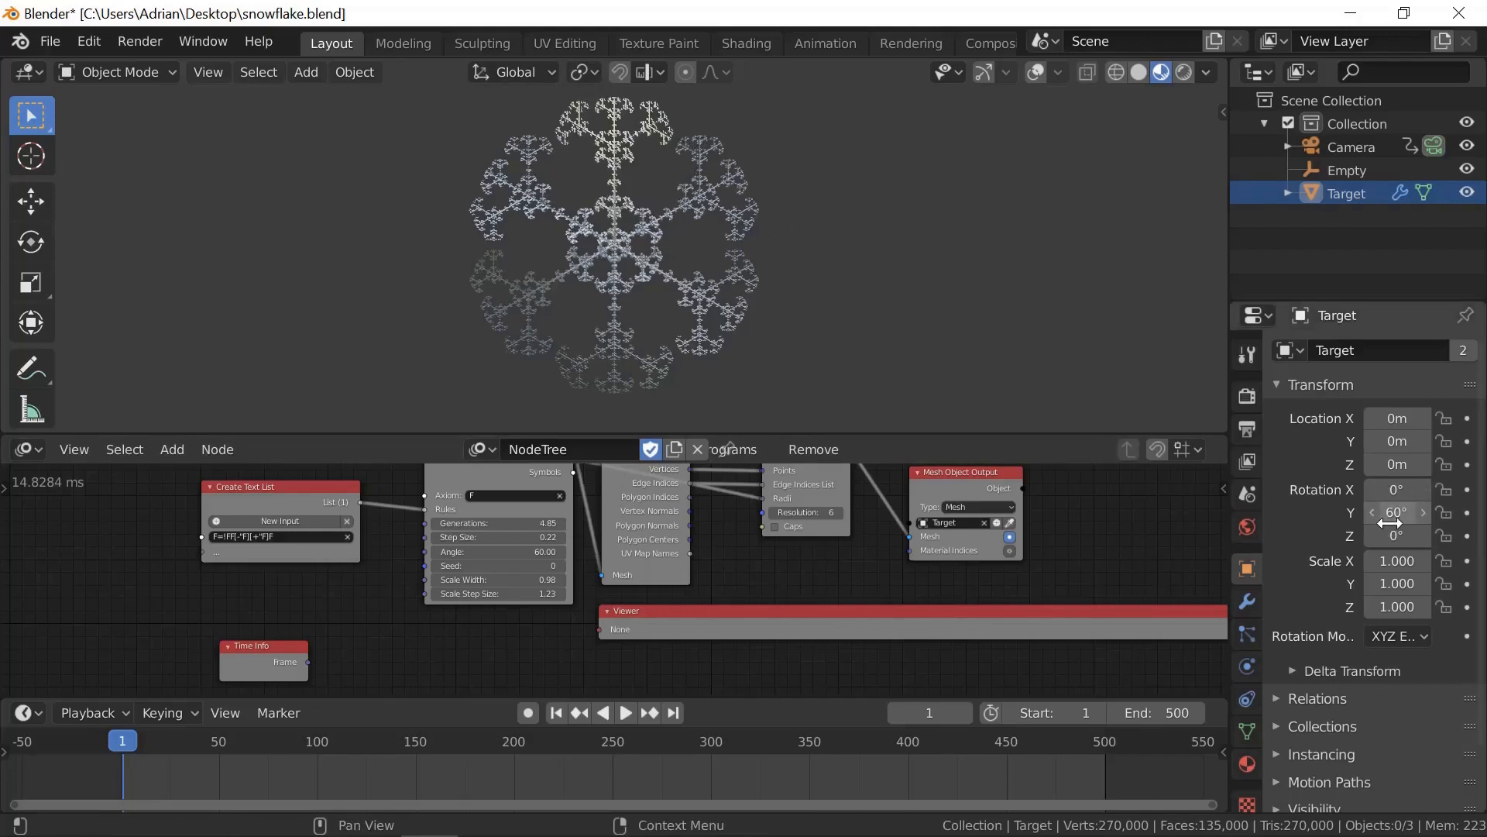
pyautogui.moveTo(1394, 512)
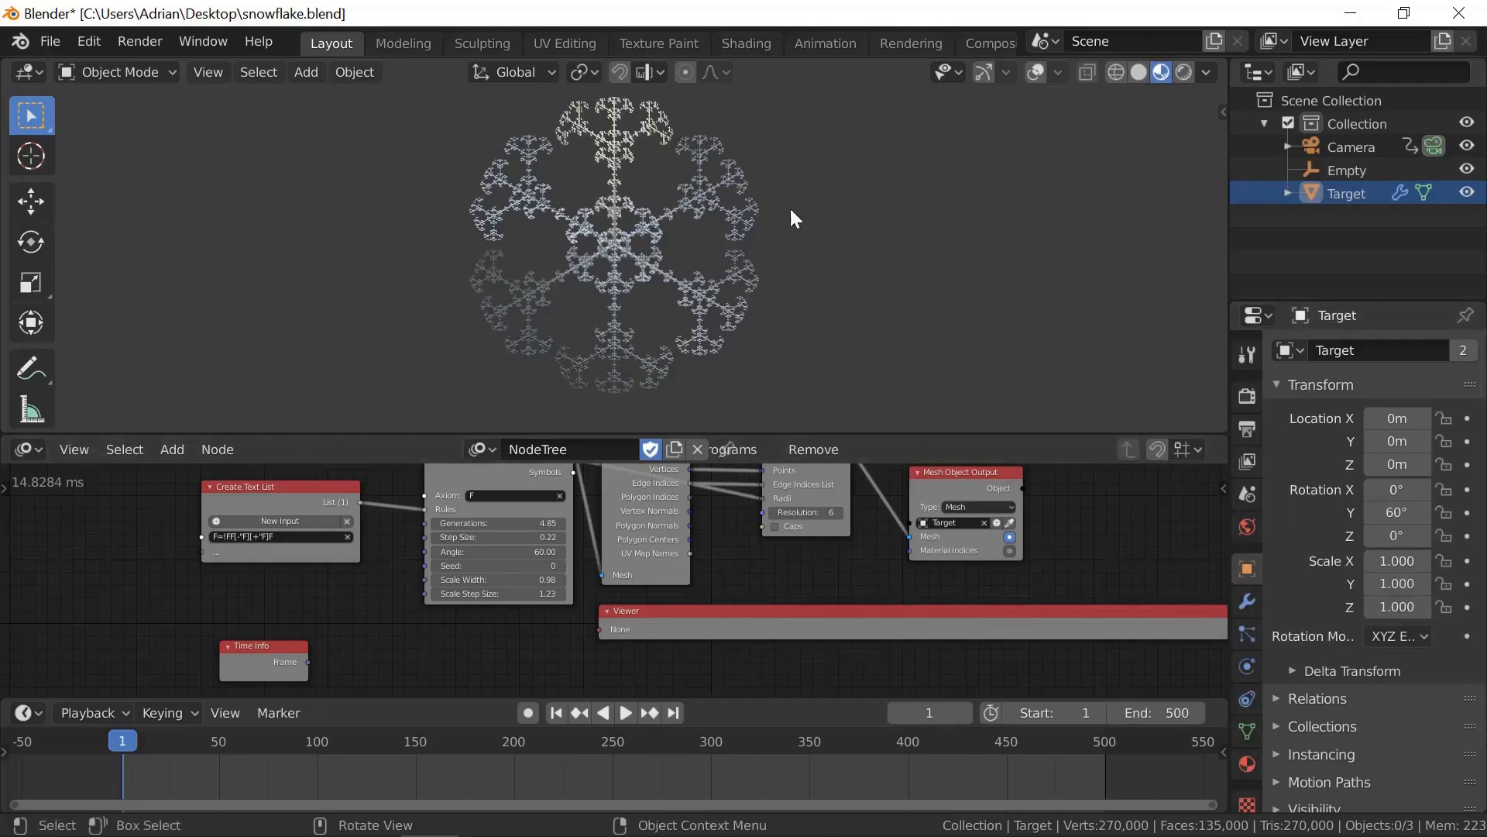
pyautogui.moveTo(578, 123)
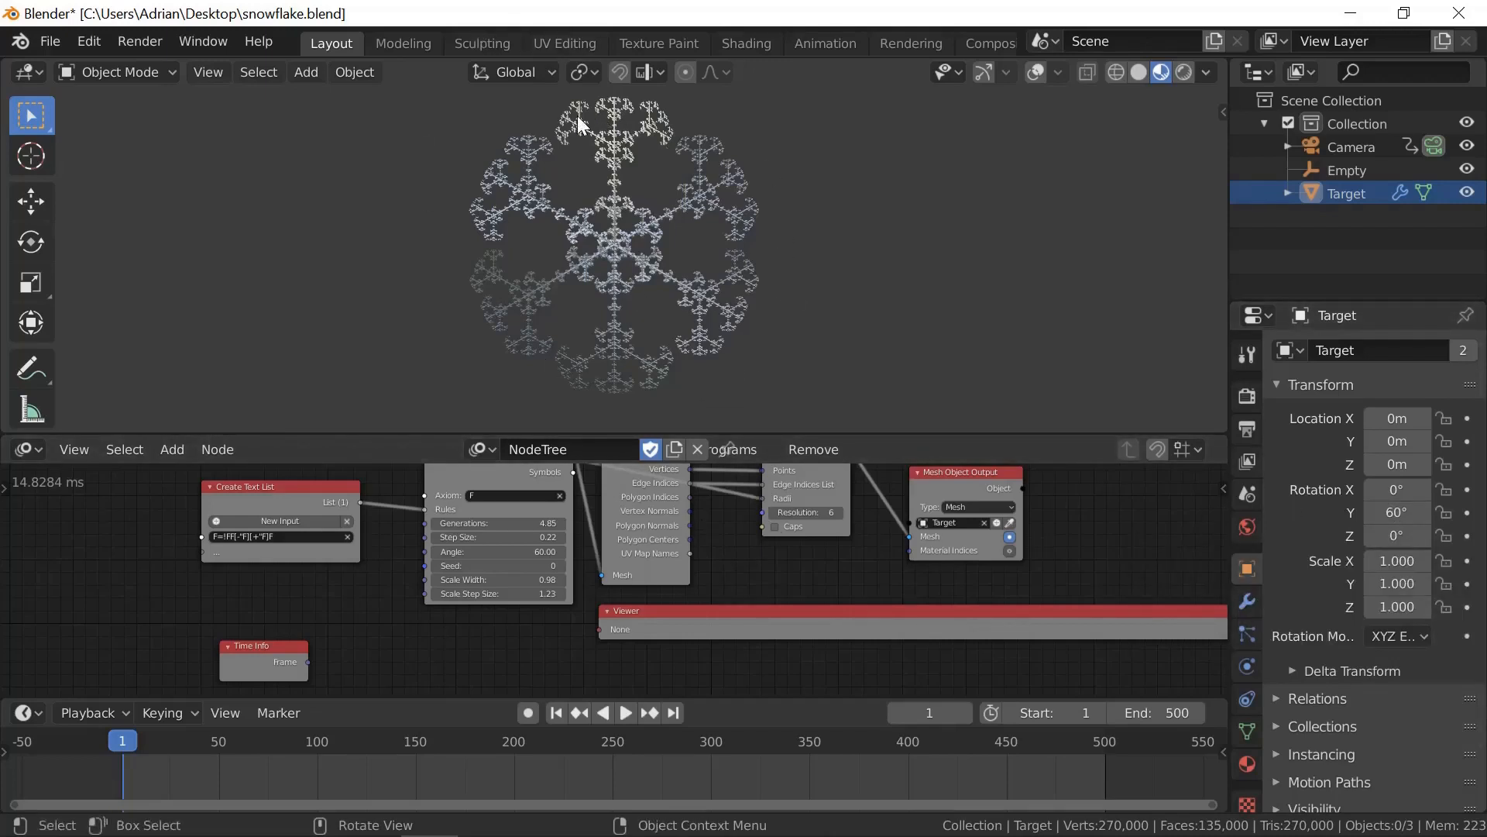
# Raise the LSystem node's generations to 5.33 until the symbol limit is reached.
pyautogui.click(1247, 601)
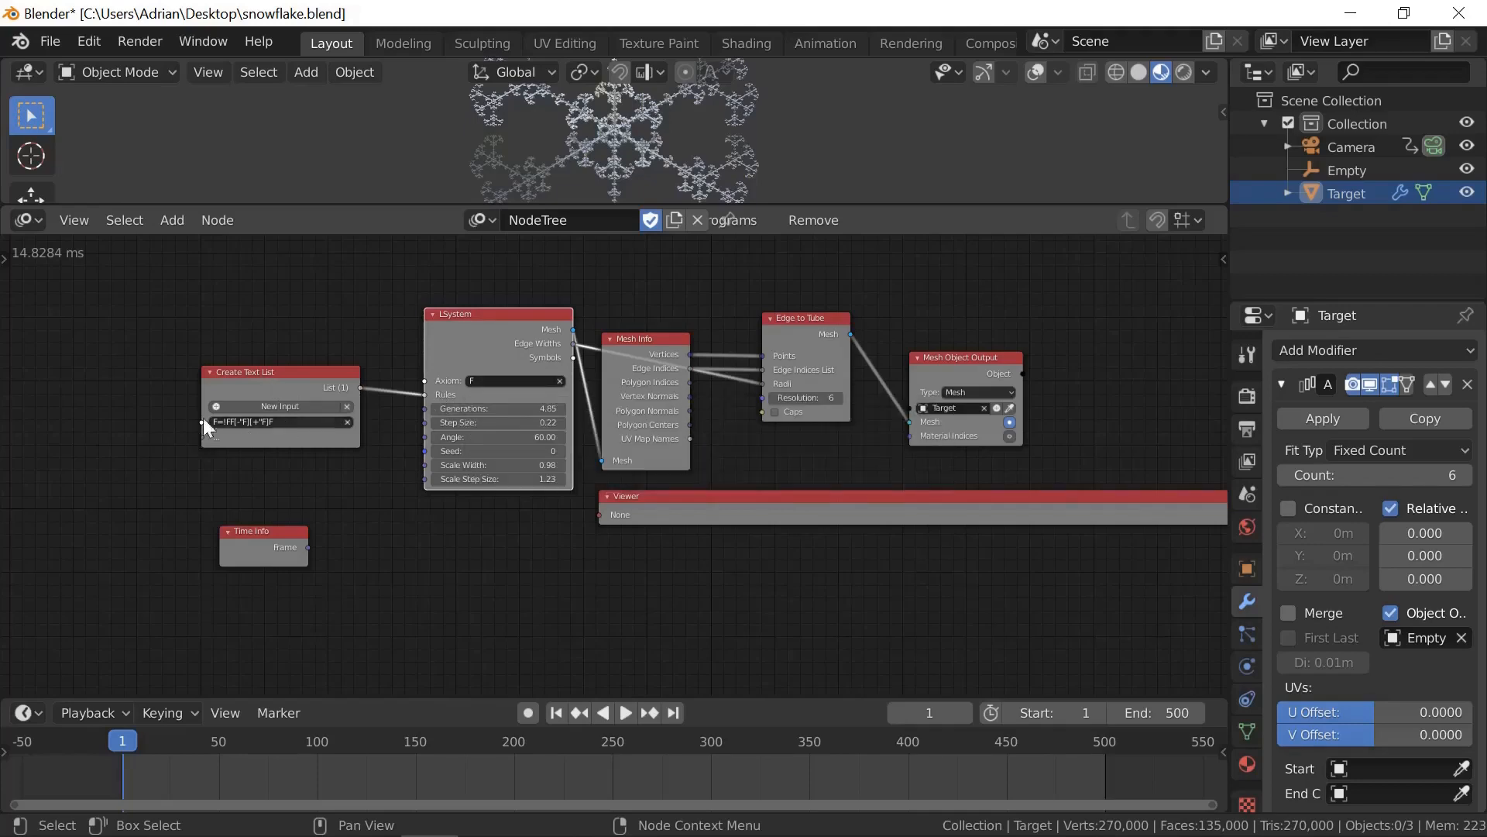
pyautogui.moveTo(275, 421)
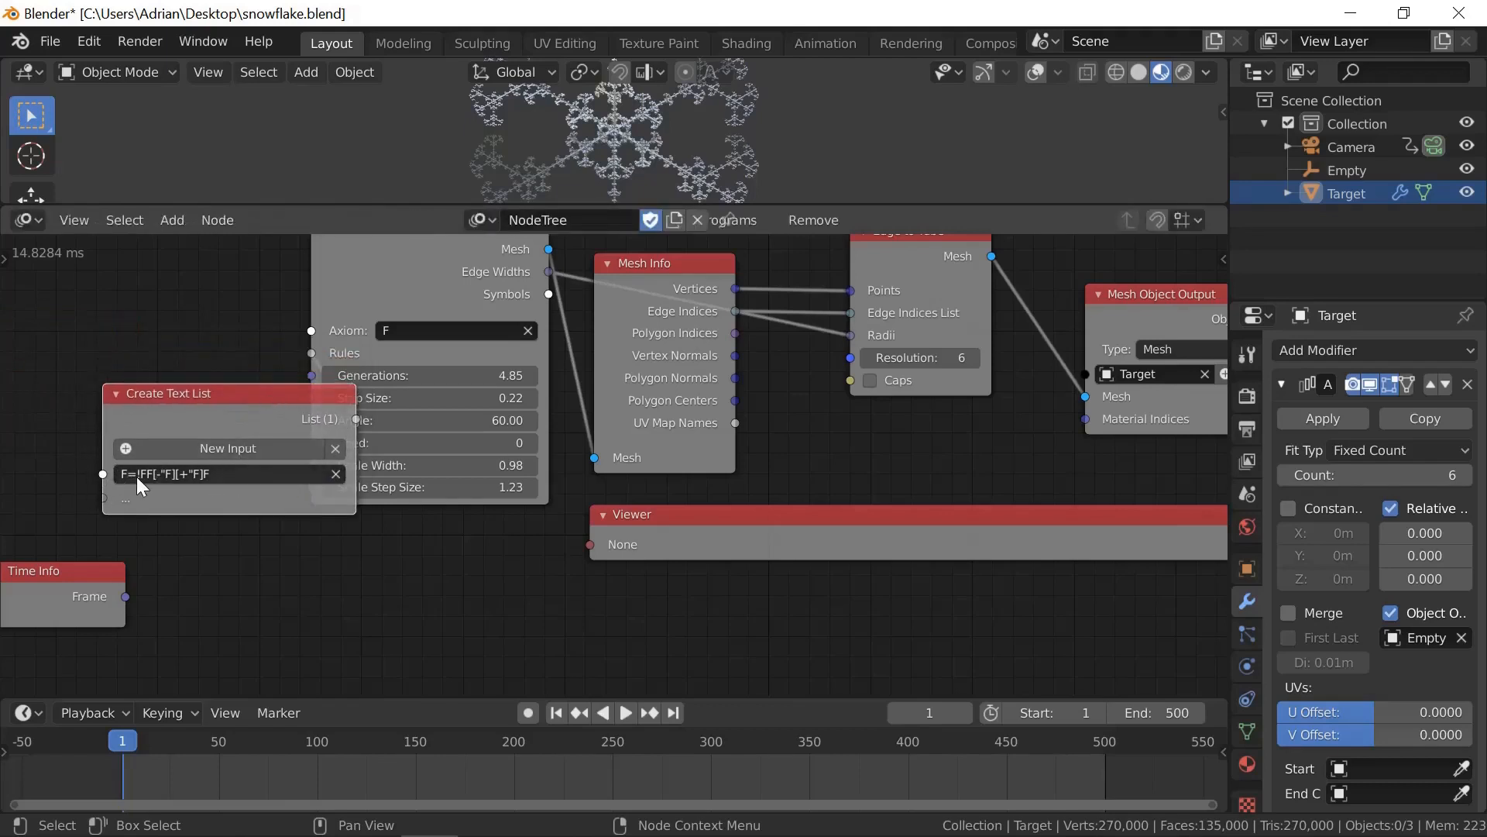
pyautogui.moveTo(218, 474)
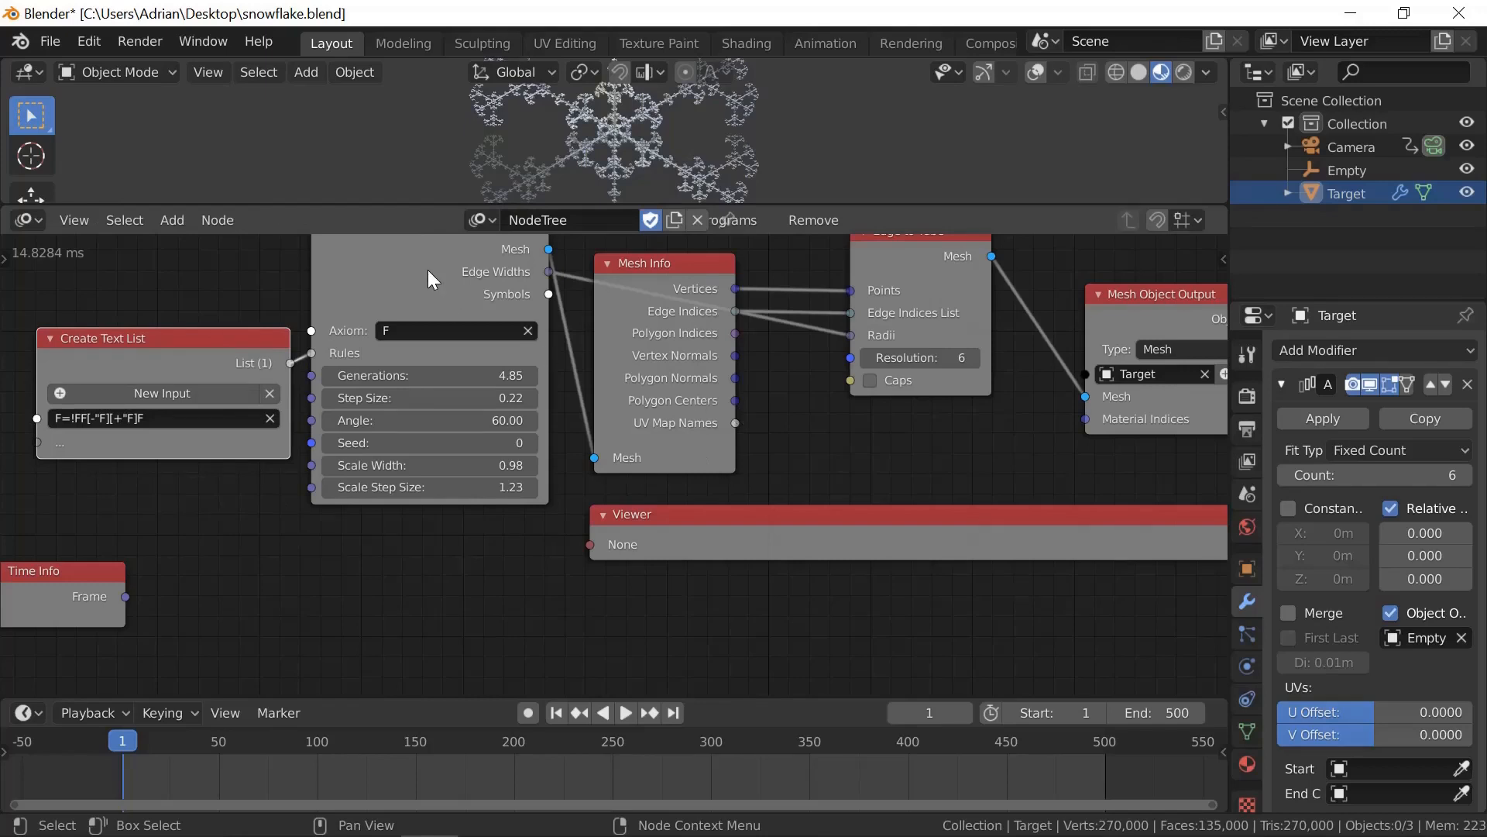
pyautogui.moveTo(428, 375)
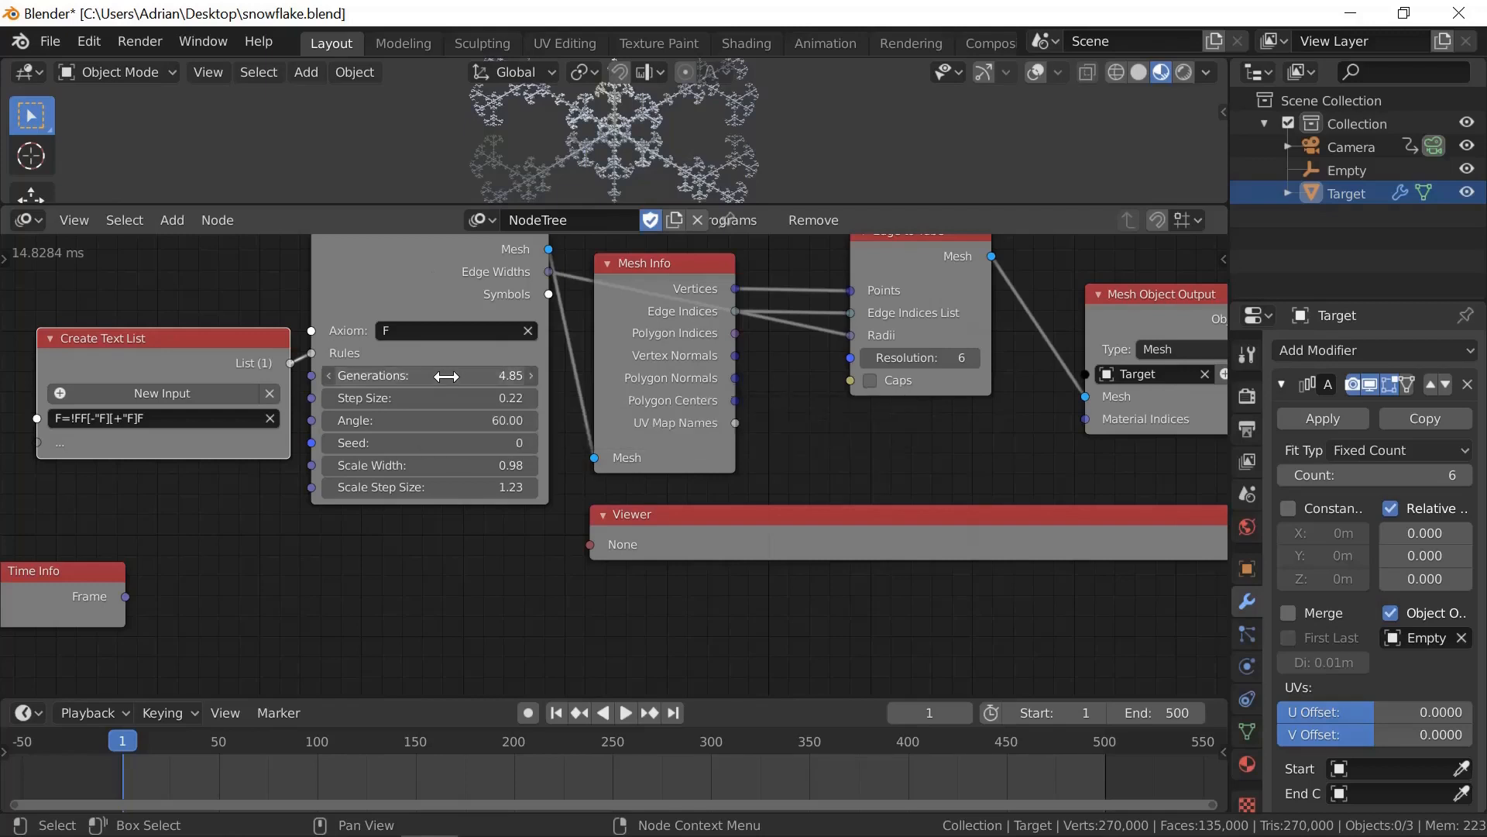
pyautogui.moveTo(427, 375); pyautogui.dragTo(465, 375)
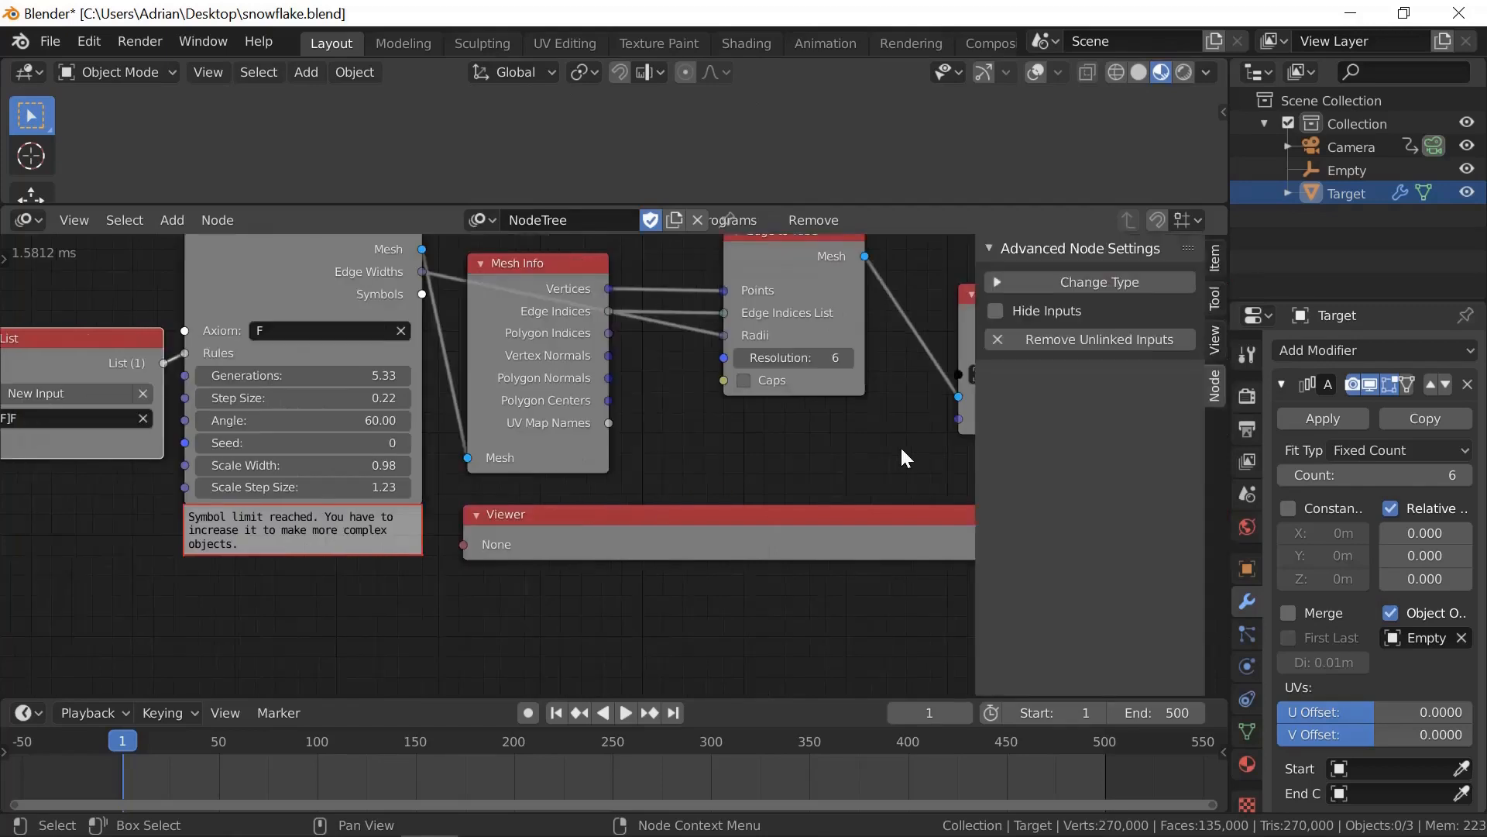
pyautogui.moveTo(278, 282)
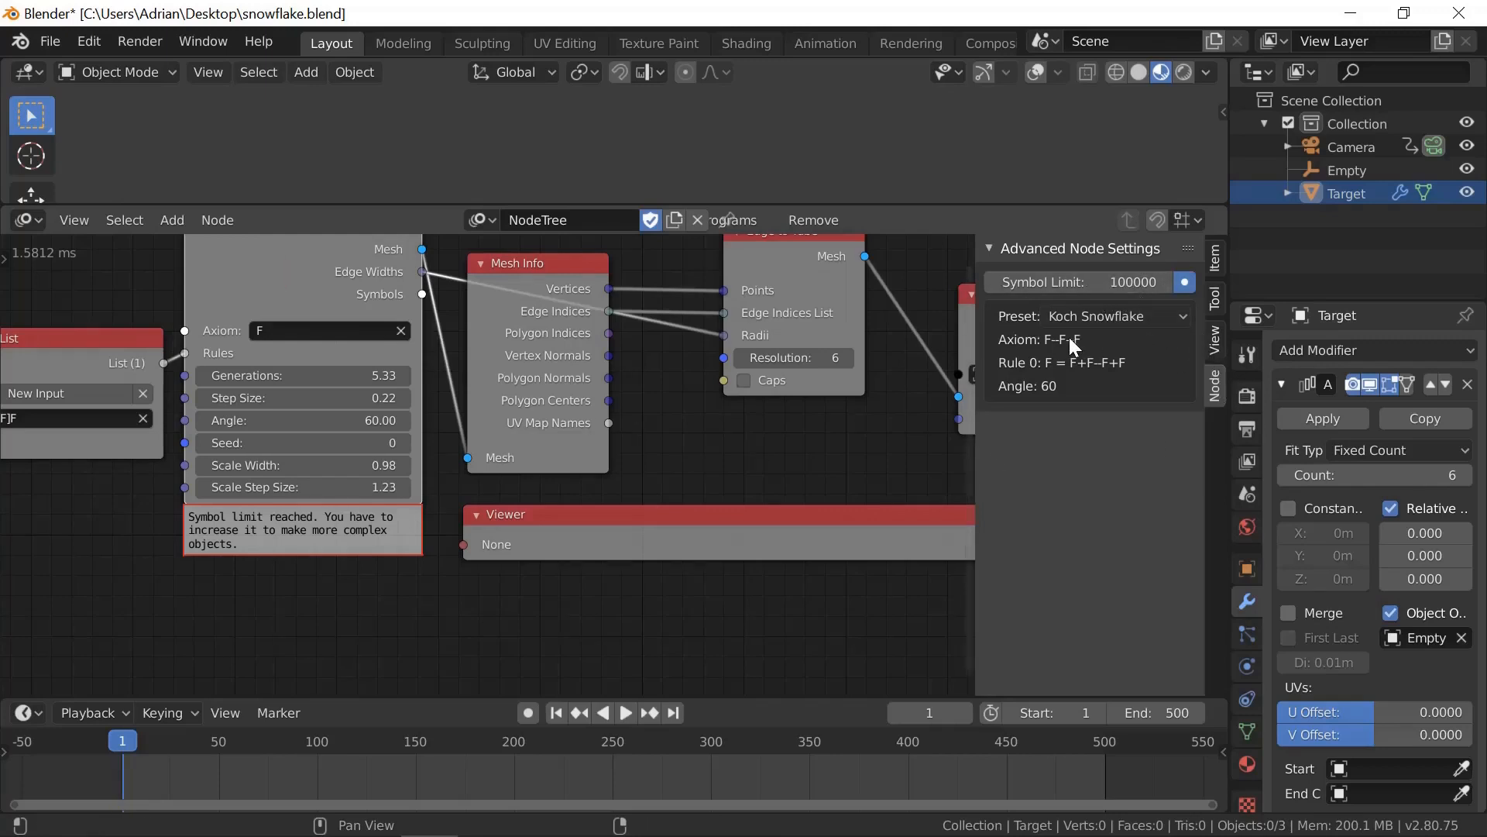
# Apply the Tree L-system preset, showing axiom FFFA, its branching rule and angle 3.
pyautogui.click(1090, 316)
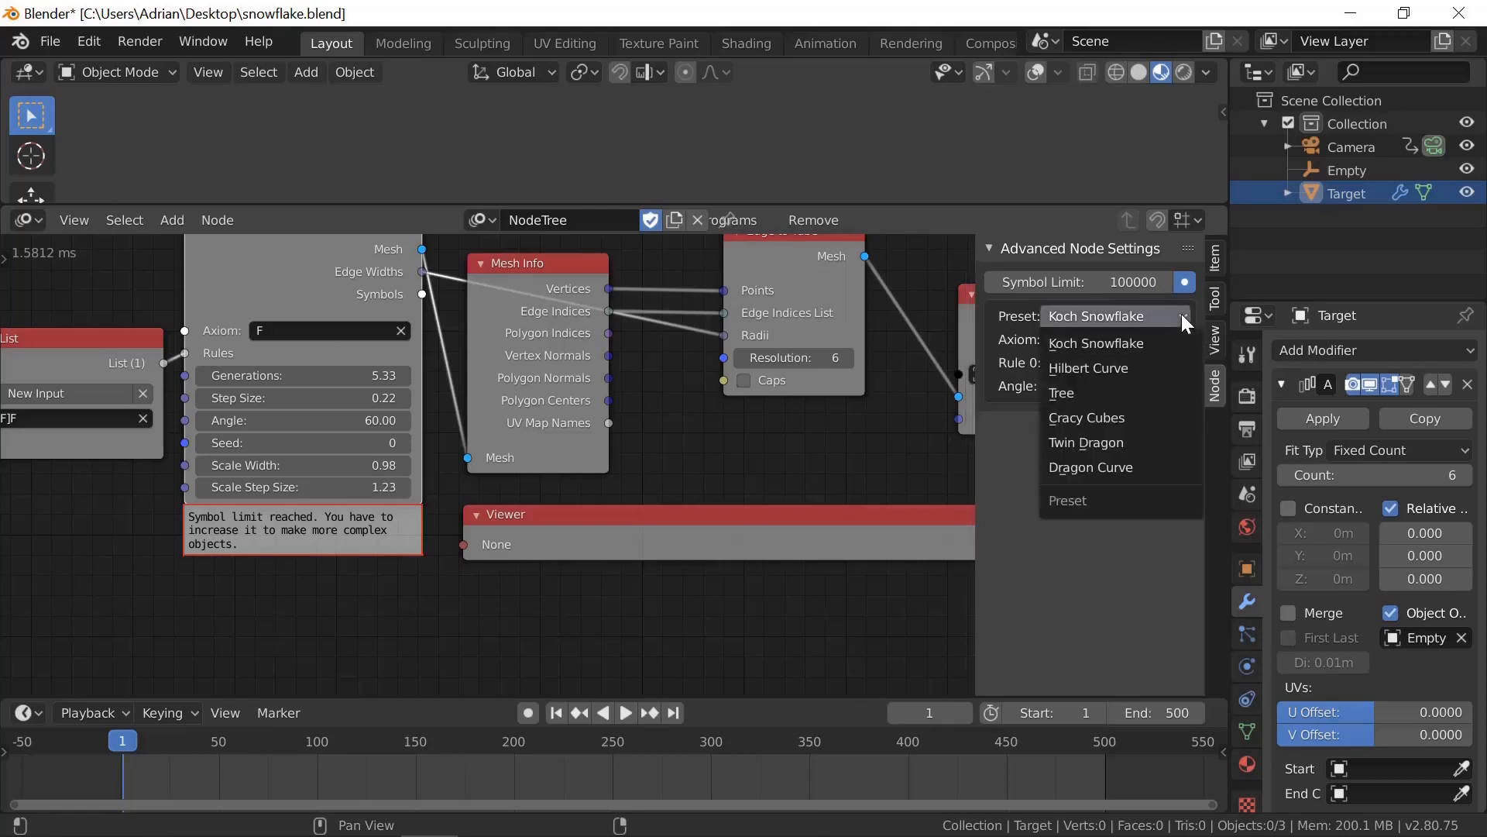
pyautogui.moveTo(1088, 368)
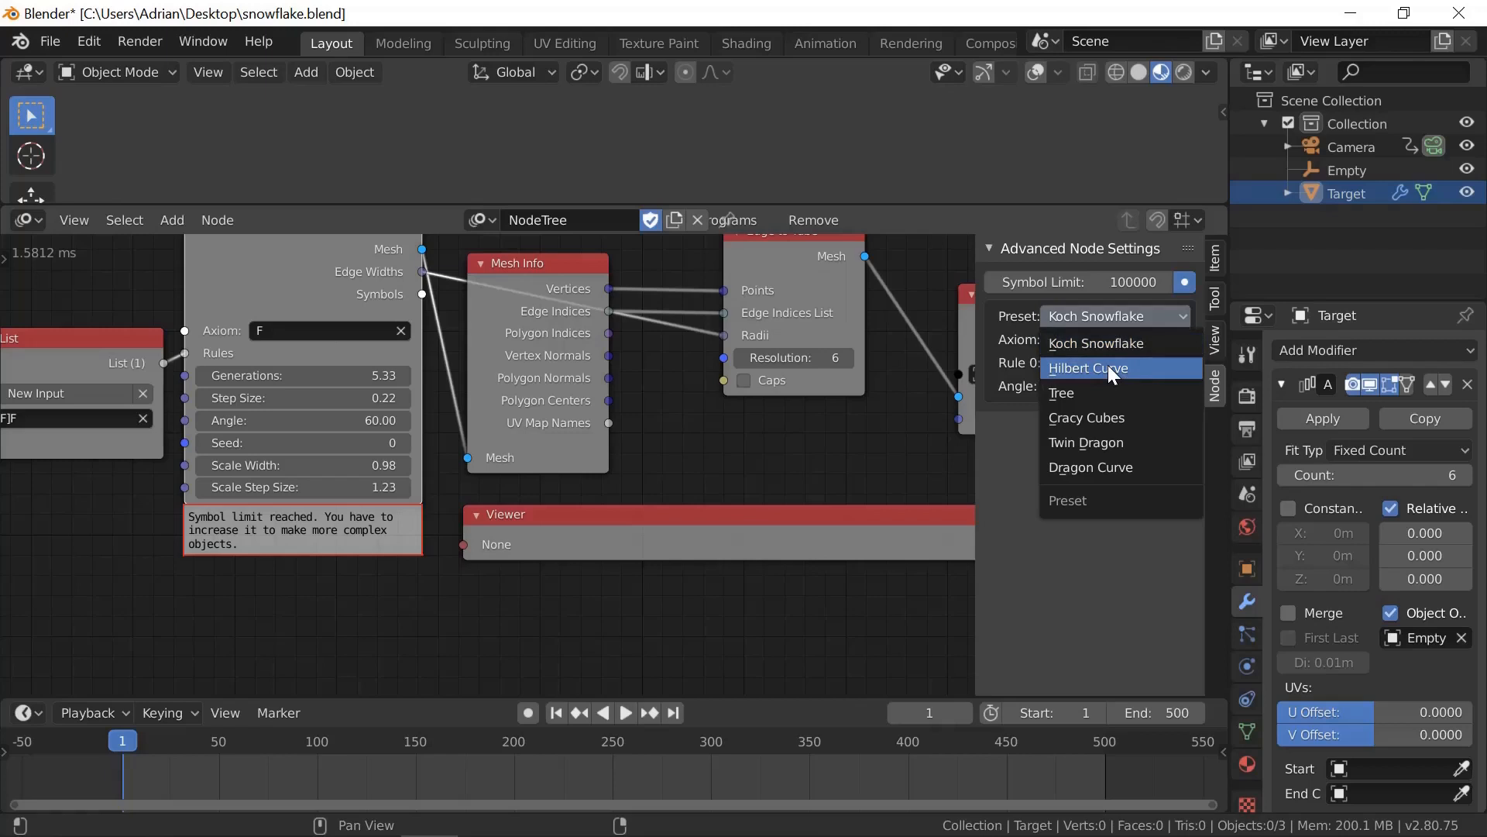
pyautogui.moveTo(1072, 393)
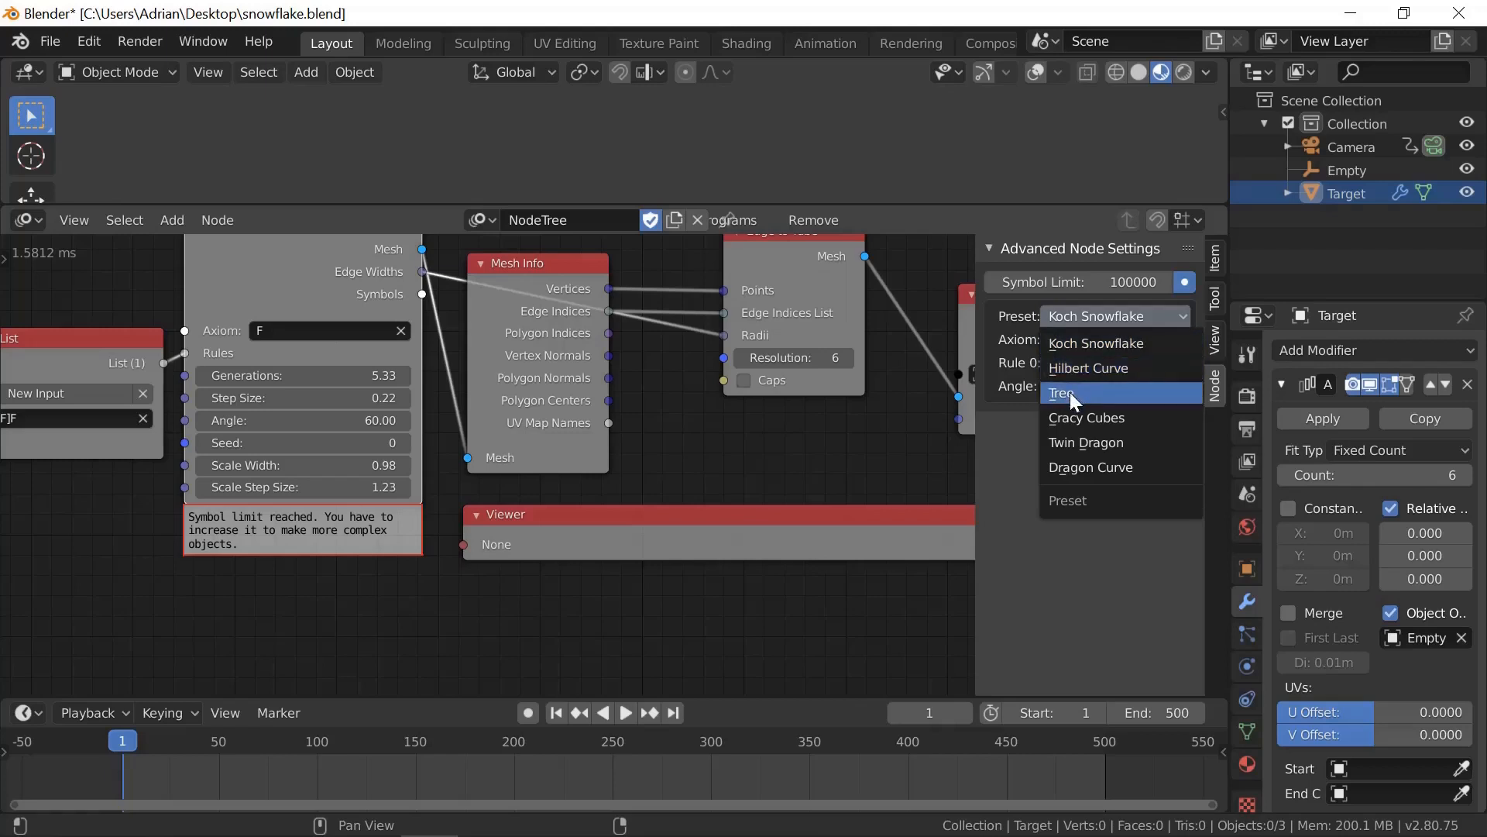
pyautogui.click(1062, 393)
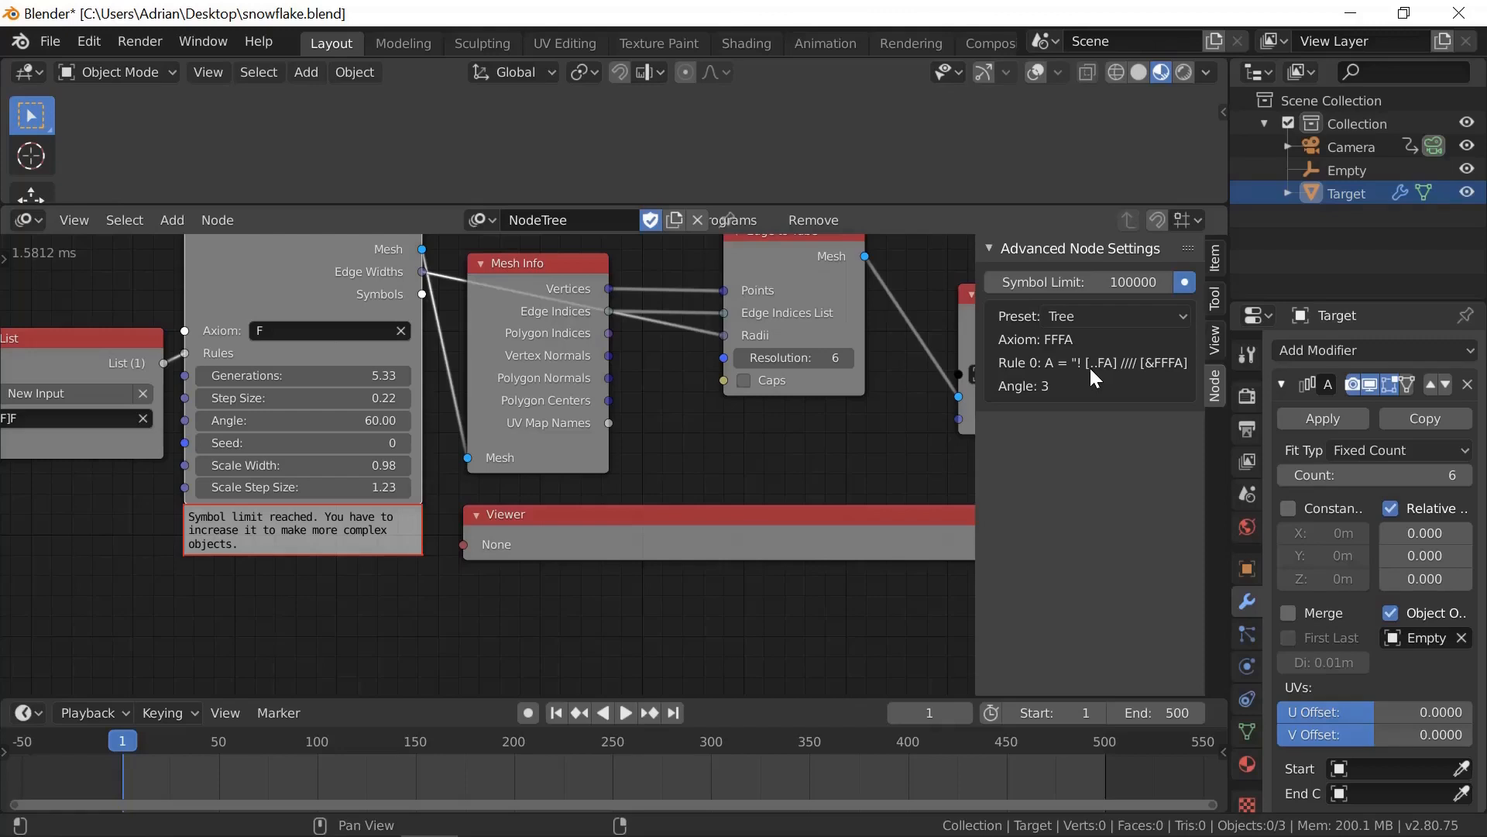
pyautogui.moveTo(1100, 377)
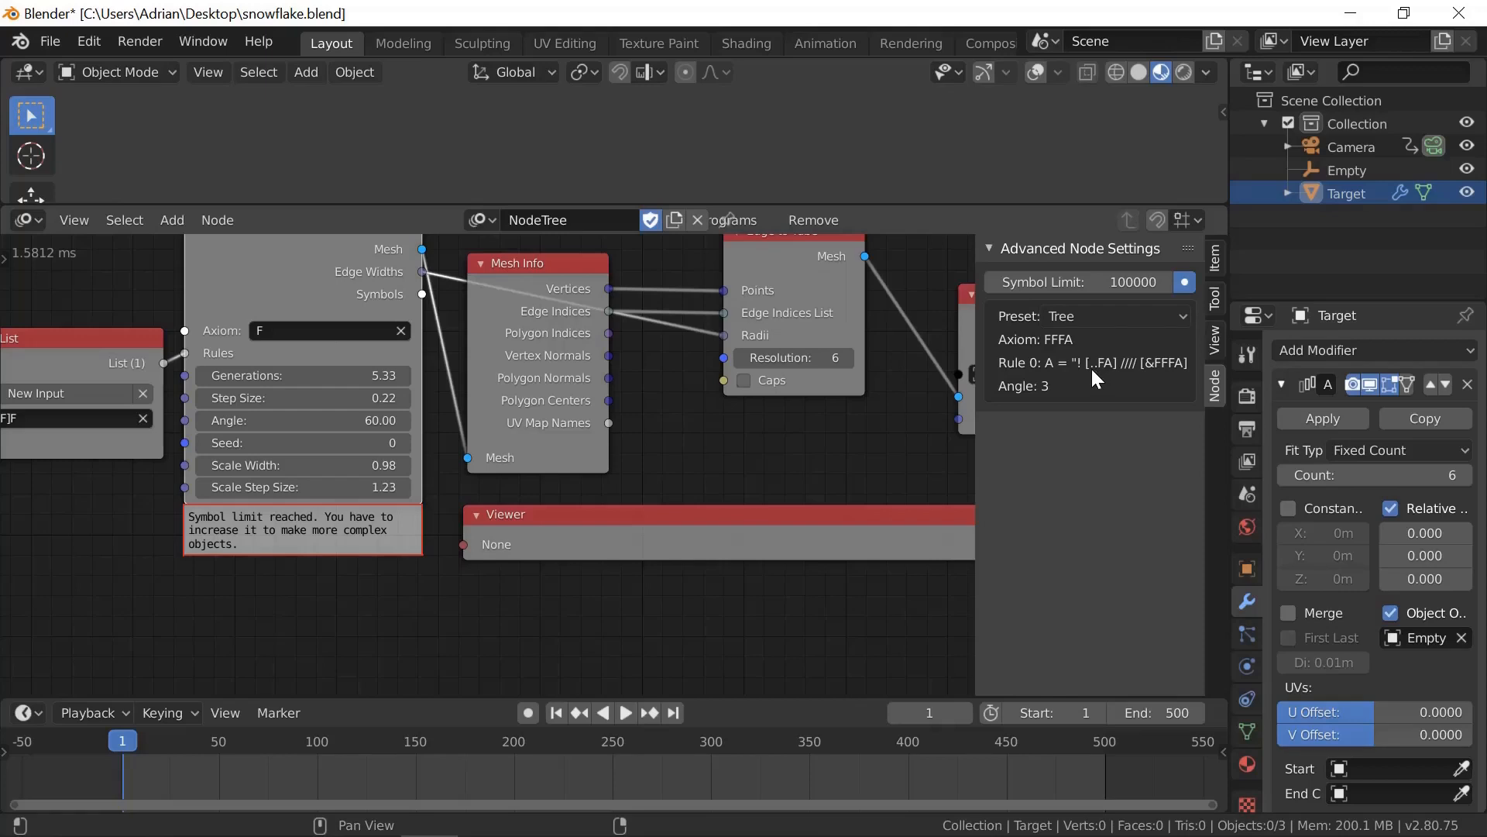
pyautogui.moveTo(1098, 377)
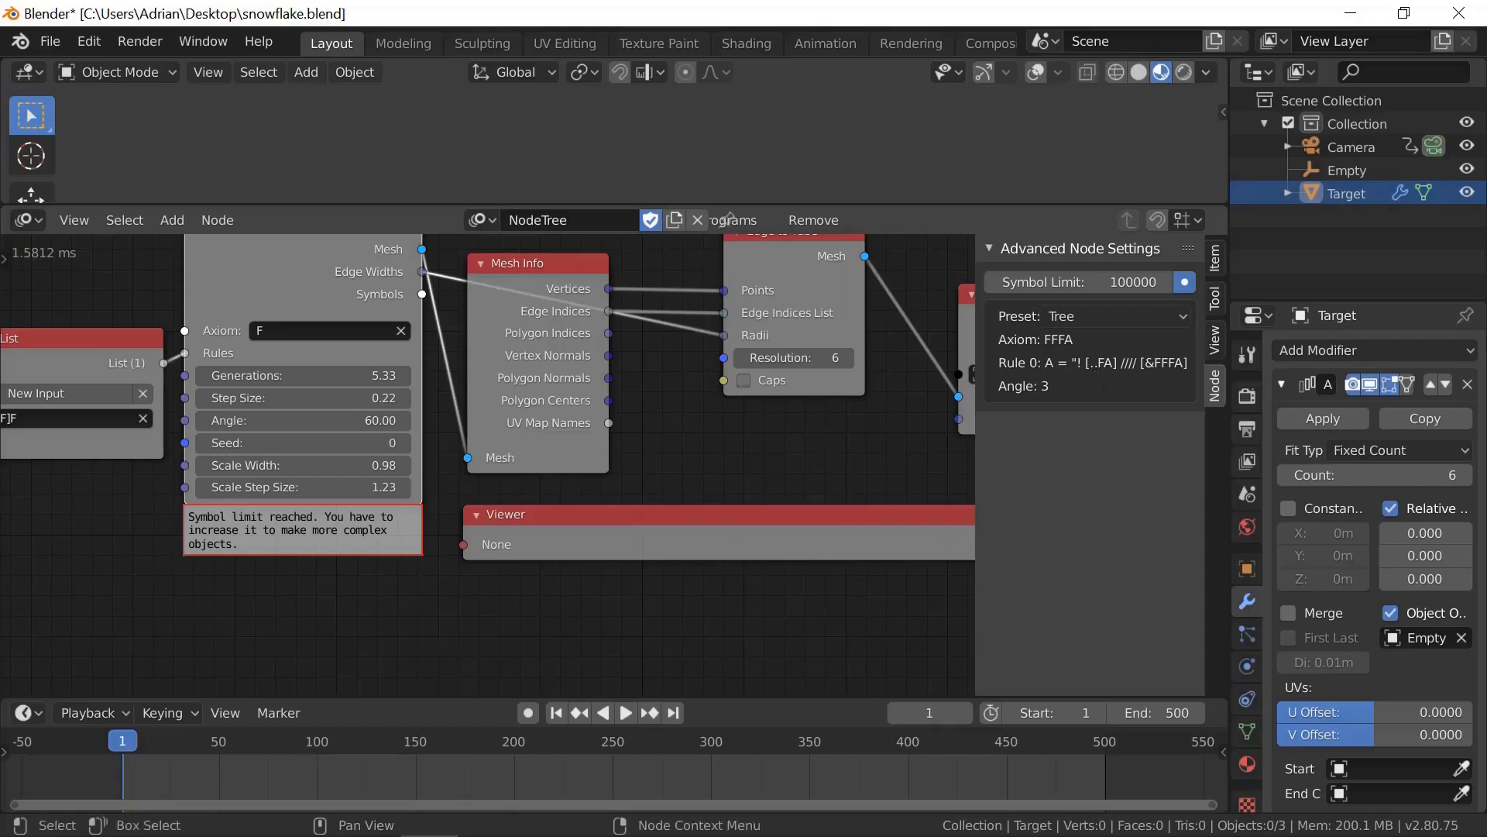
pyautogui.moveTo(42, 419)
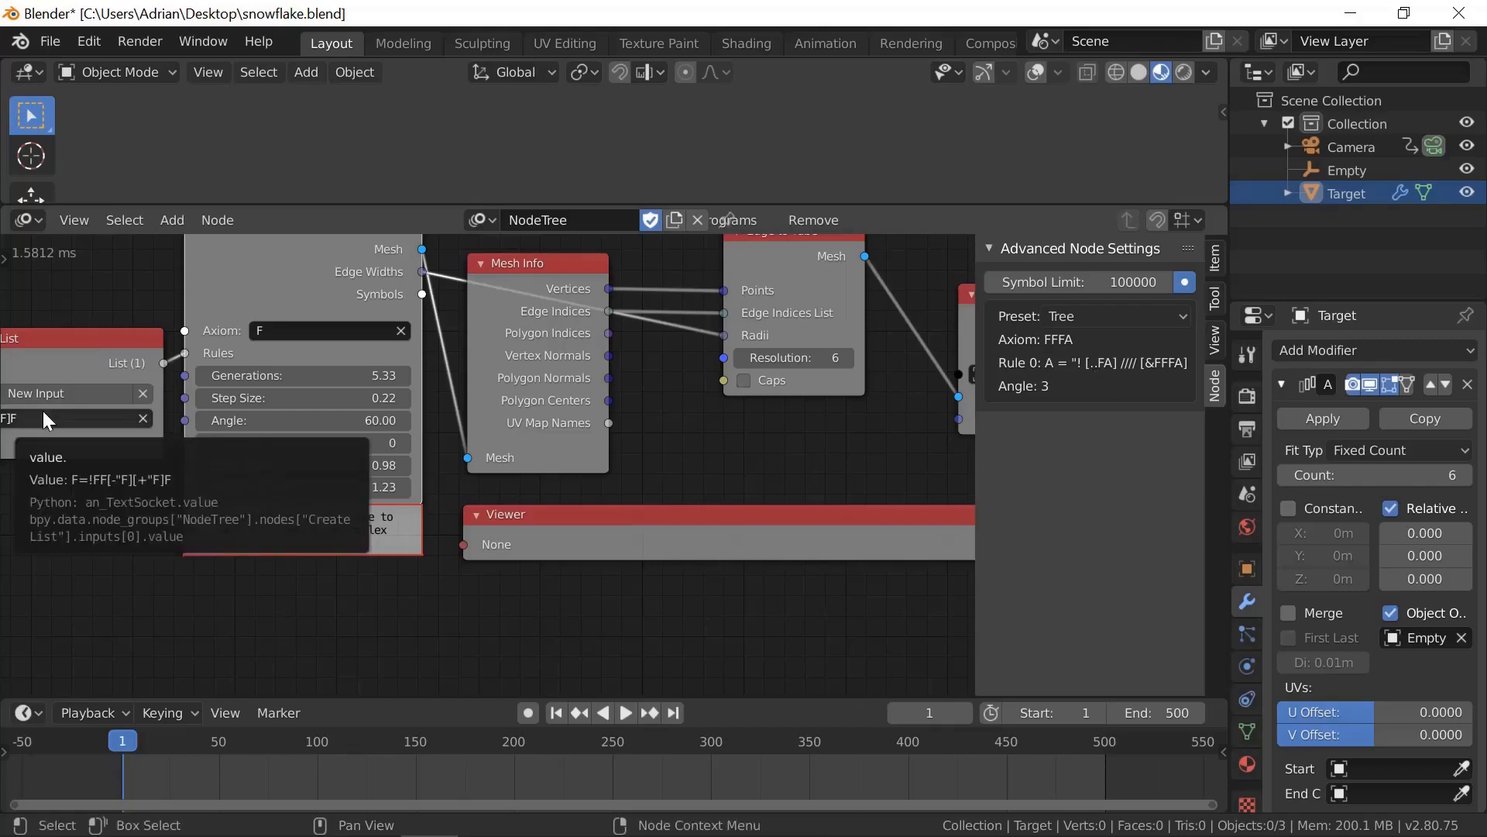
pyautogui.moveTo(316, 367)
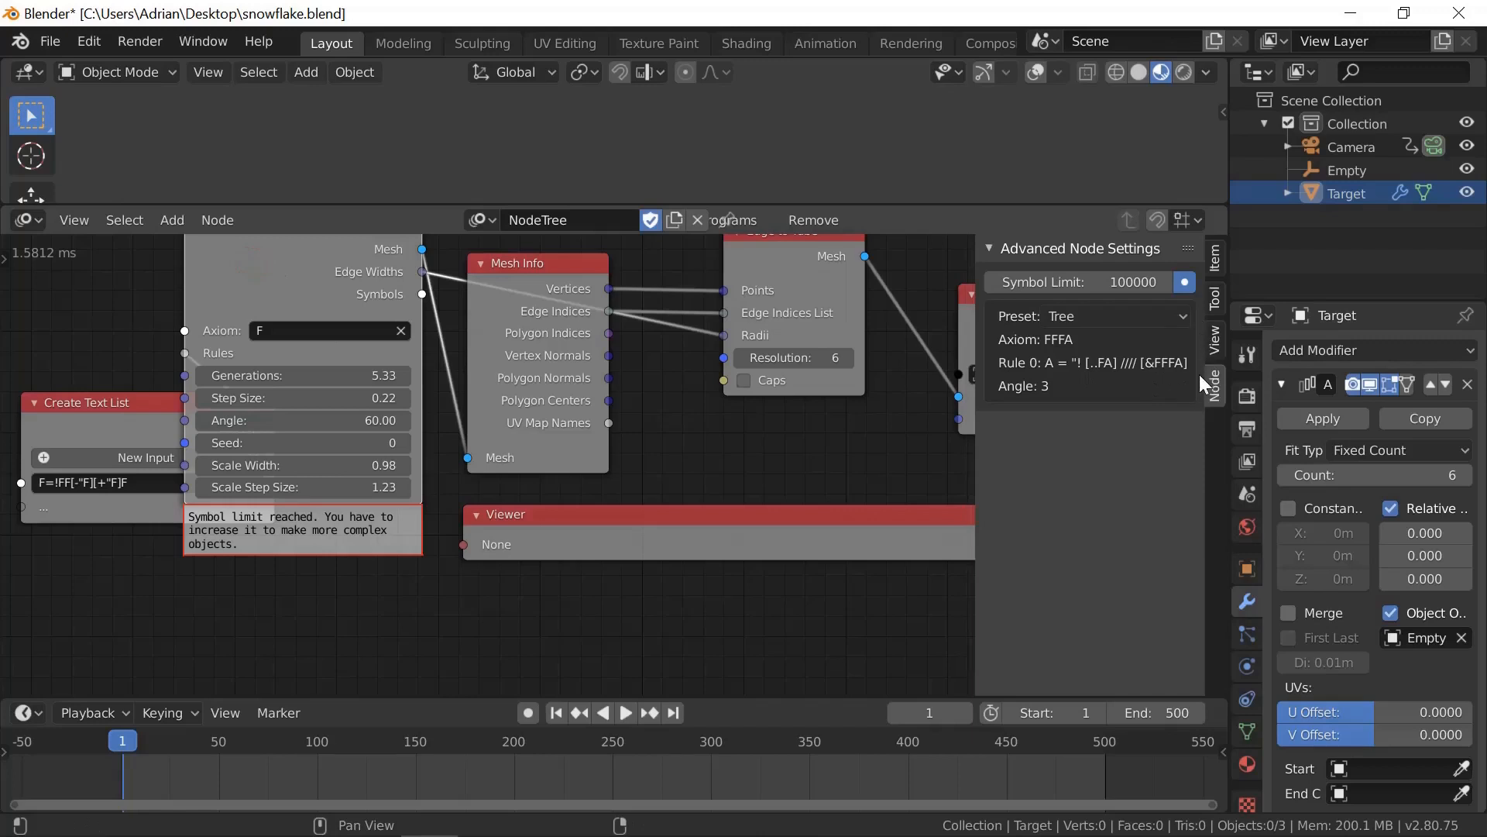
pyautogui.click(1090, 316)
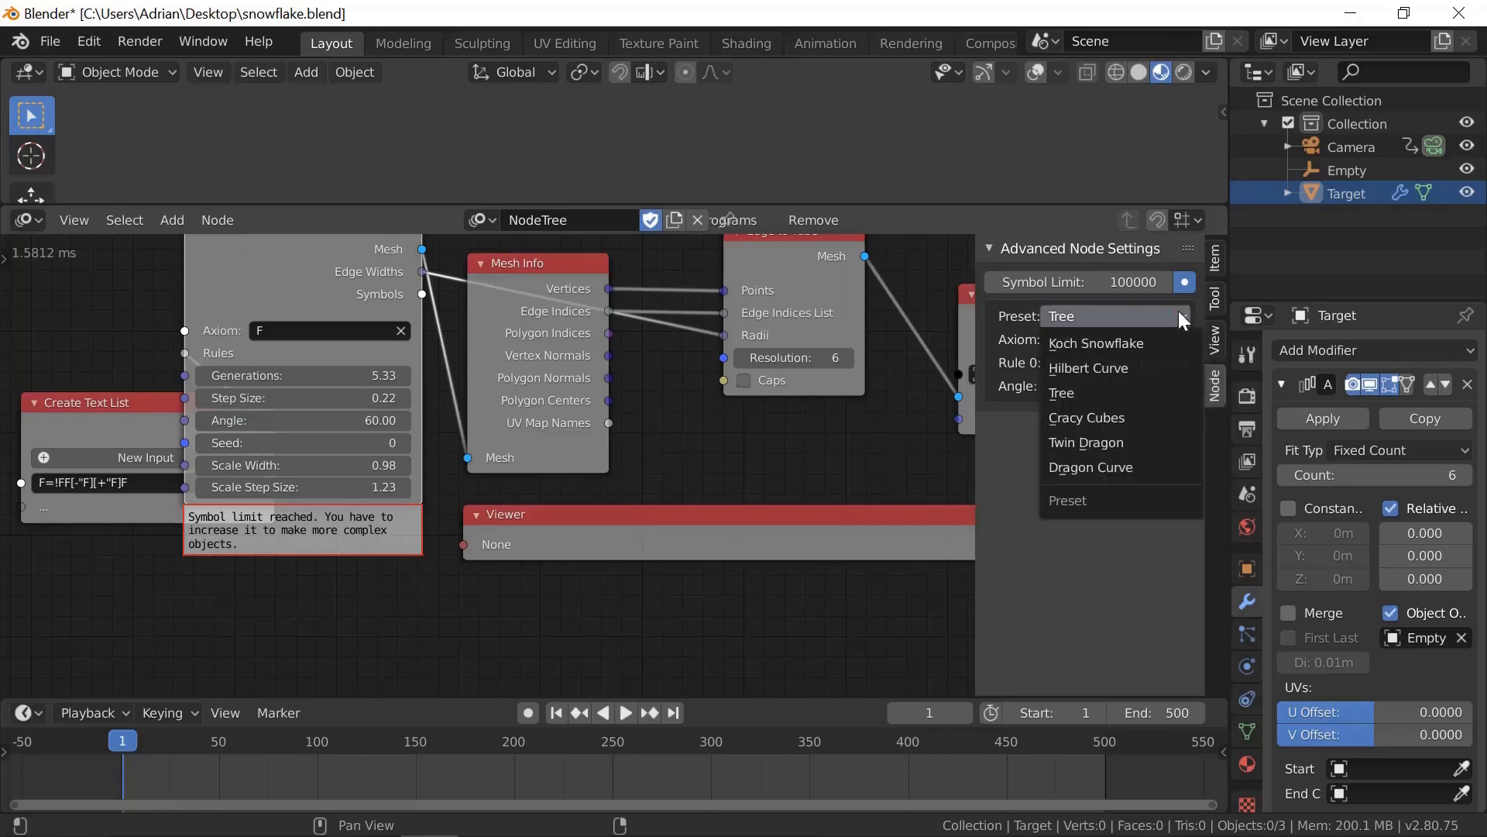
pyautogui.moveTo(1095, 442)
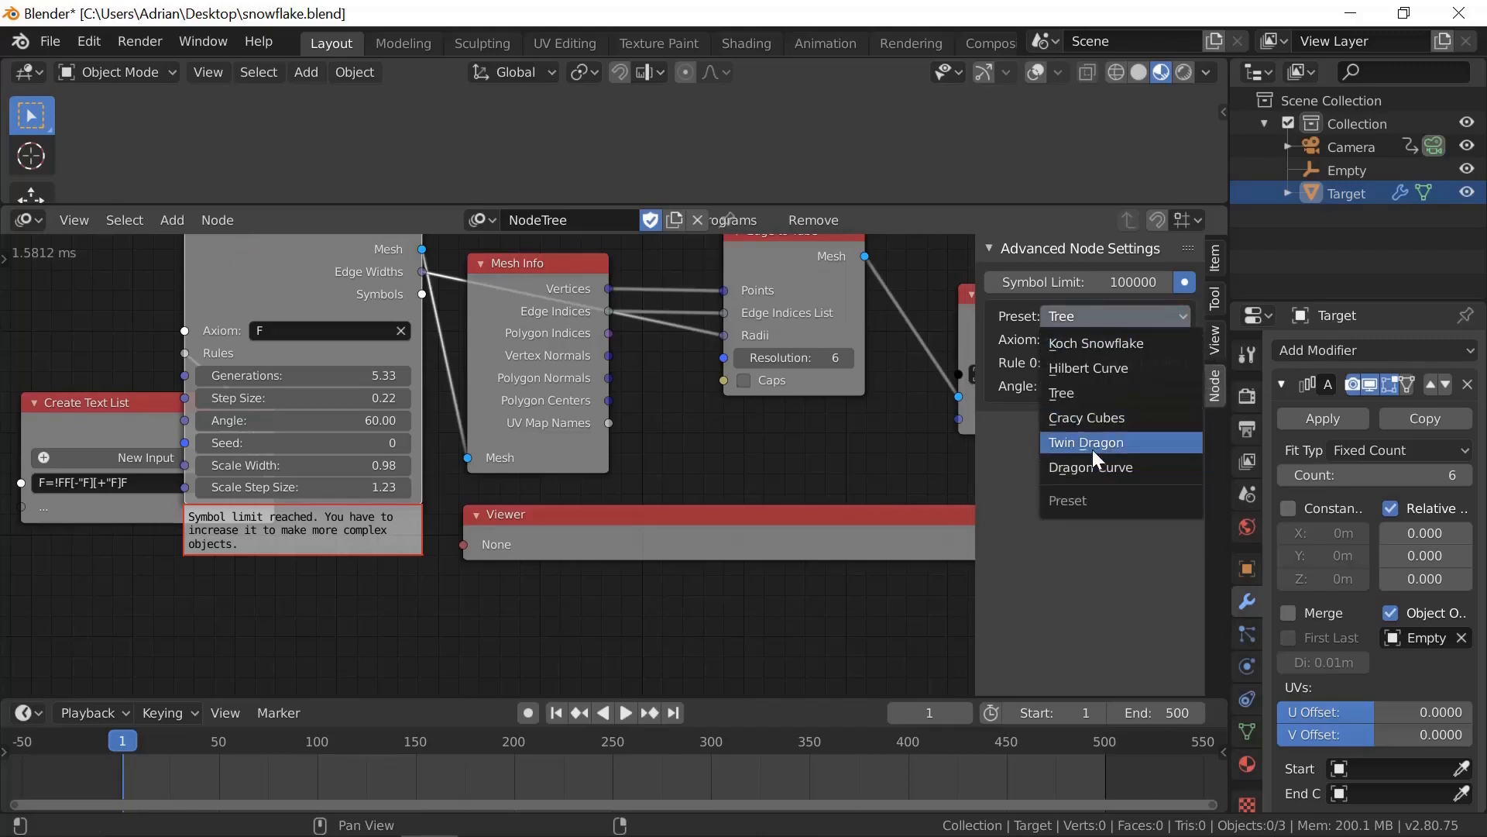
pyautogui.moveTo(1087, 418)
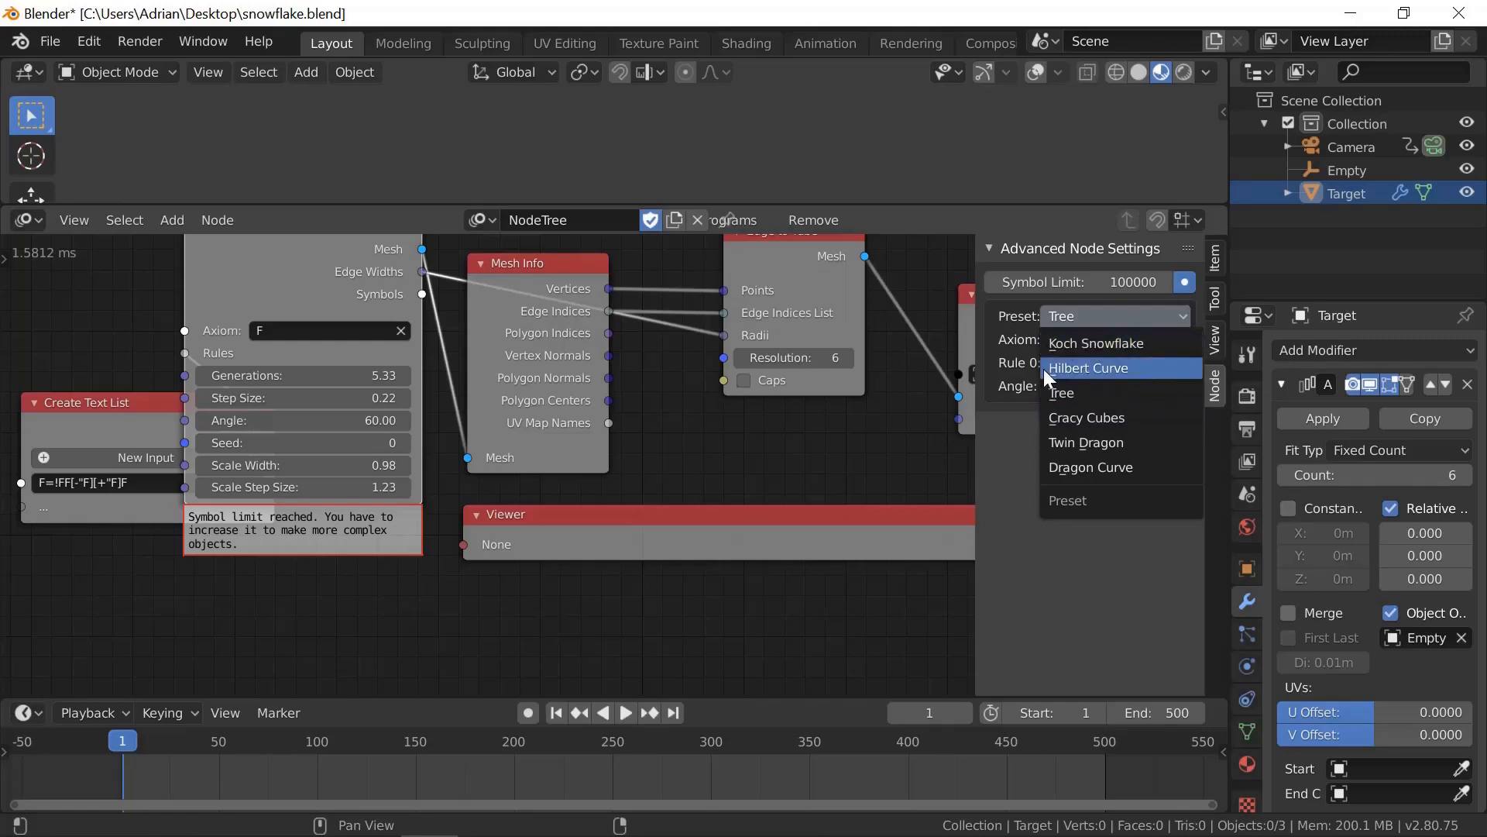
# Test lower generation values, settle at 4.91, and place Time Info near the L-System node.
pyautogui.click(1089, 367)
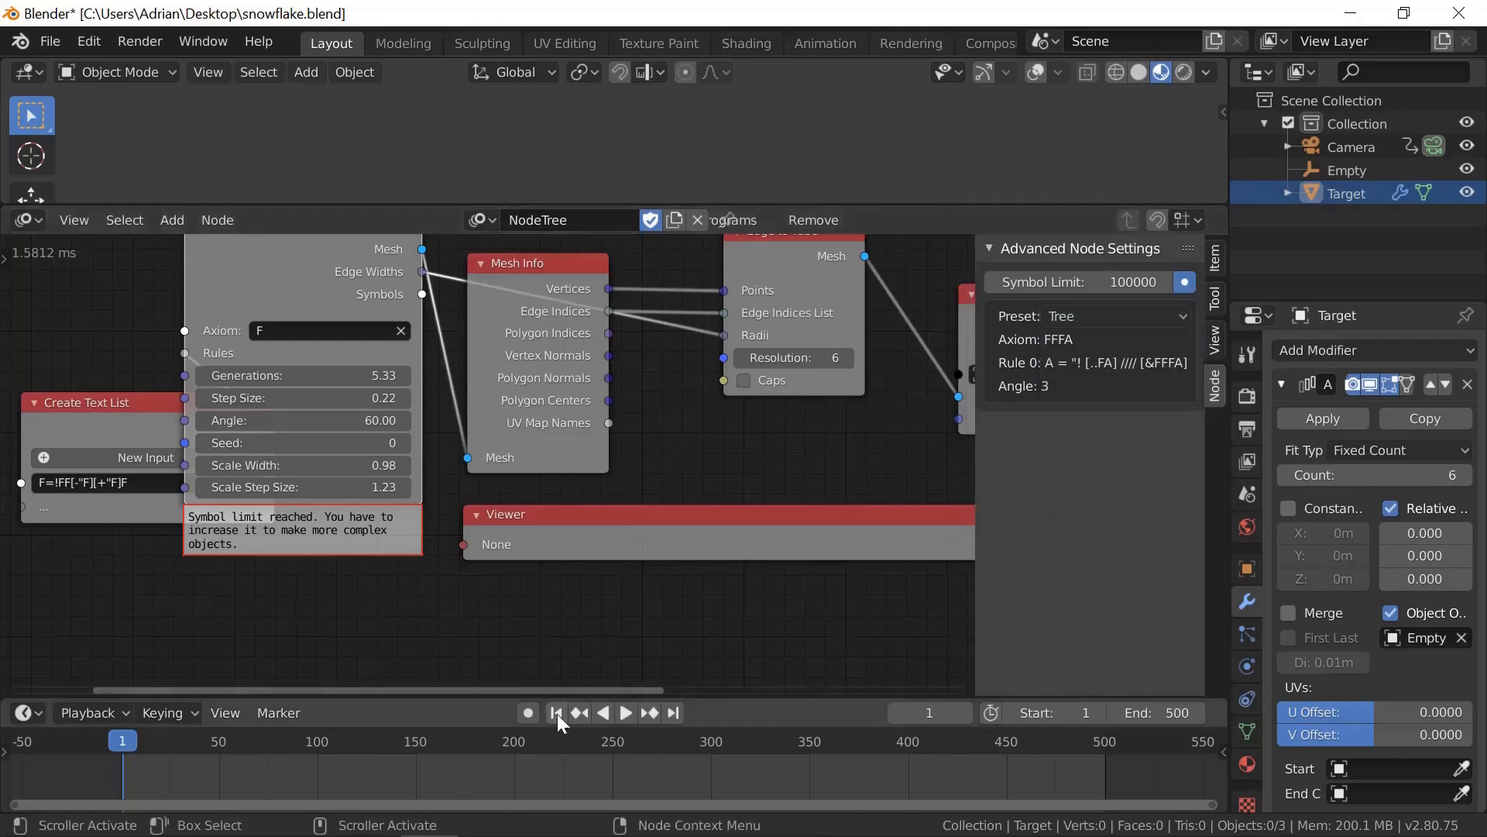
pyautogui.moveTo(379, 375); pyautogui.dragTo(365, 375)
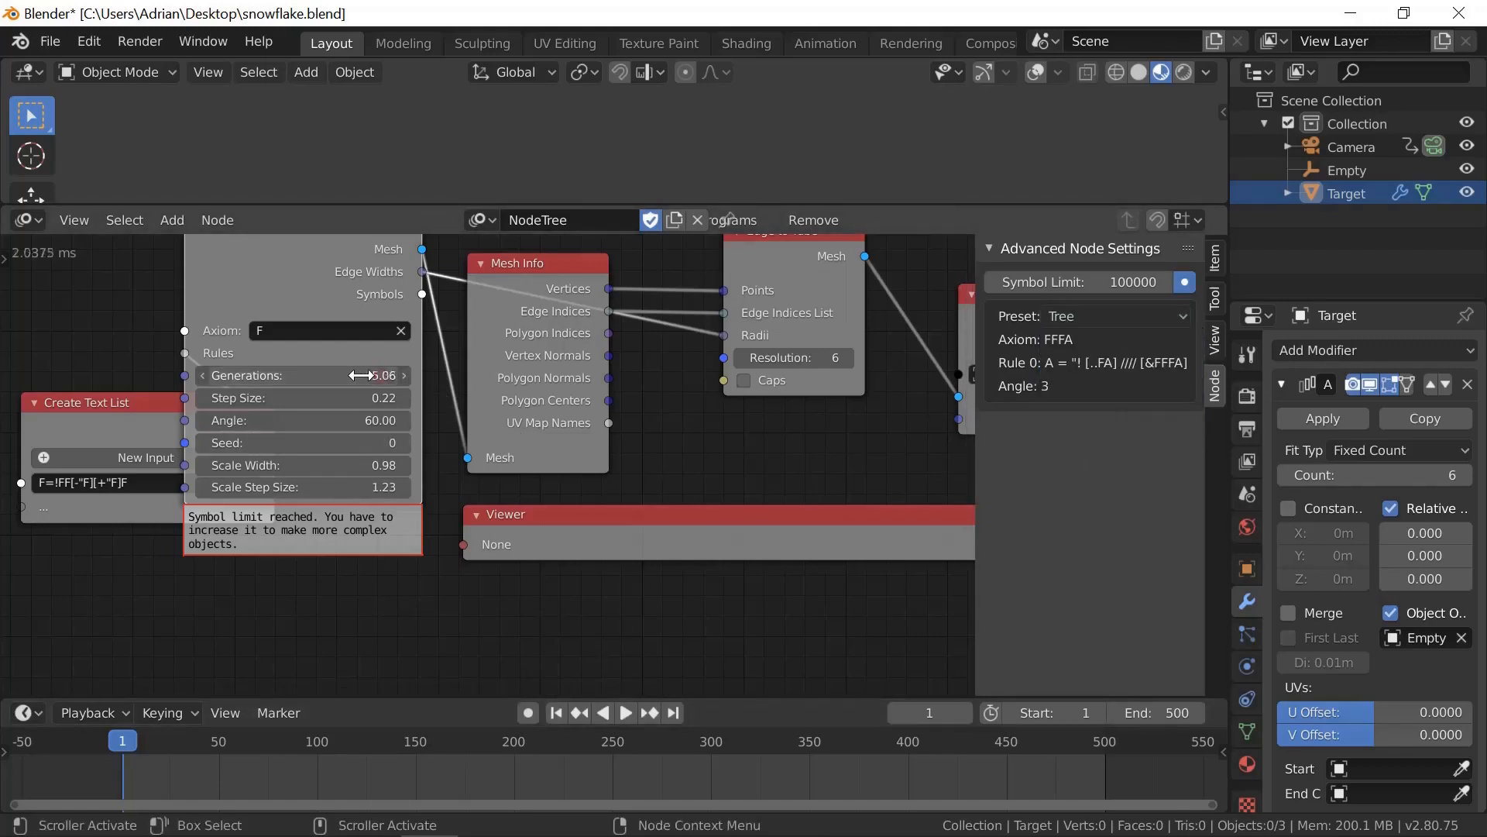
pyautogui.moveTo(379, 375); pyautogui.dragTo(346, 375)
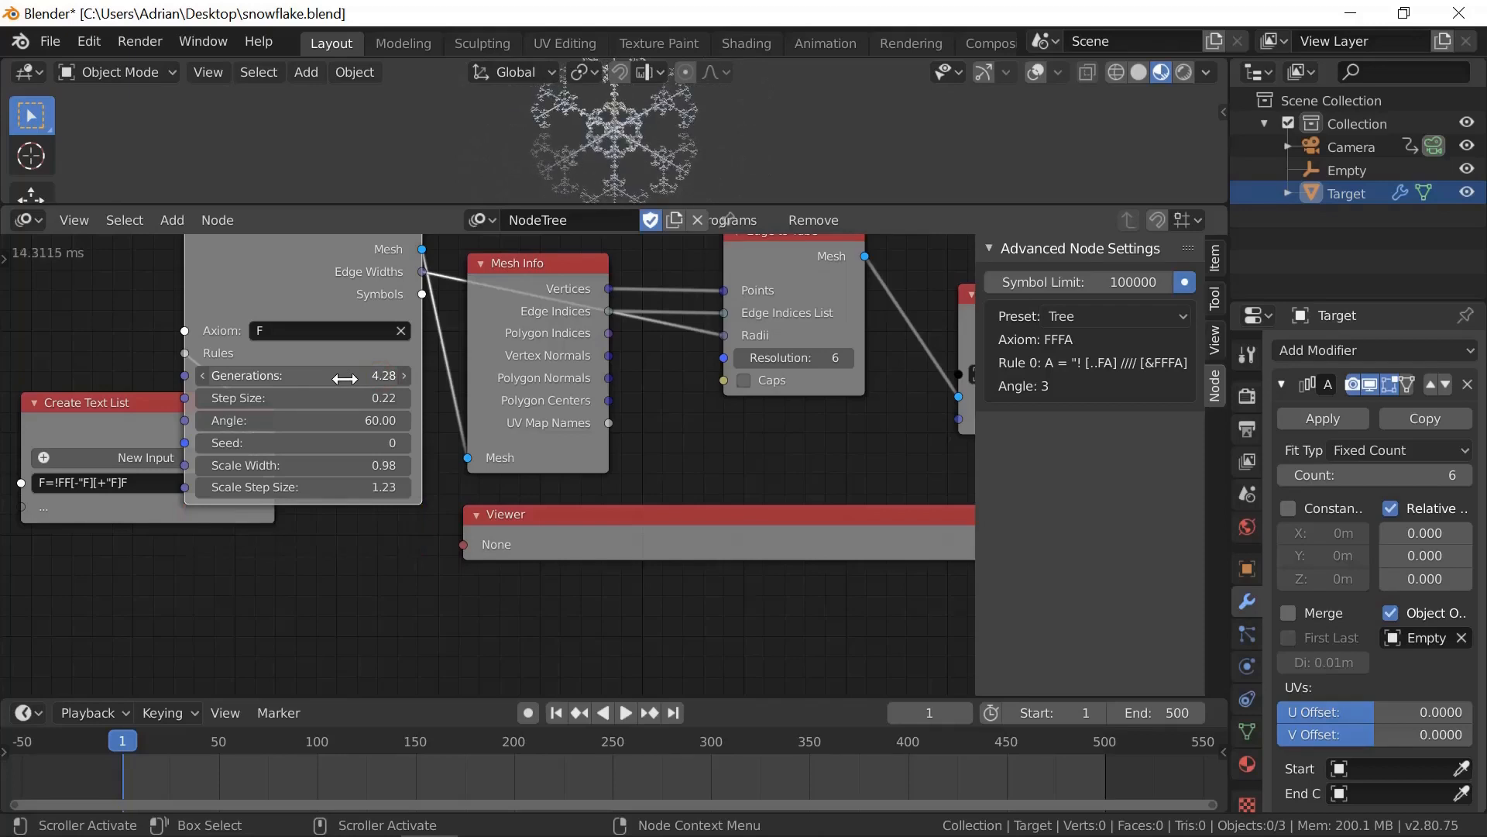
pyautogui.moveTo(342, 375); pyautogui.dragTo(392, 398)
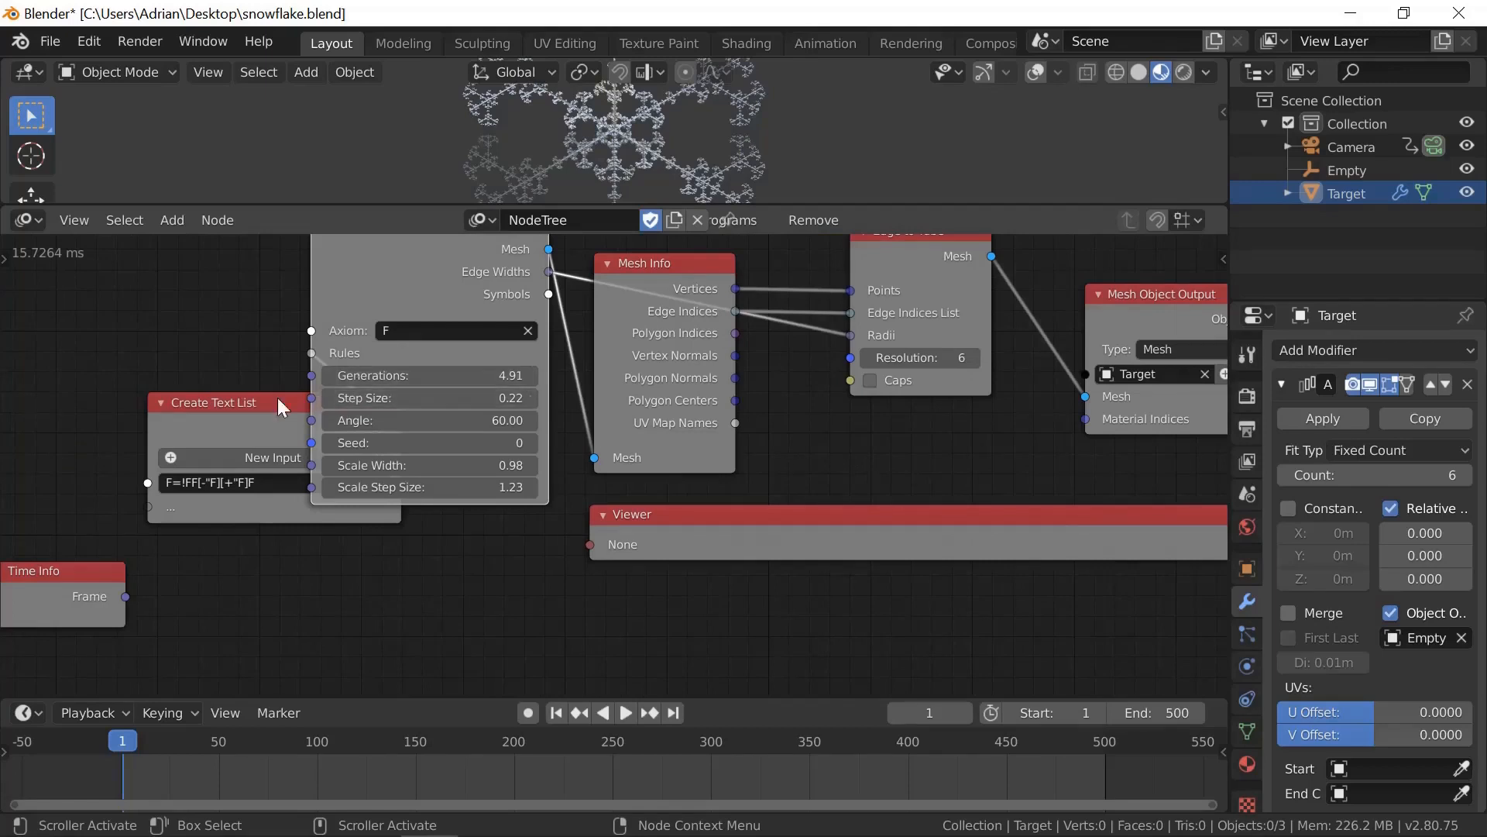
pyautogui.moveTo(275, 402); pyautogui.dragTo(76, 332)
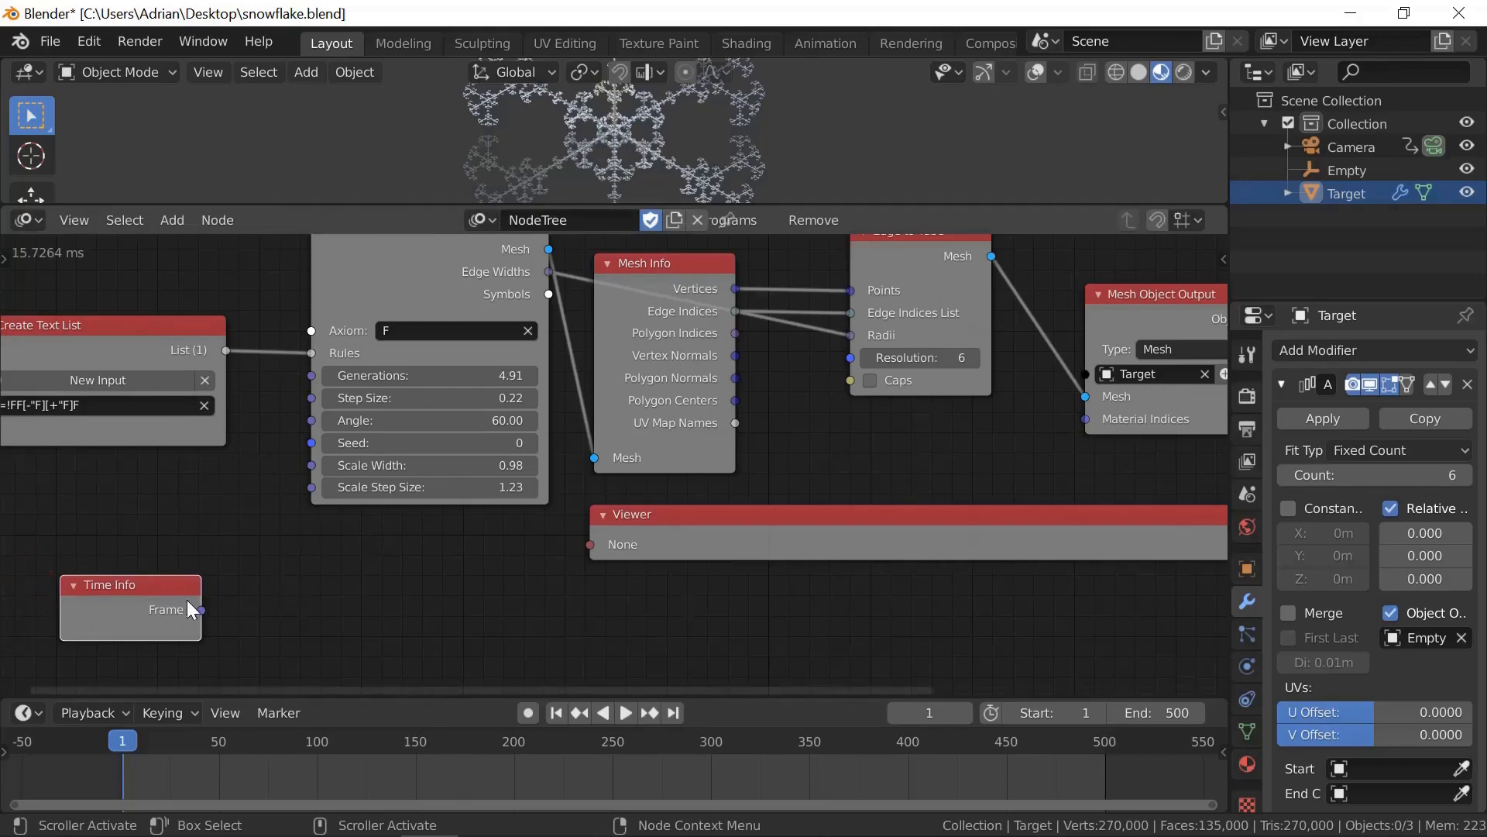
# Link Time Info's Frame output to Generations and test-play the growing snowflake.
pyautogui.moveTo(199, 609); pyautogui.dragTo(313, 360)
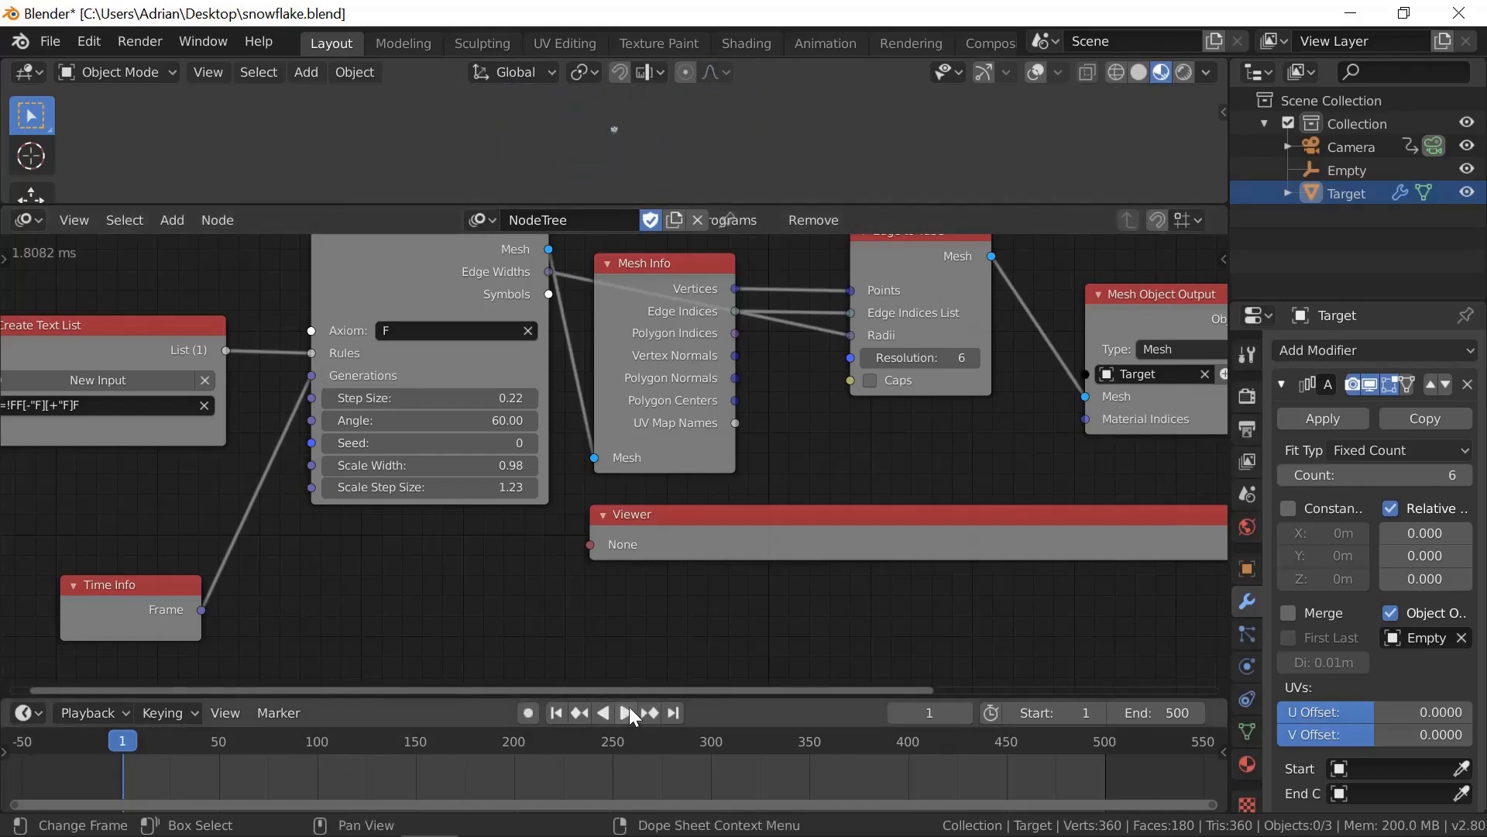
pyautogui.click(626, 713)
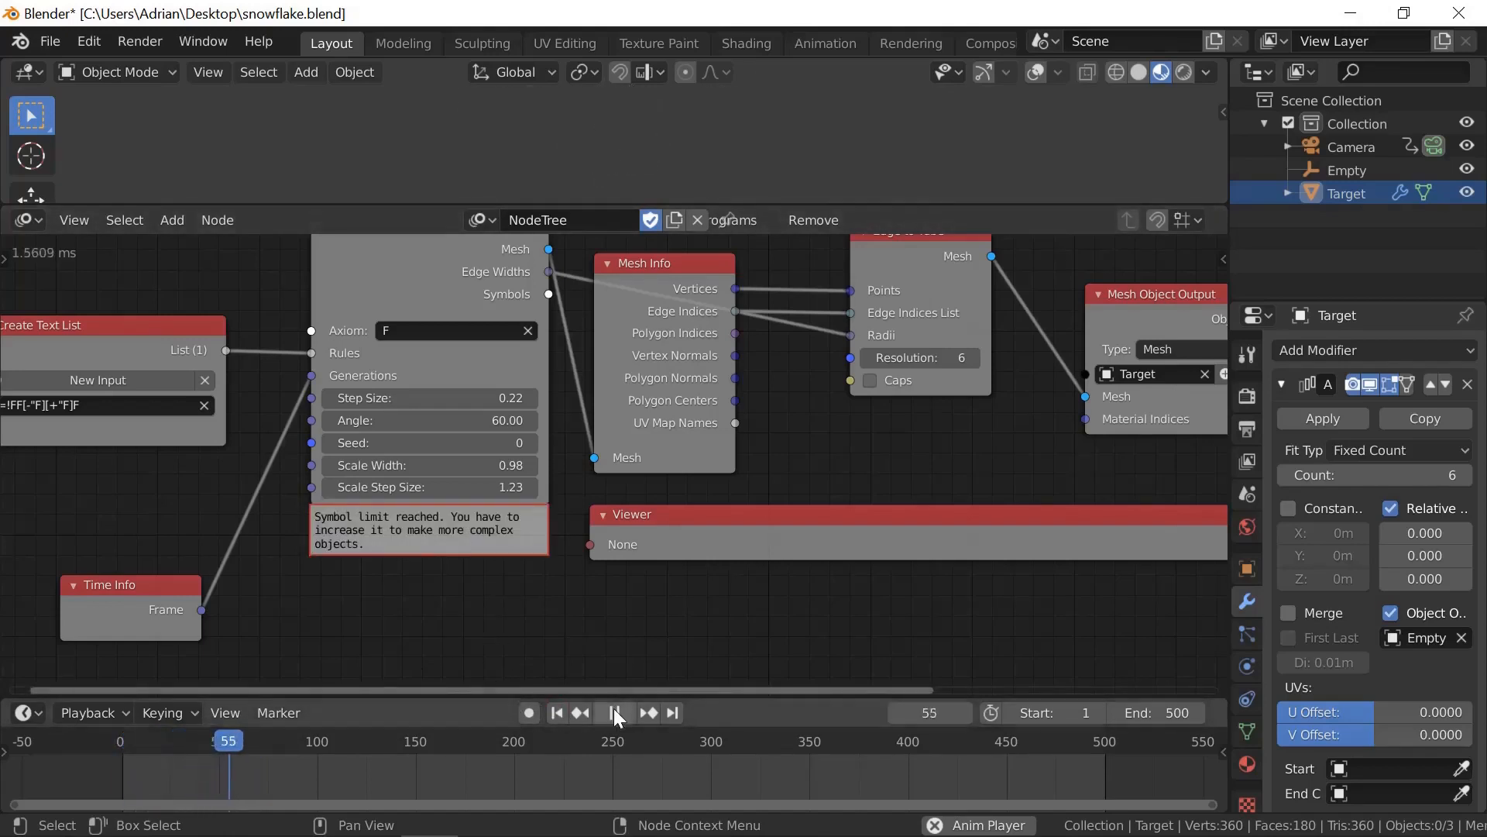
pyautogui.click(558, 713)
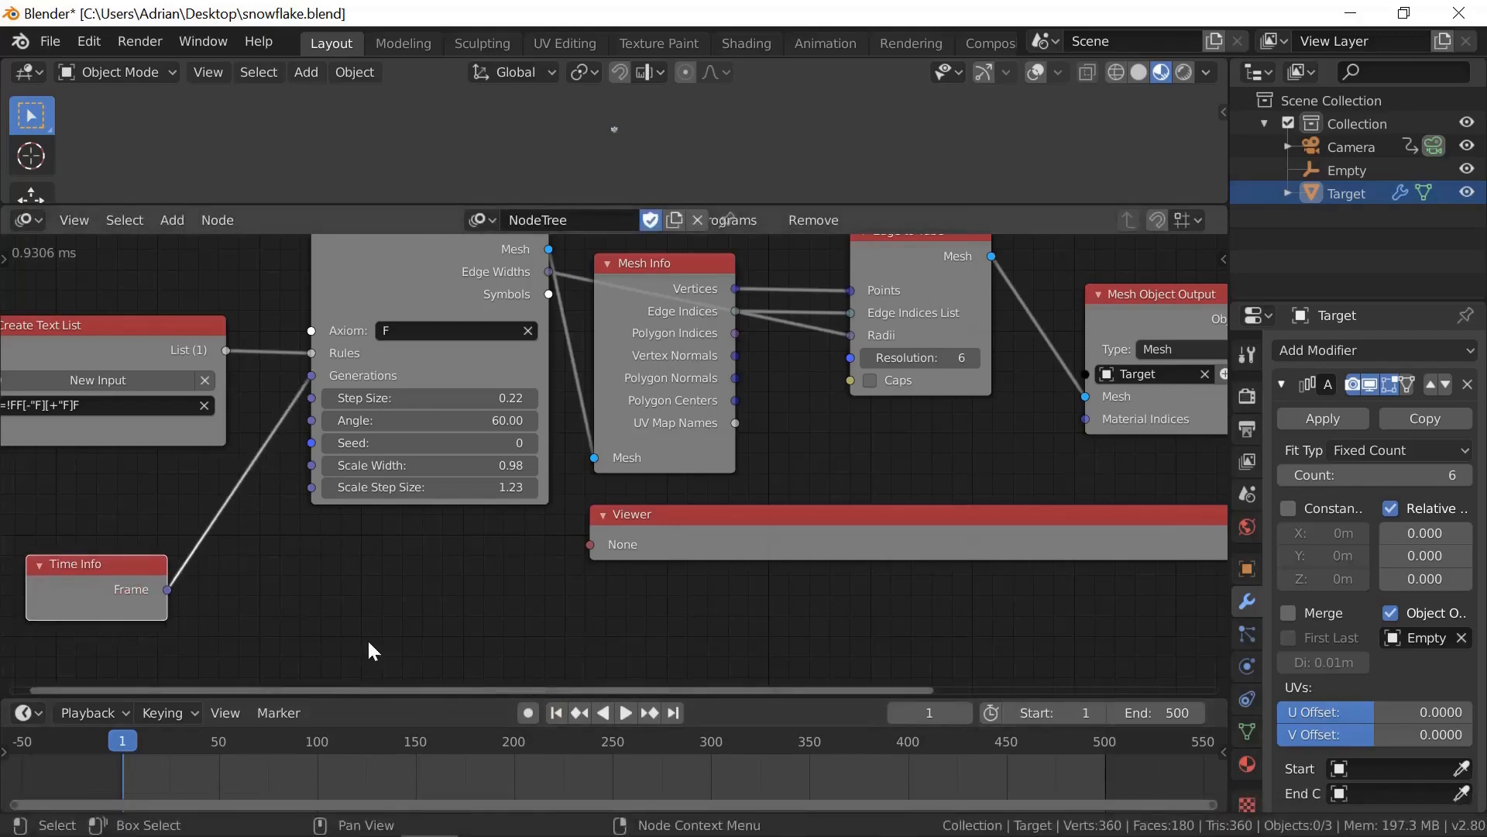
pyautogui.moveTo(370, 612)
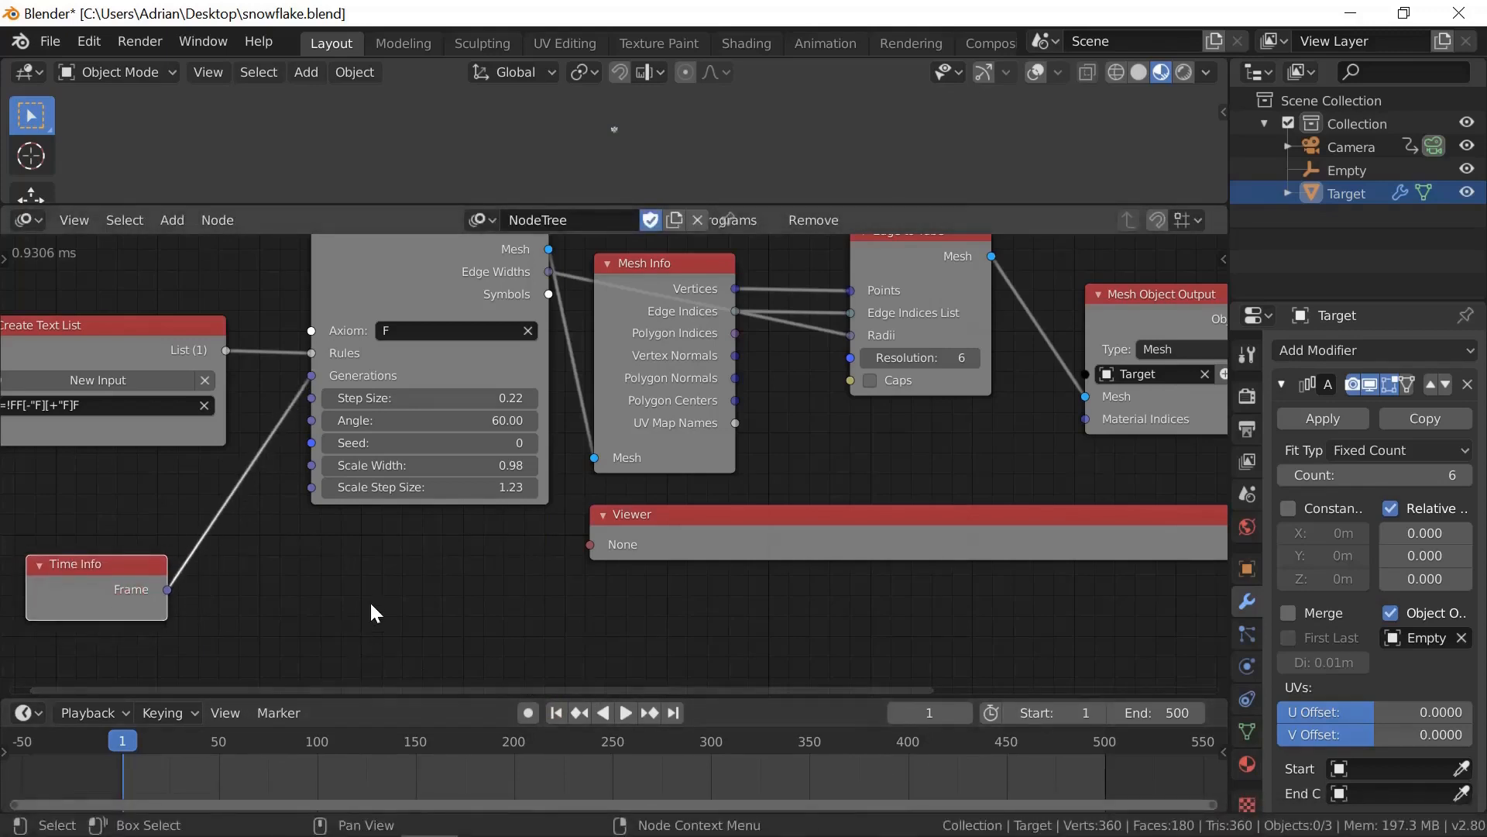
# Insert a Math node dividing the frame by 50 between Frame and Generations.
pyautogui.click(172, 219)
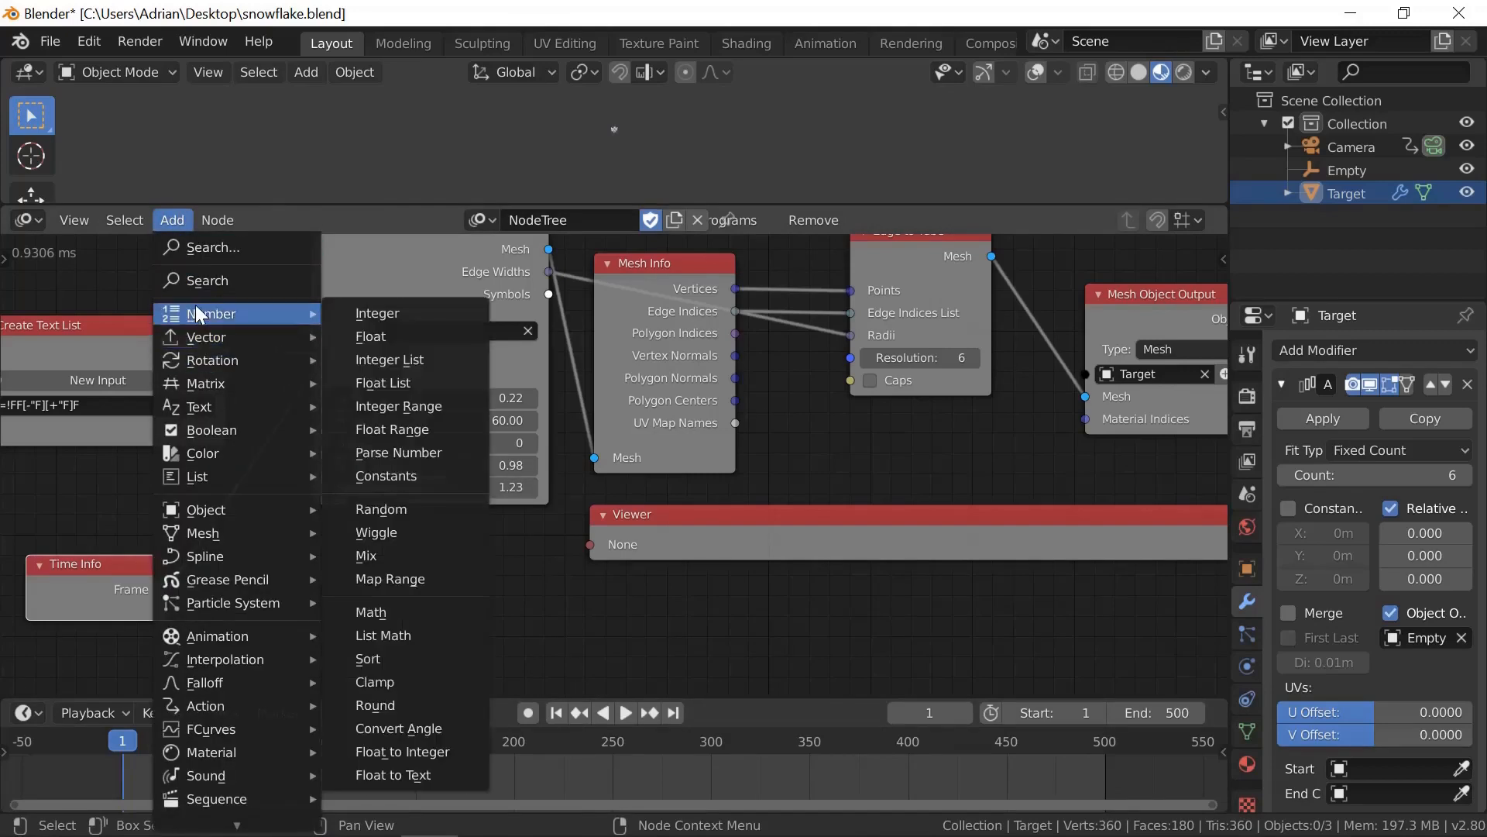
pyautogui.moveTo(385, 635)
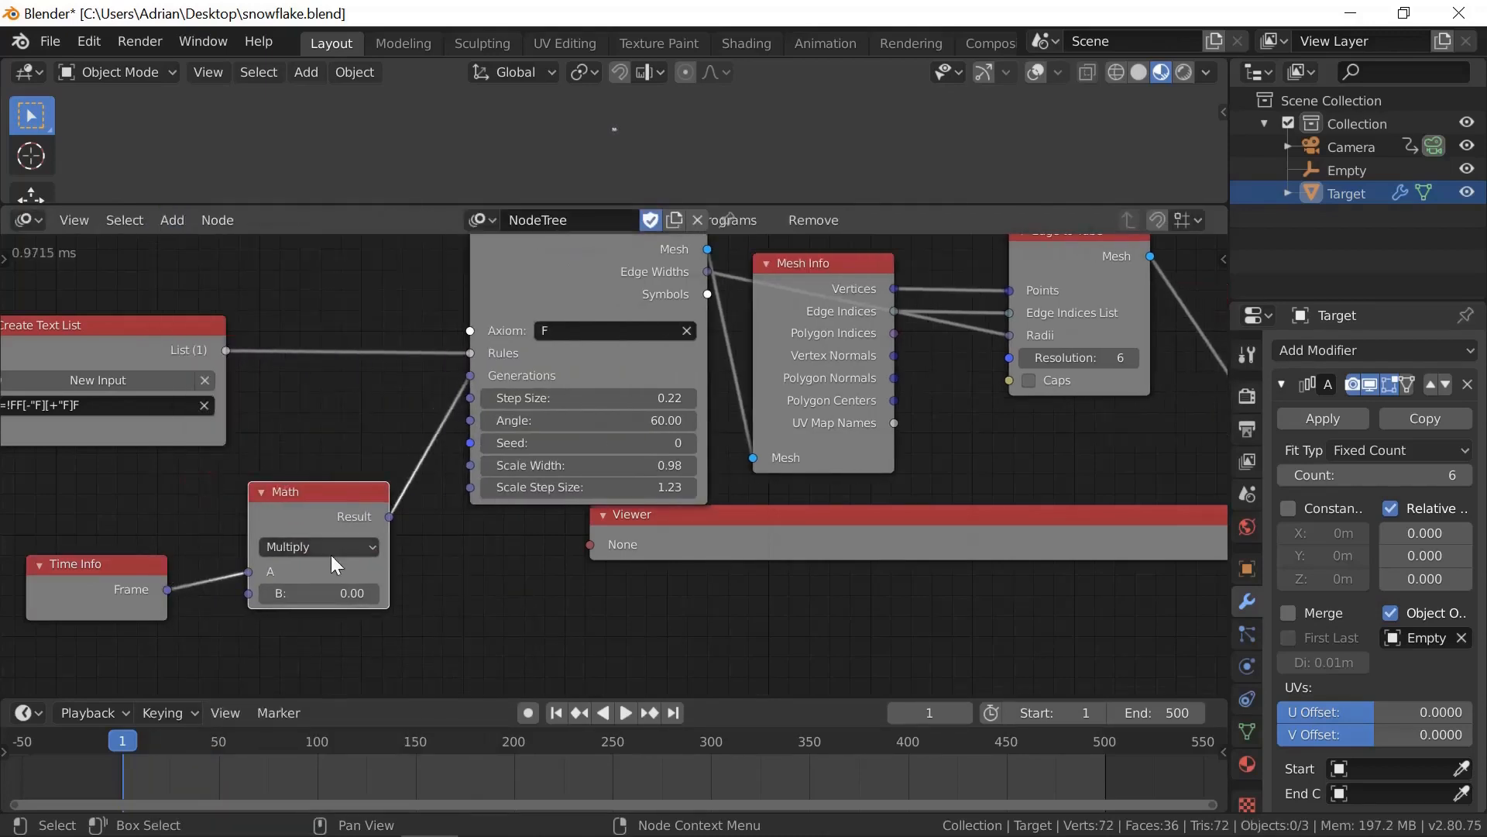
pyautogui.click(318, 546)
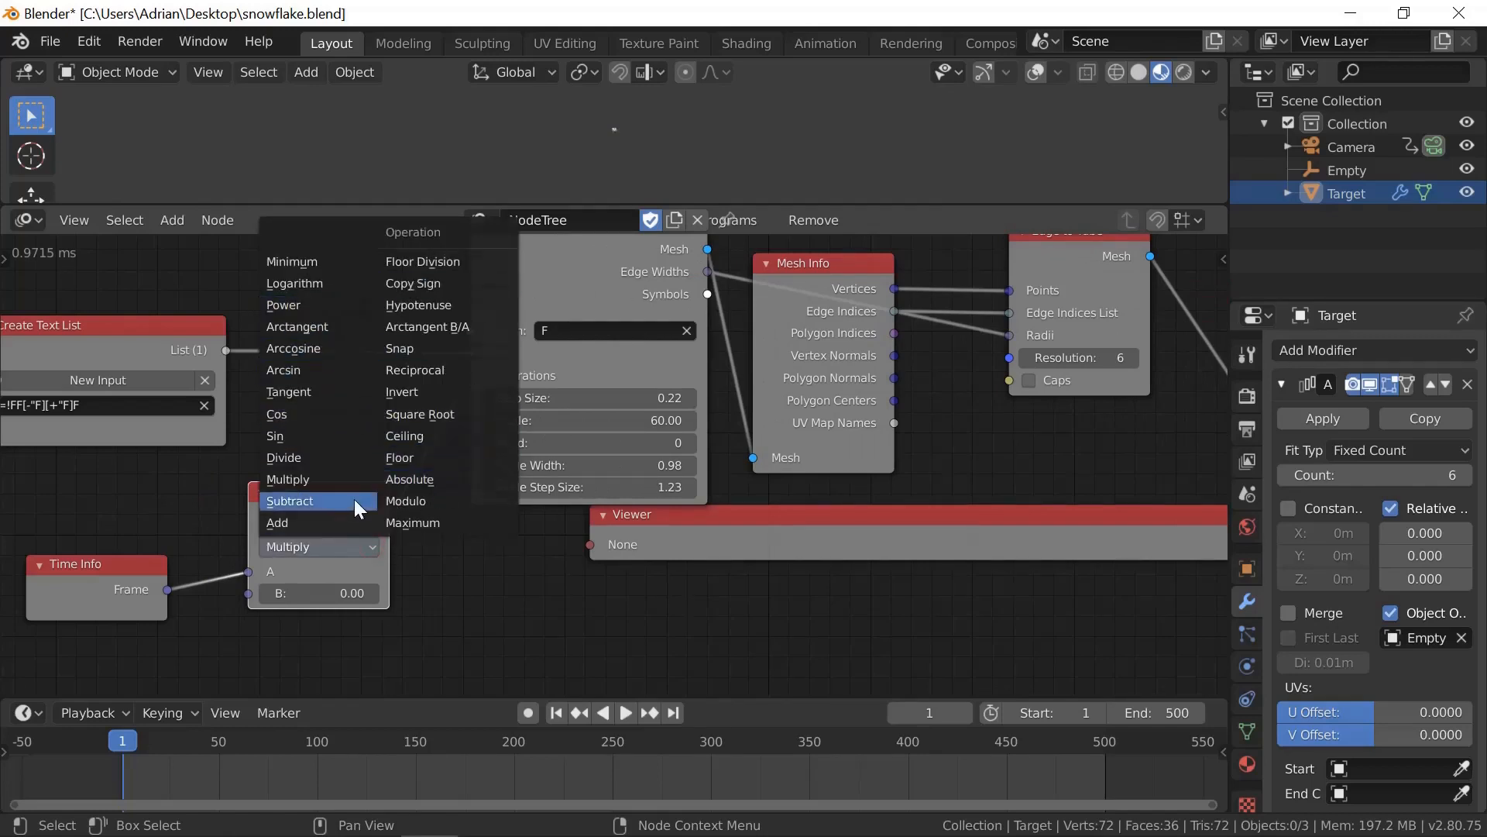
pyautogui.moveTo(303, 457)
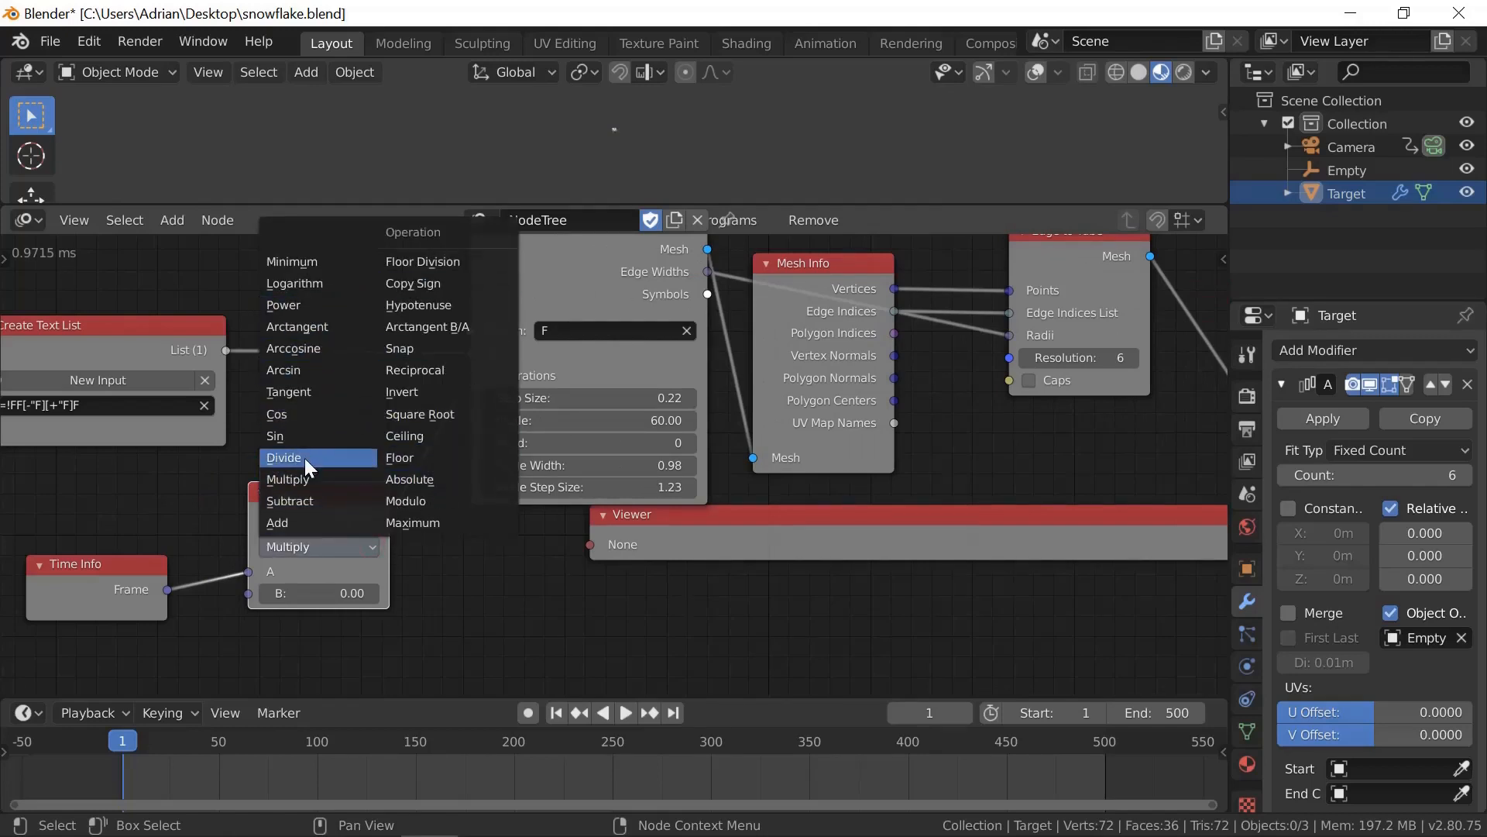
pyautogui.click(283, 457)
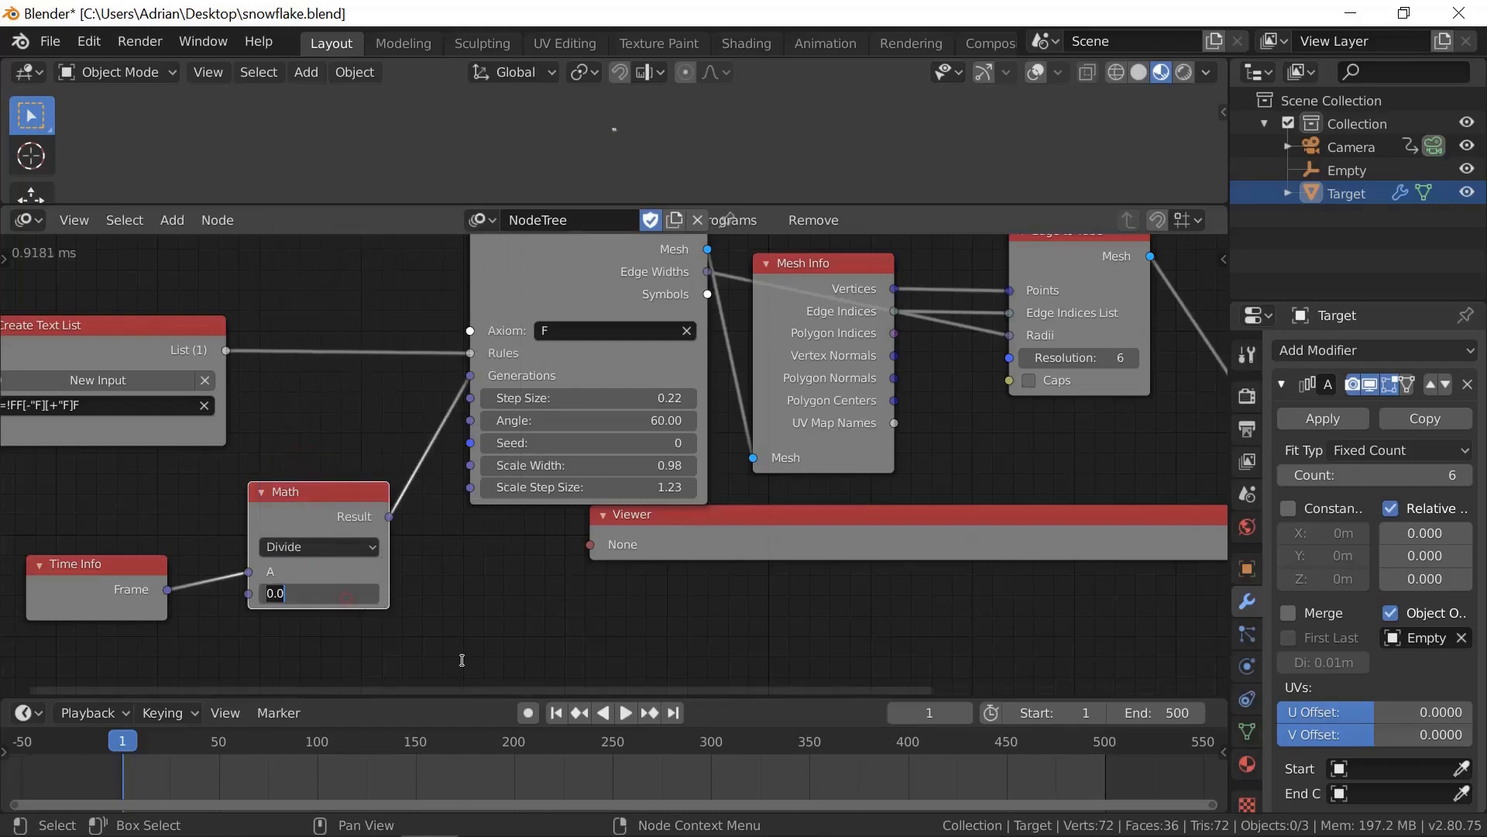
pyautogui.write('5')
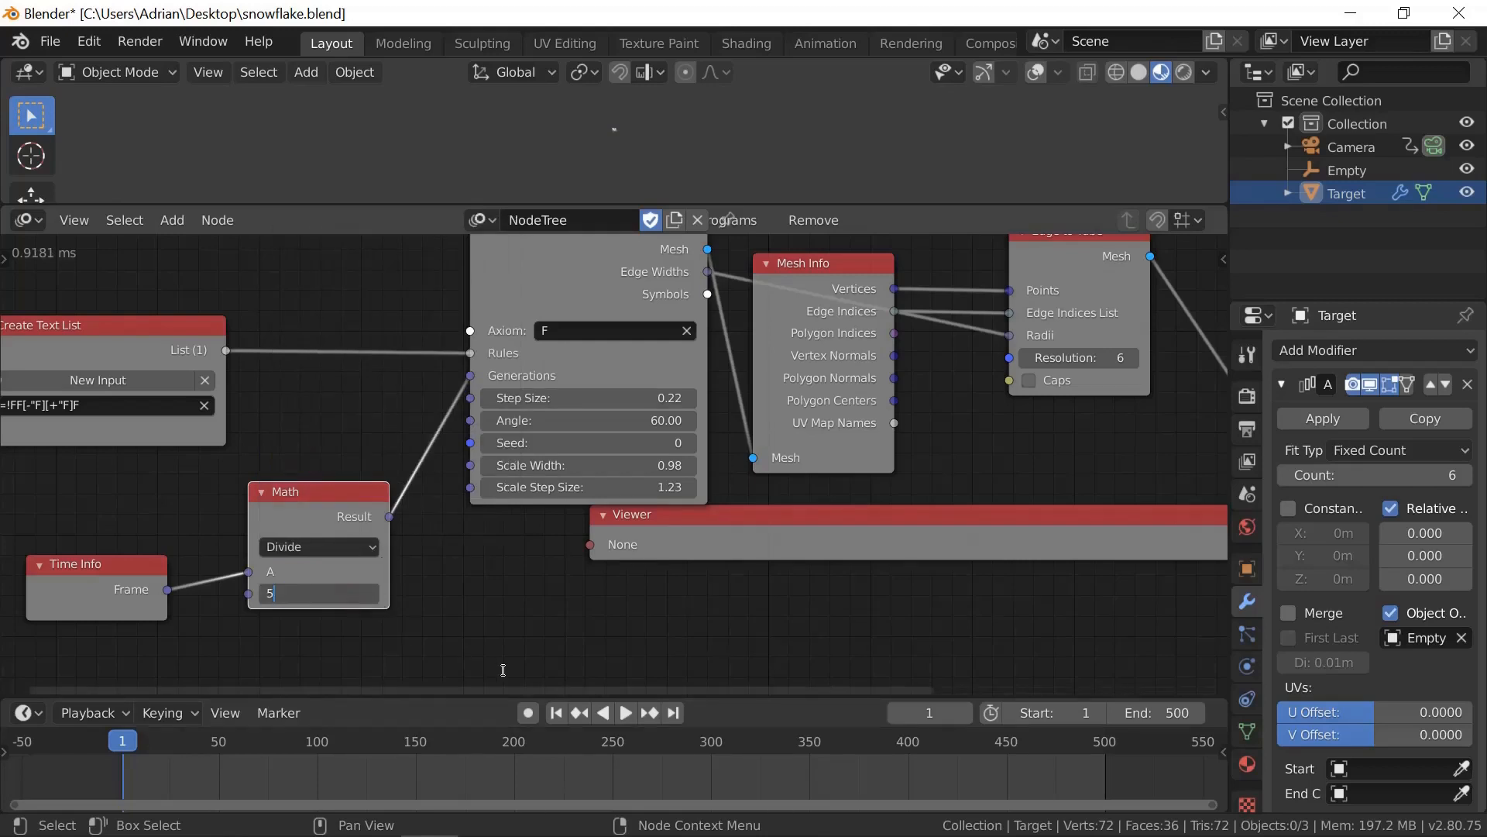
pyautogui.write('0')
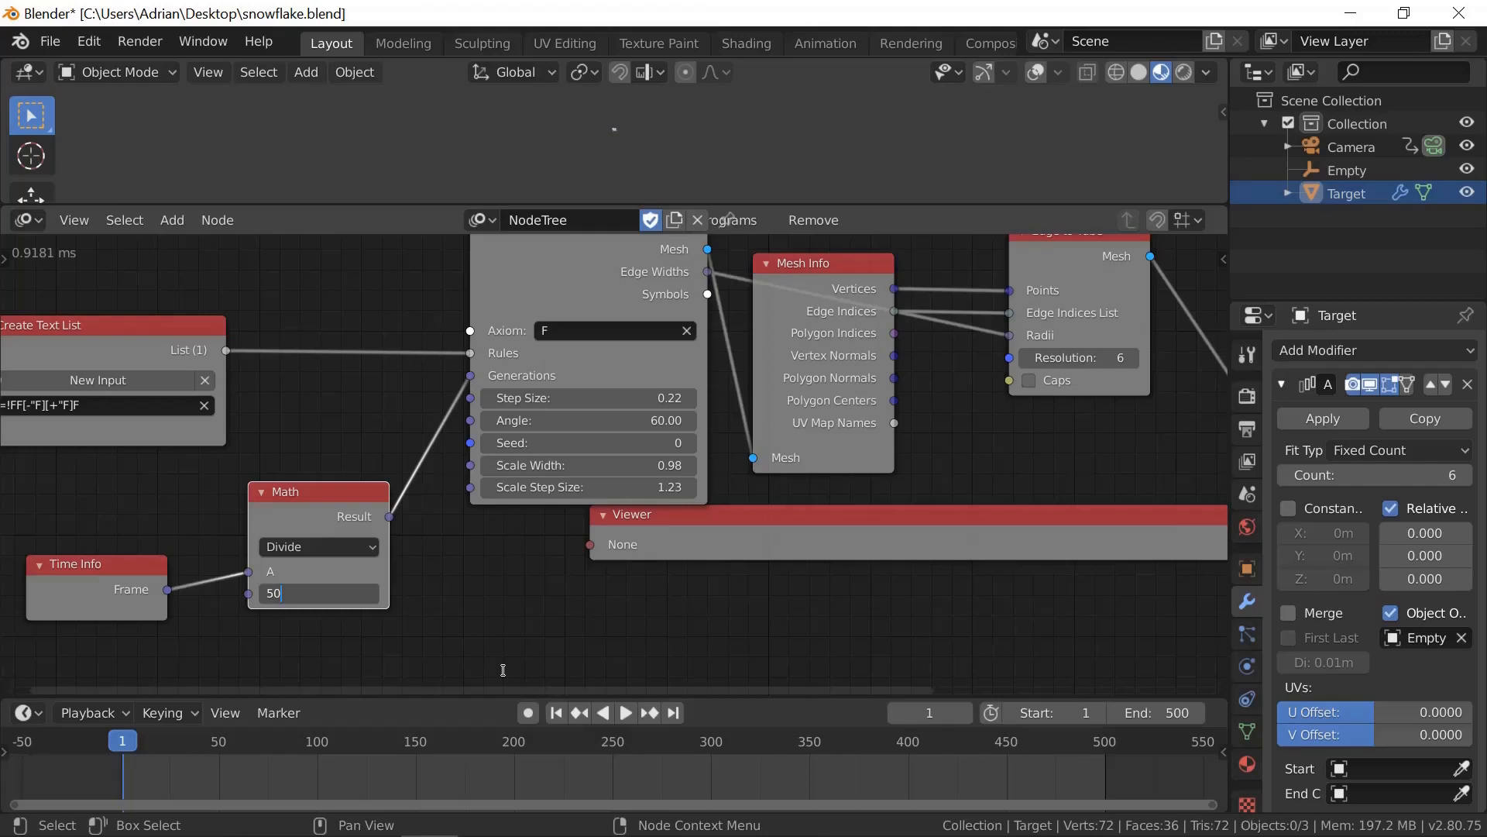
pyautogui.press('Return')
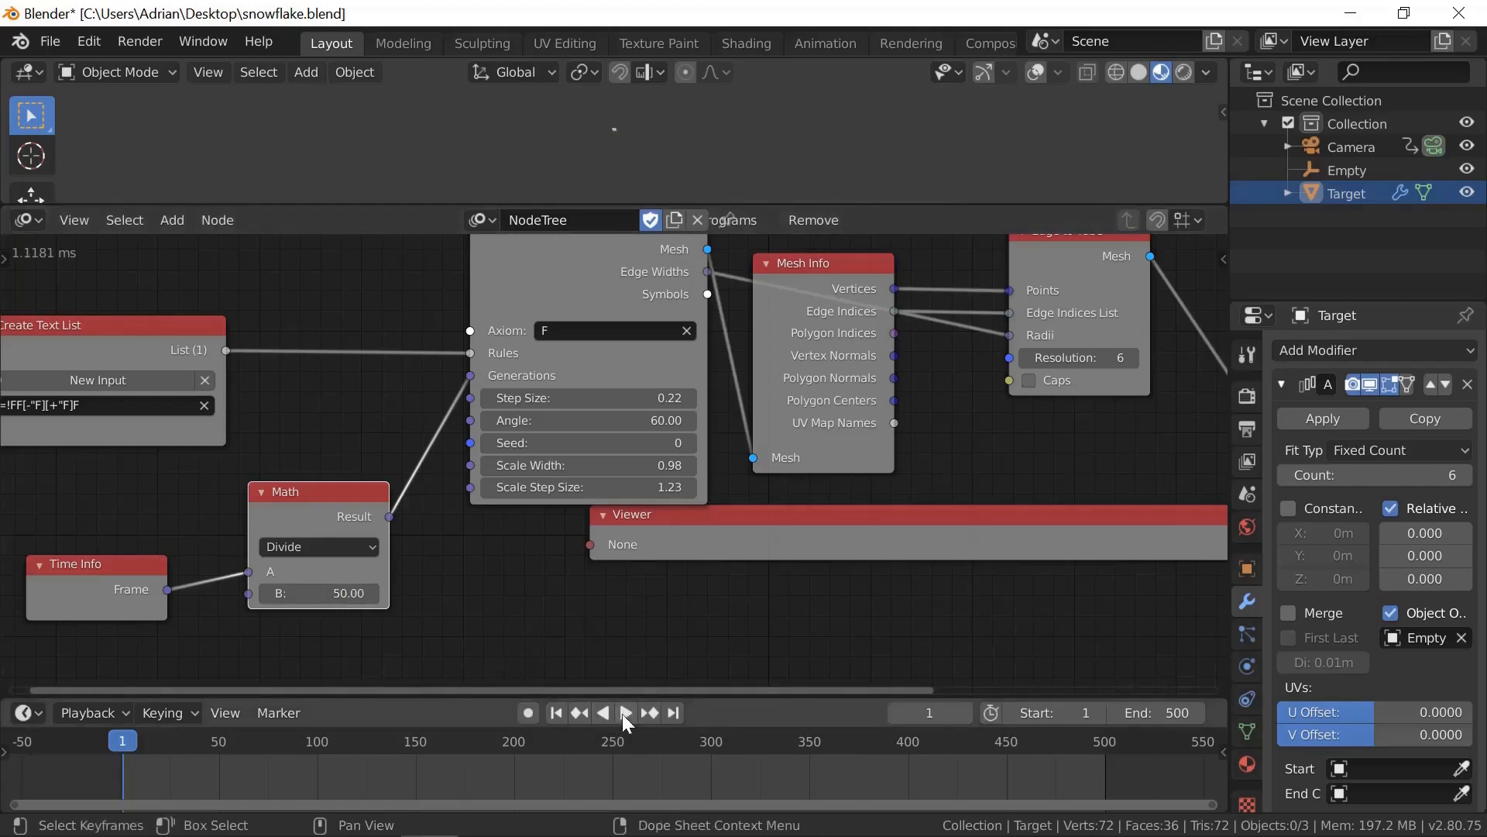
pyautogui.click(625, 712)
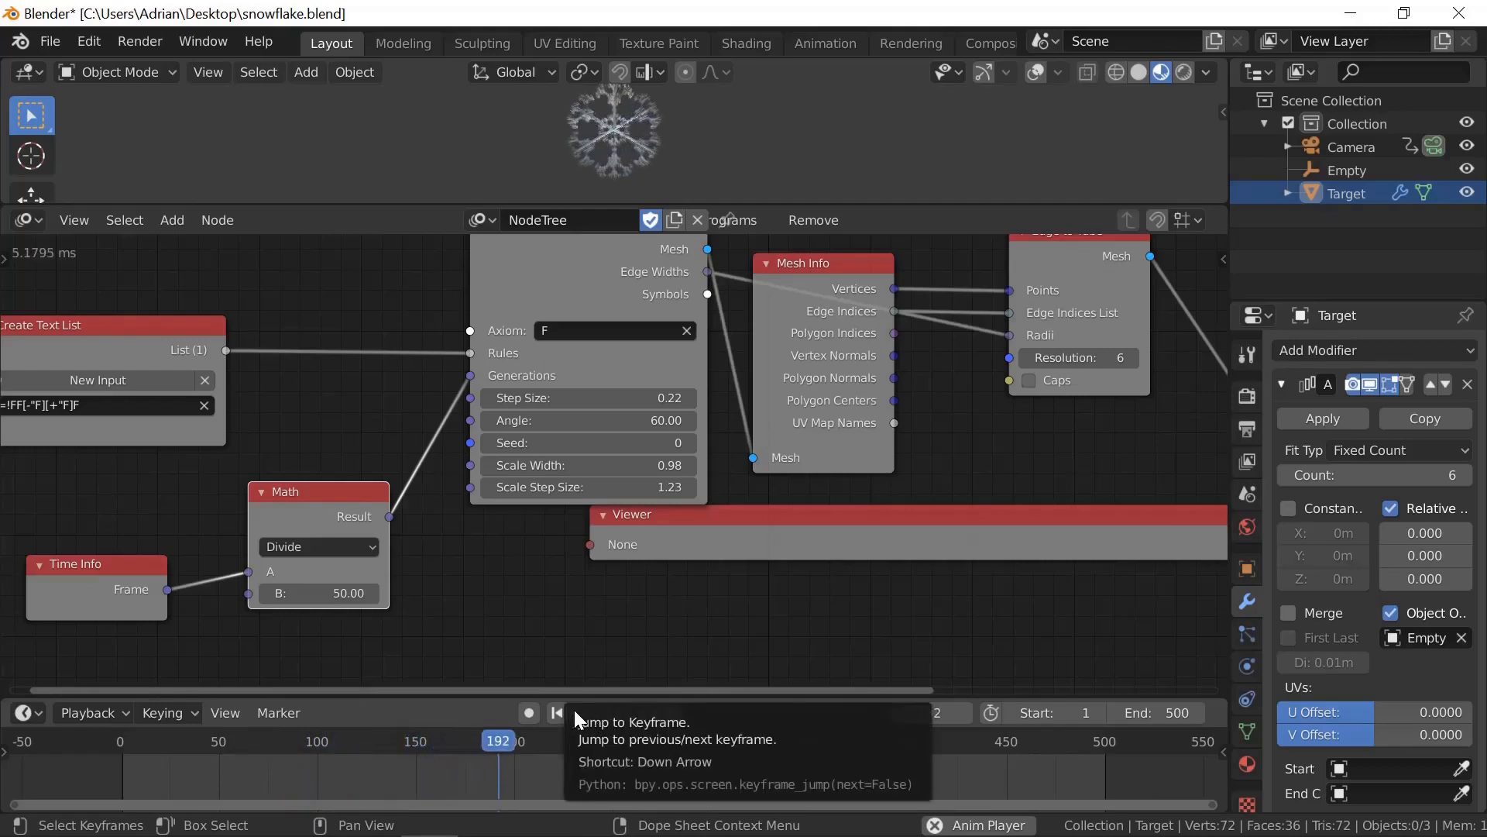
pyautogui.click(614, 712)
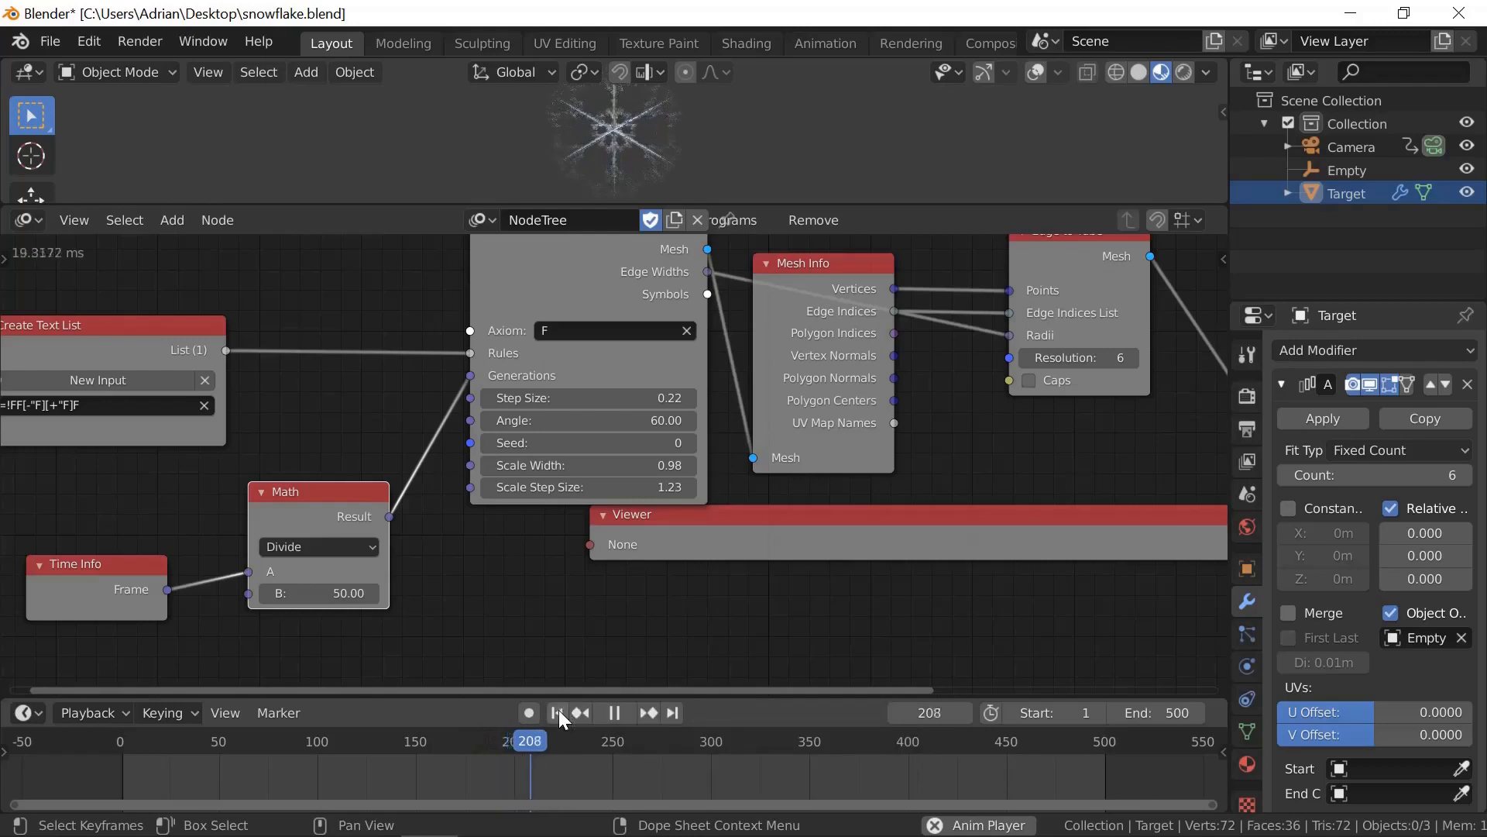
pyautogui.moveTo(559, 712)
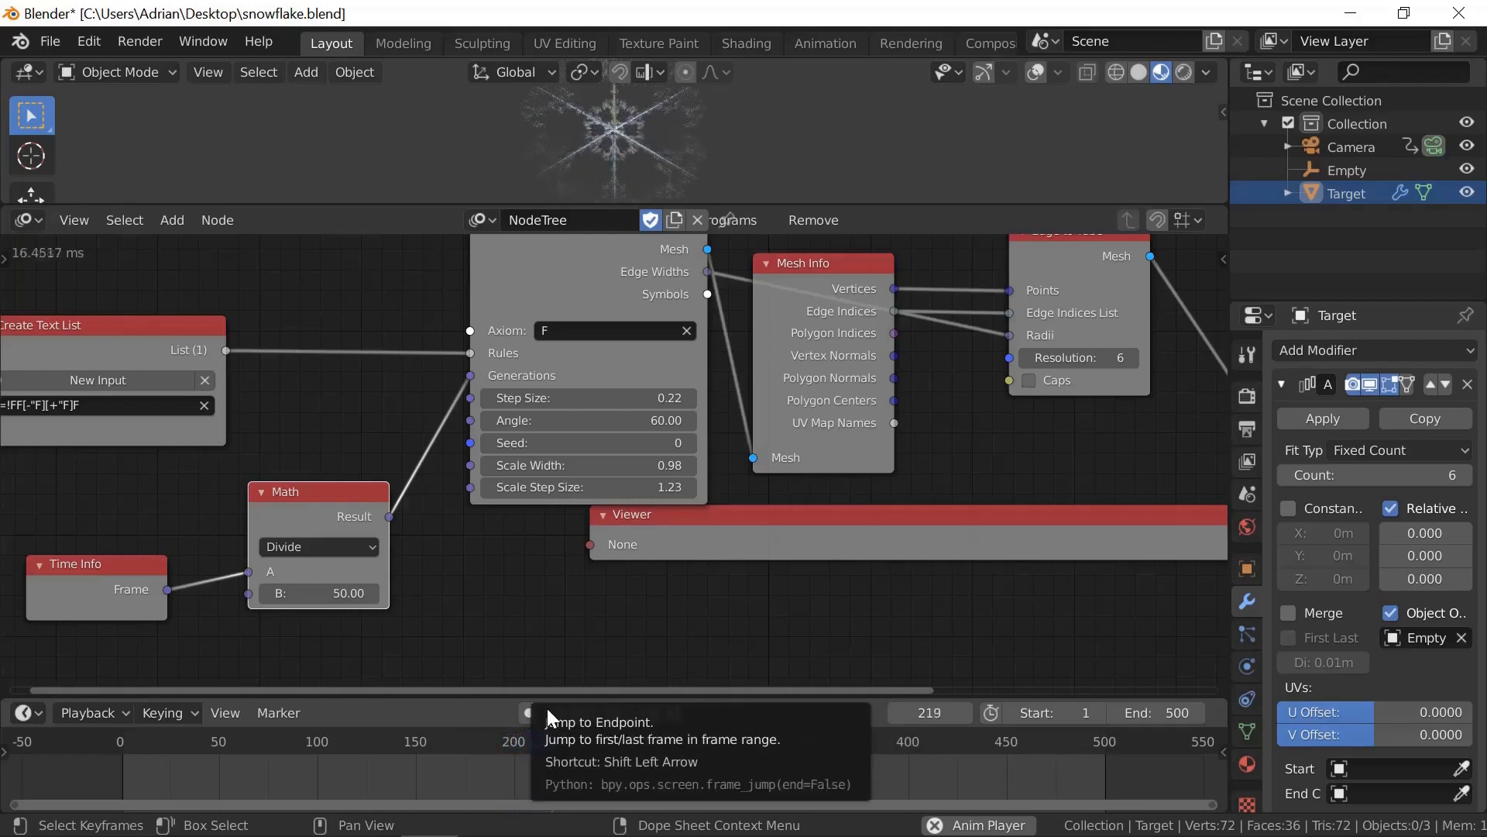
pyautogui.moveTo(536, 712)
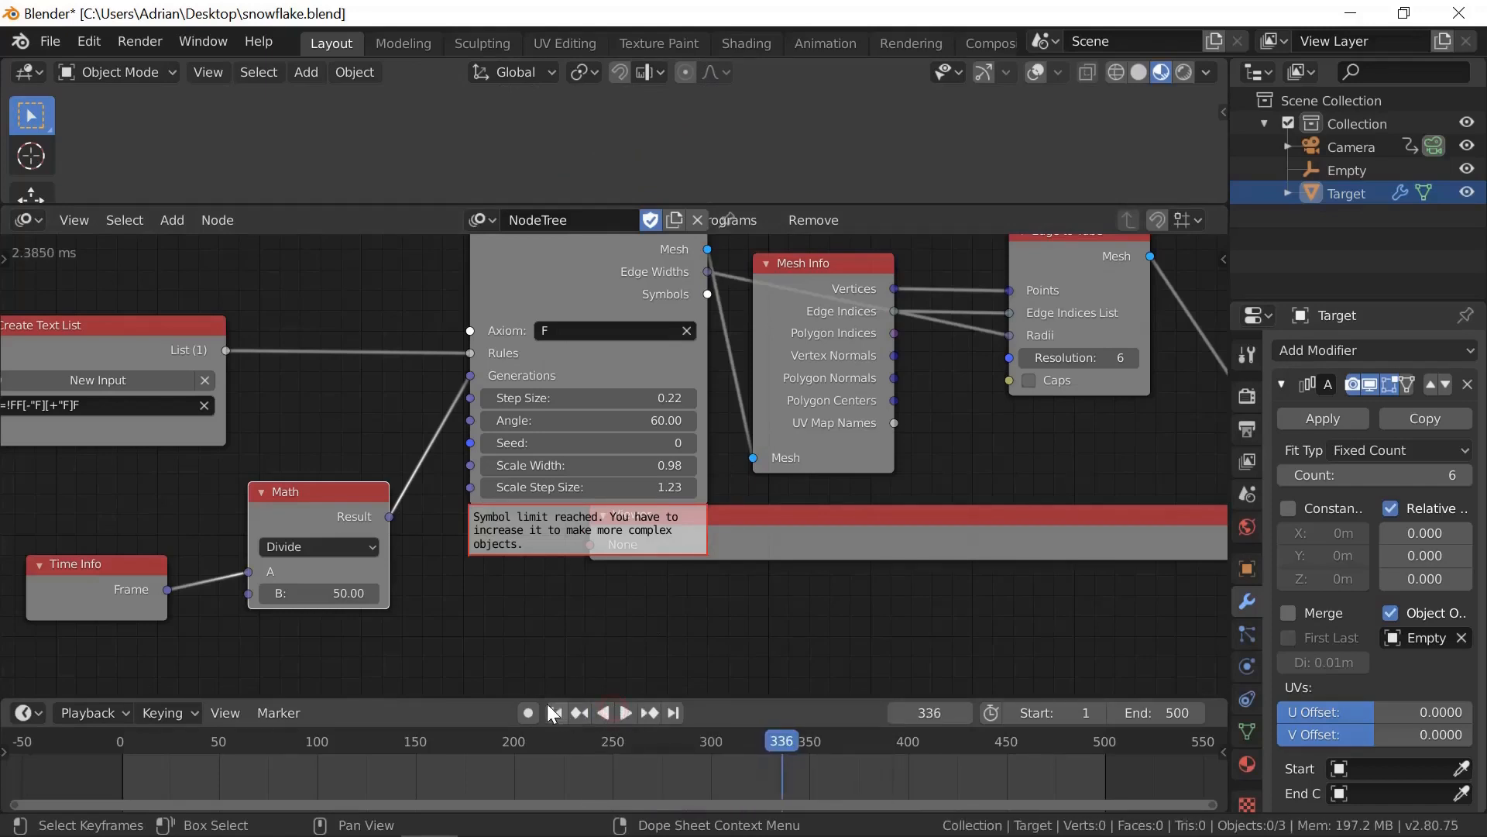
pyautogui.click(554, 713)
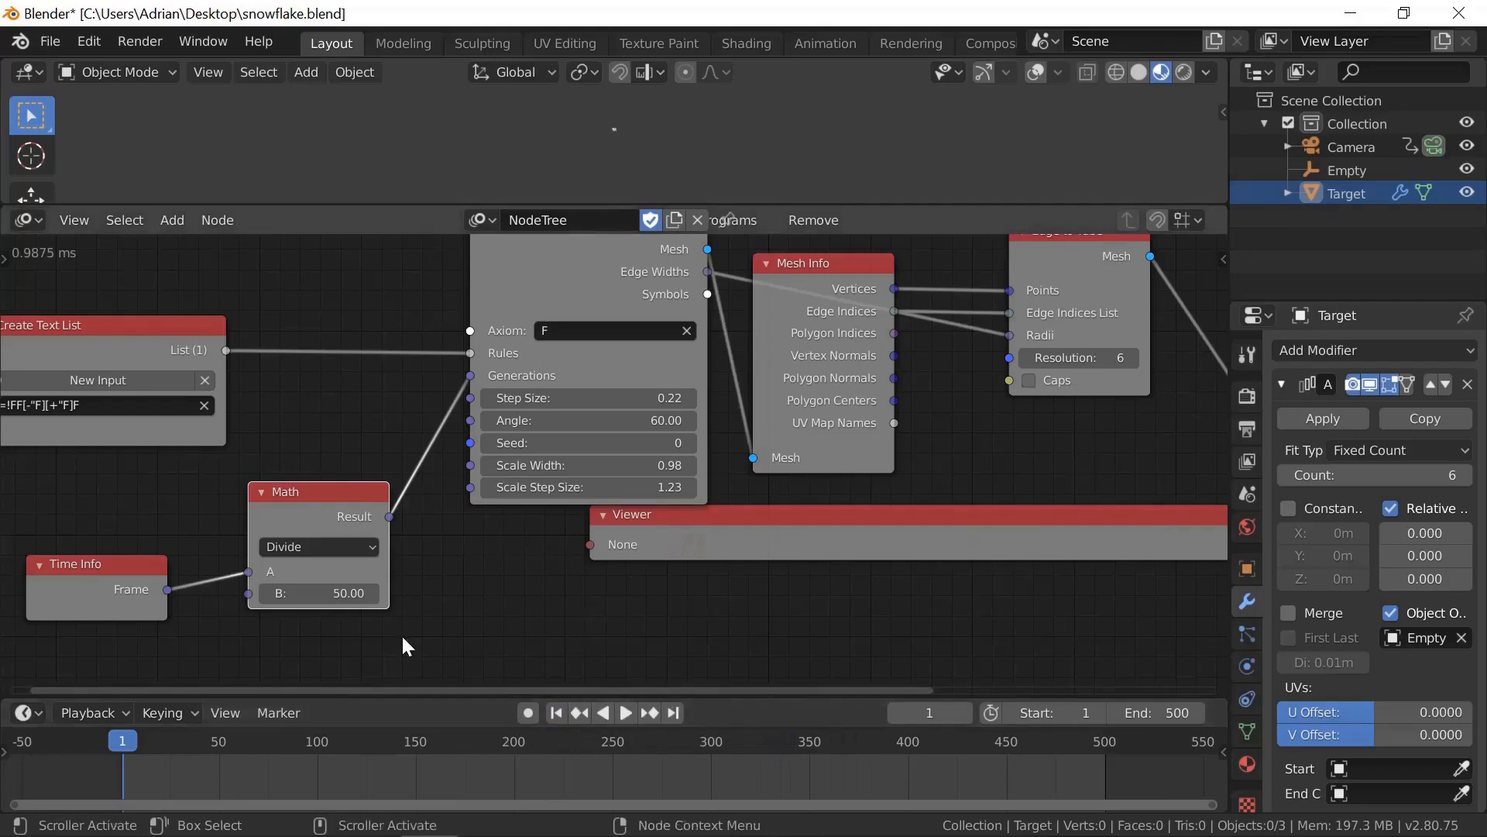
# Change the Math divisor to 25 and play until the symbol limit near frame 179.
pyautogui.doubleClick(318, 593)
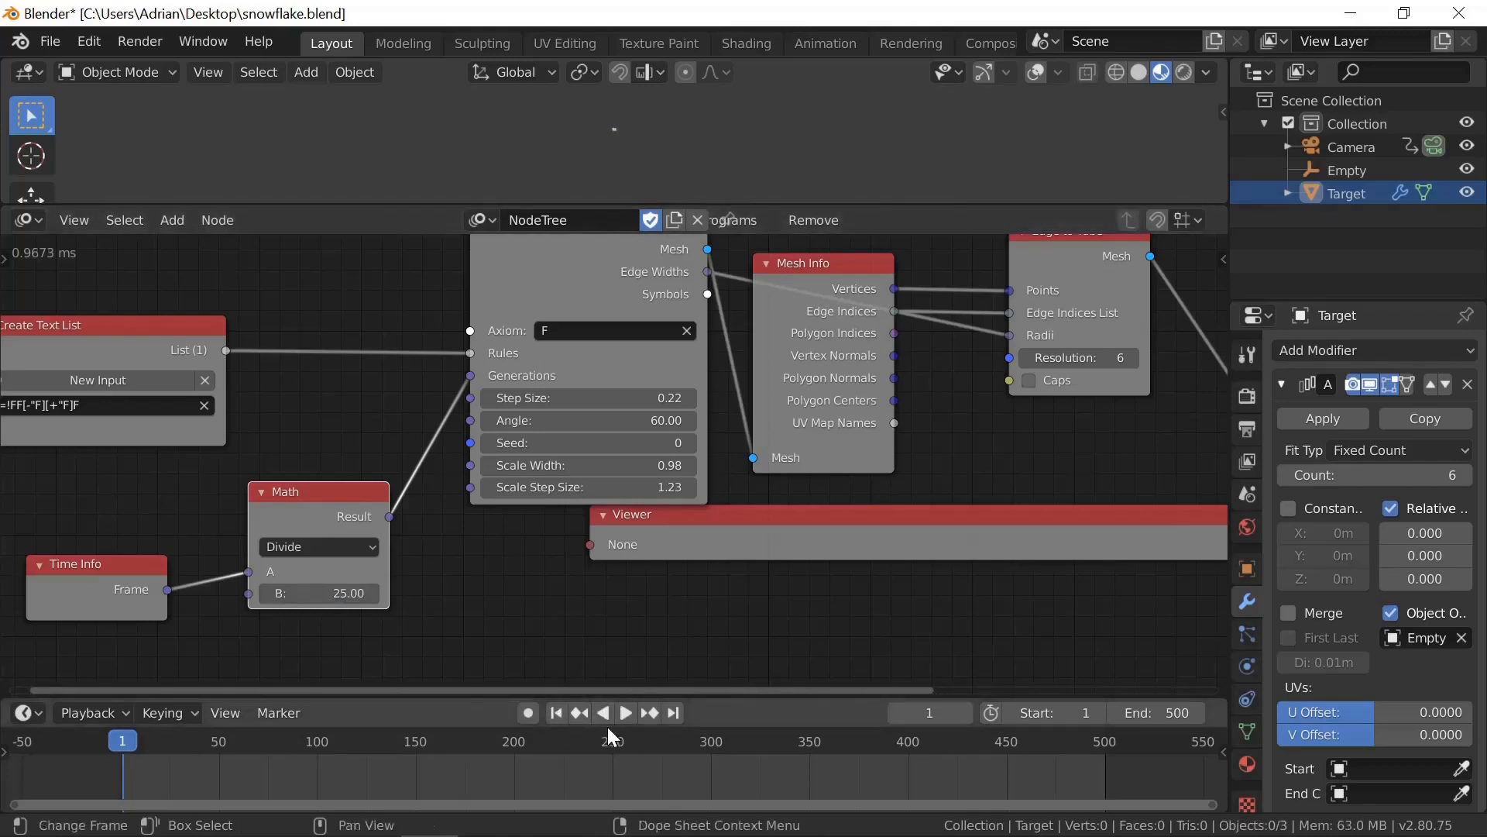
pyautogui.click(625, 713)
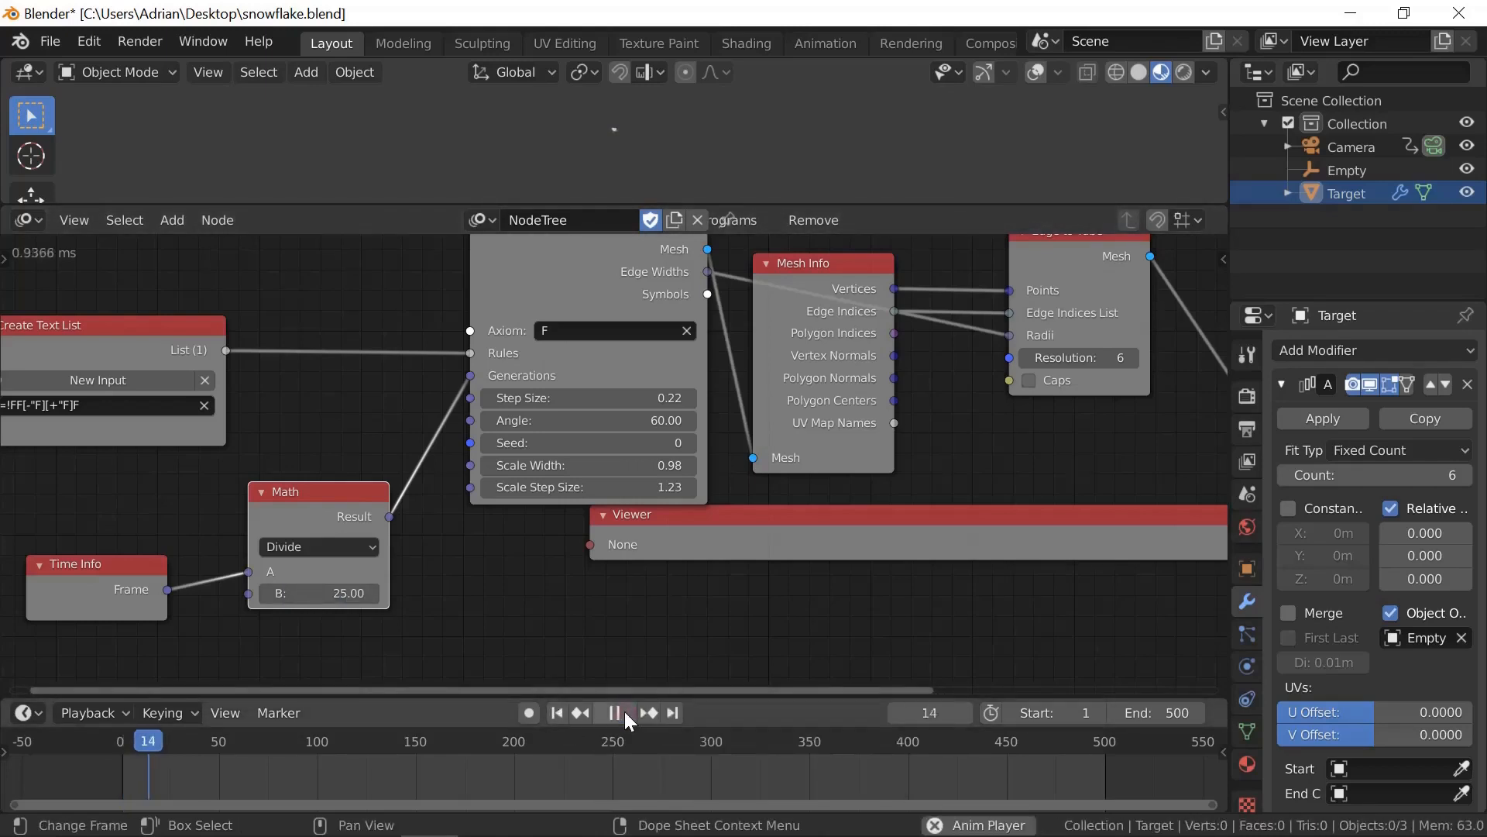
pyautogui.click(614, 713)
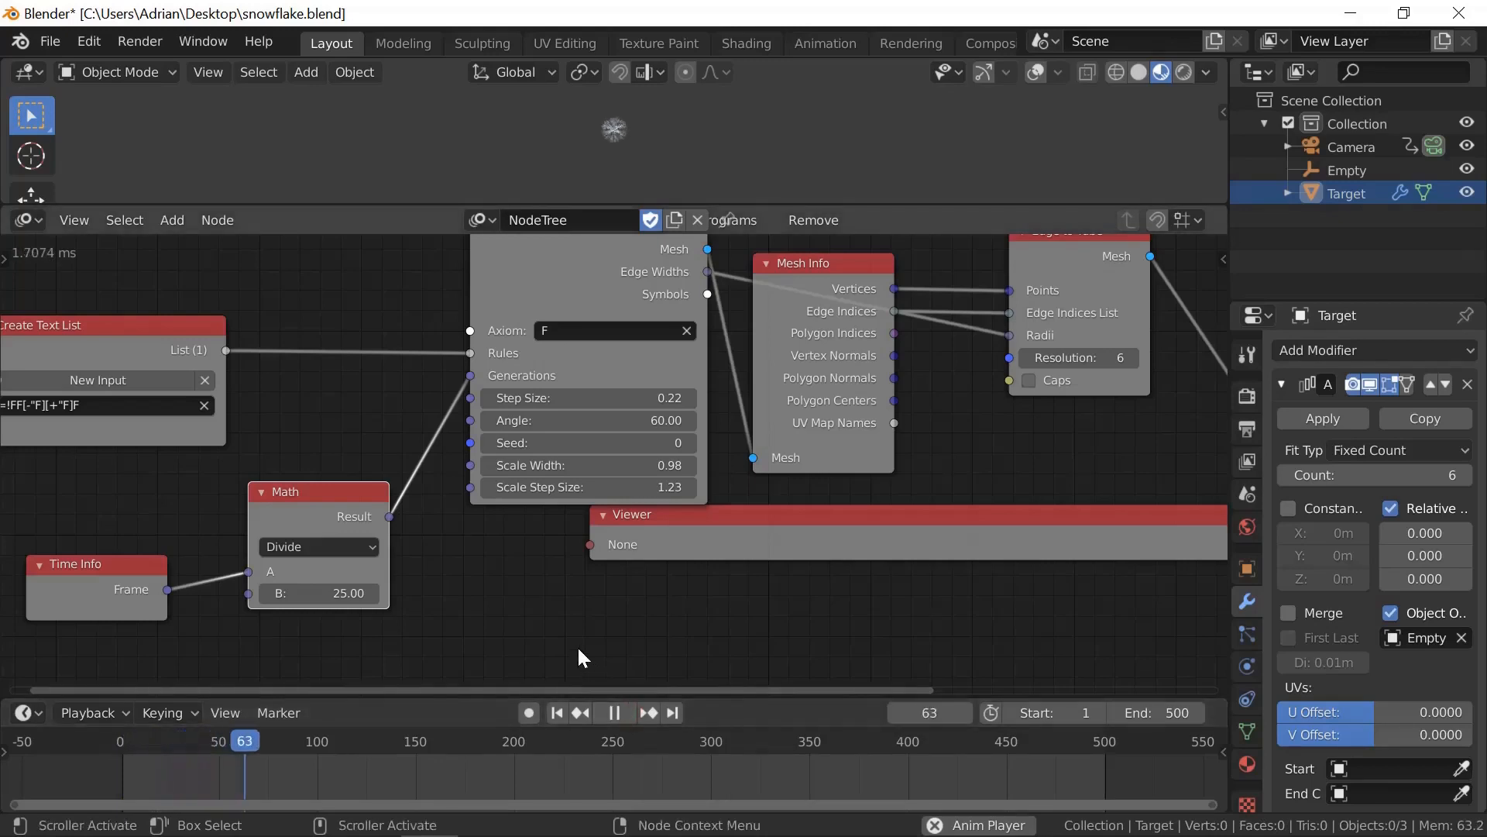
pyautogui.click(613, 713)
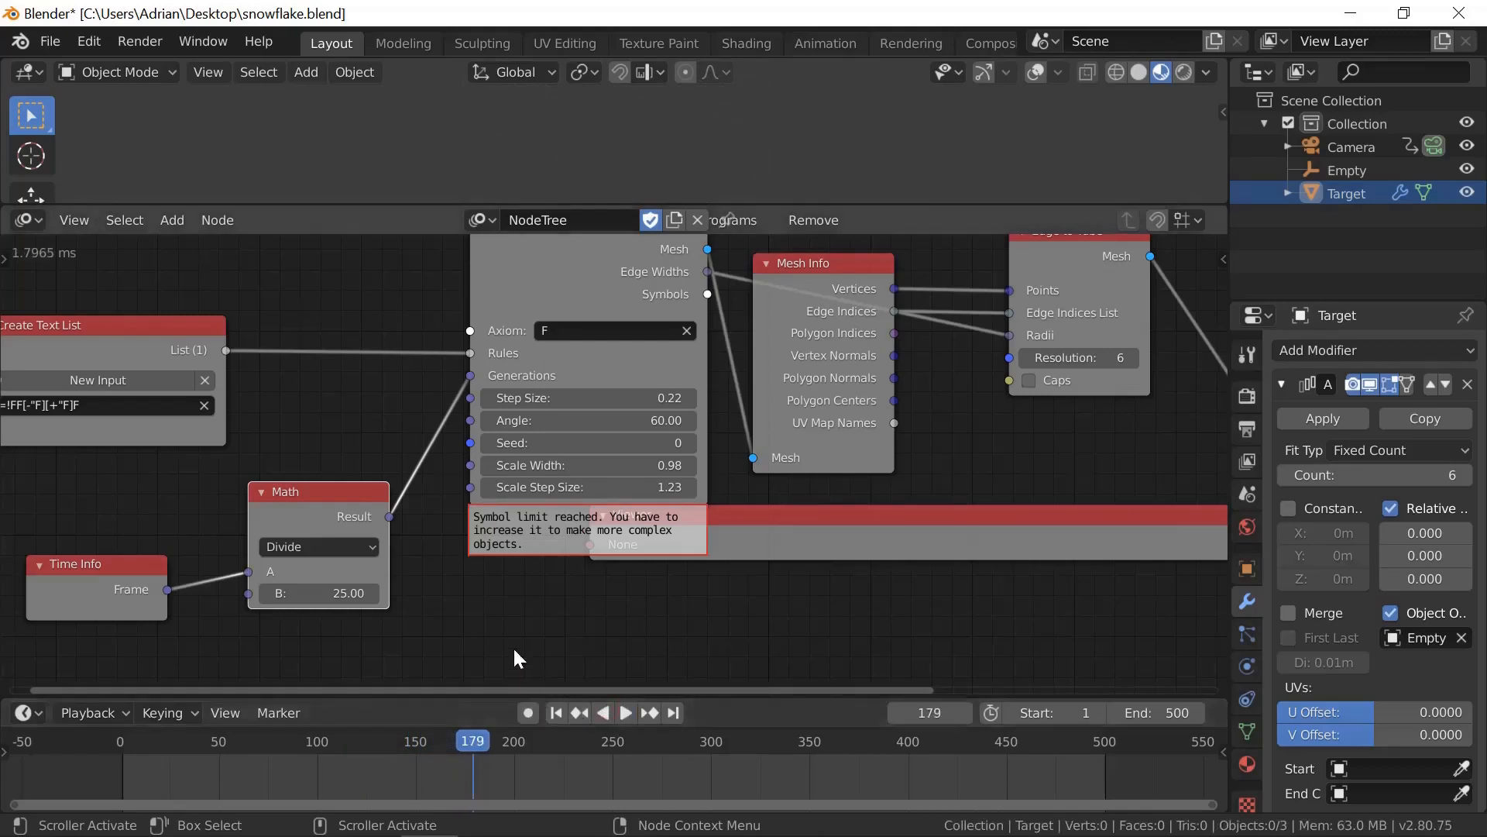
pyautogui.moveTo(576, 621)
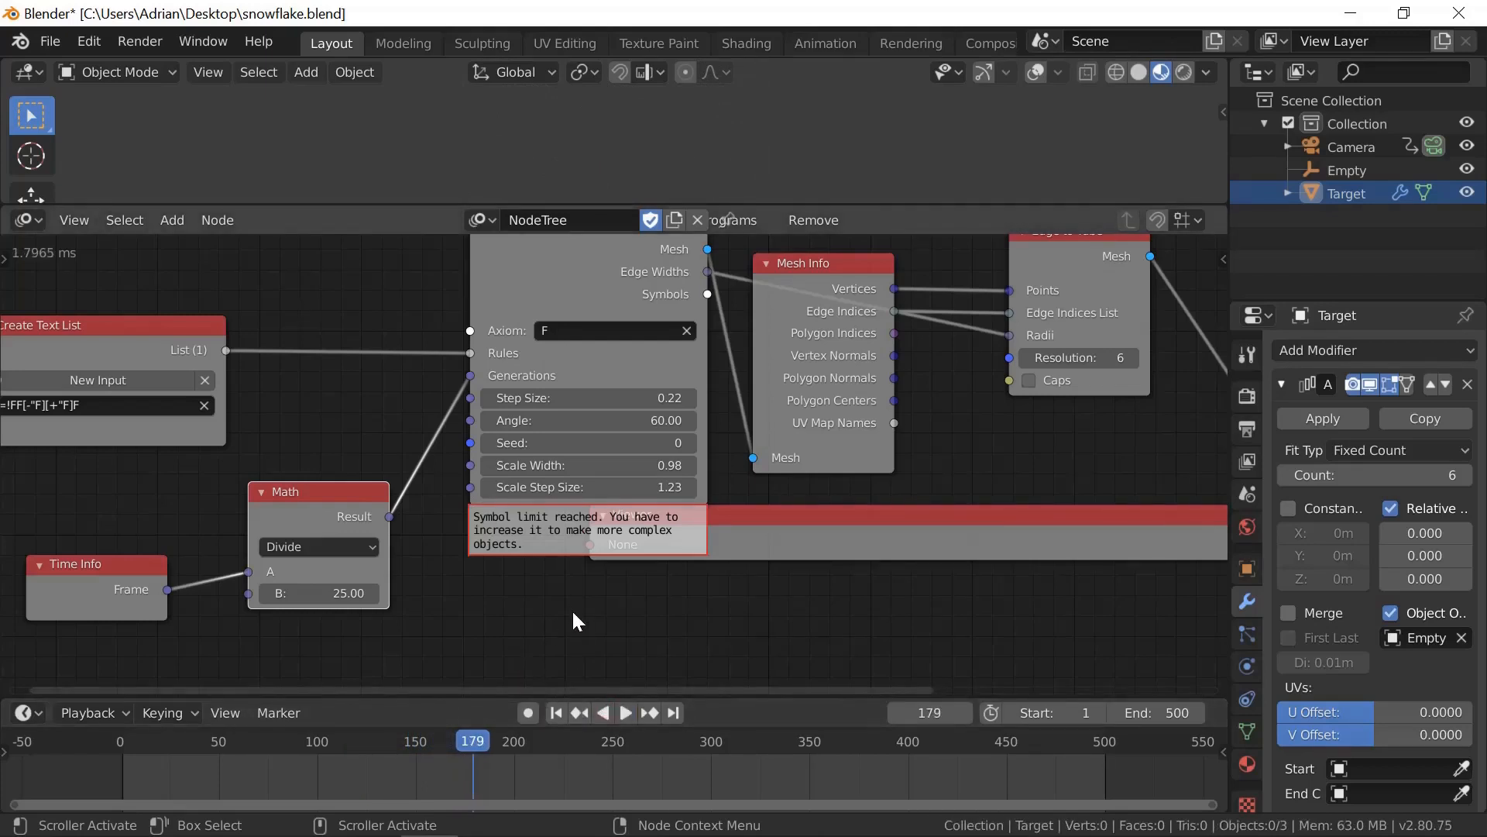
pyautogui.moveTo(778, 557)
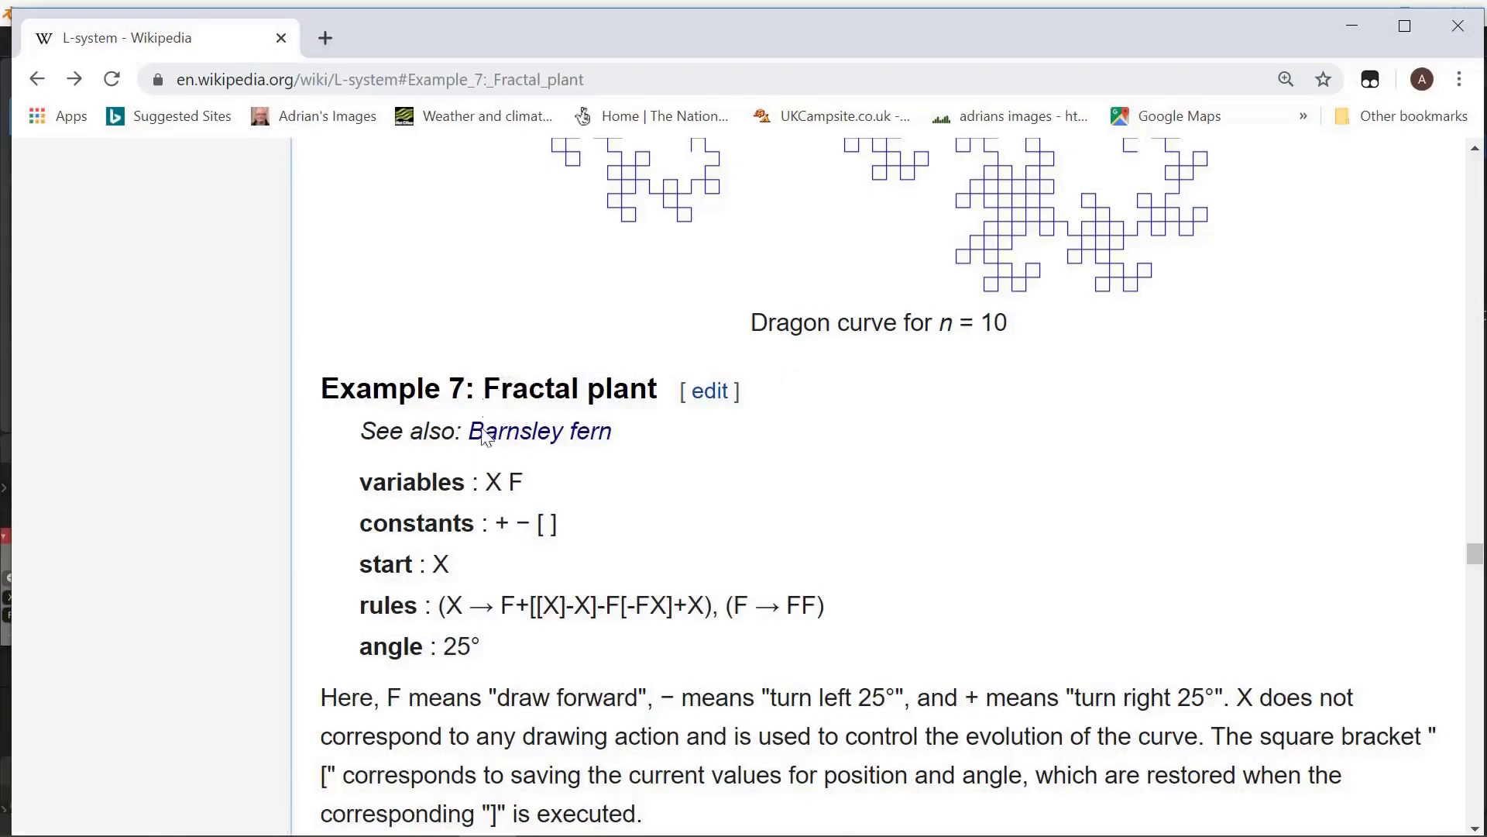
pyautogui.moveTo(1299, 506)
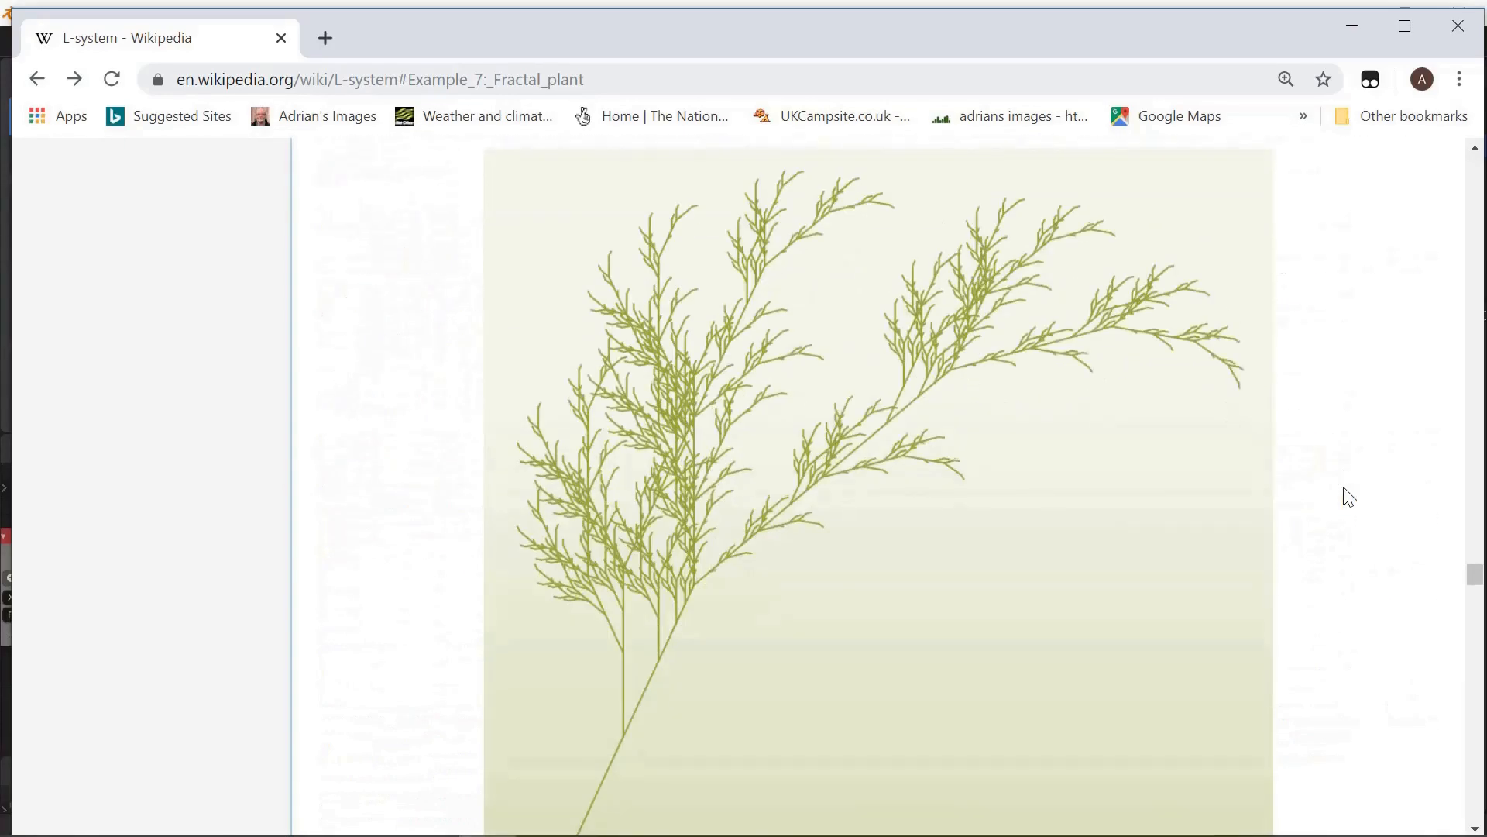
# Scroll the Wikipedia L-system article to Example 7: Fractal plant.
pyautogui.scroll(-3)
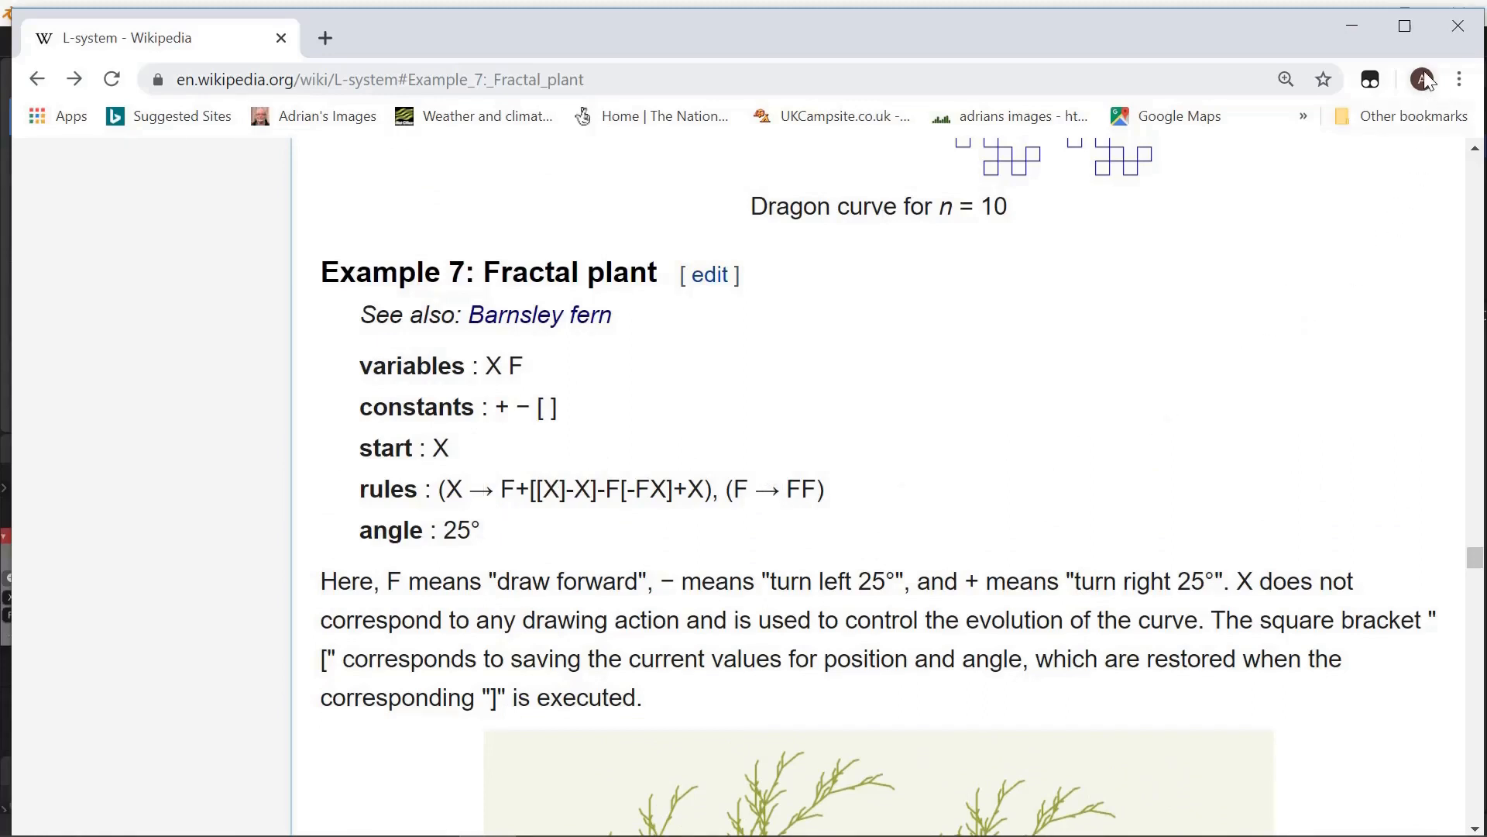
pyautogui.moveTo(1106, 275)
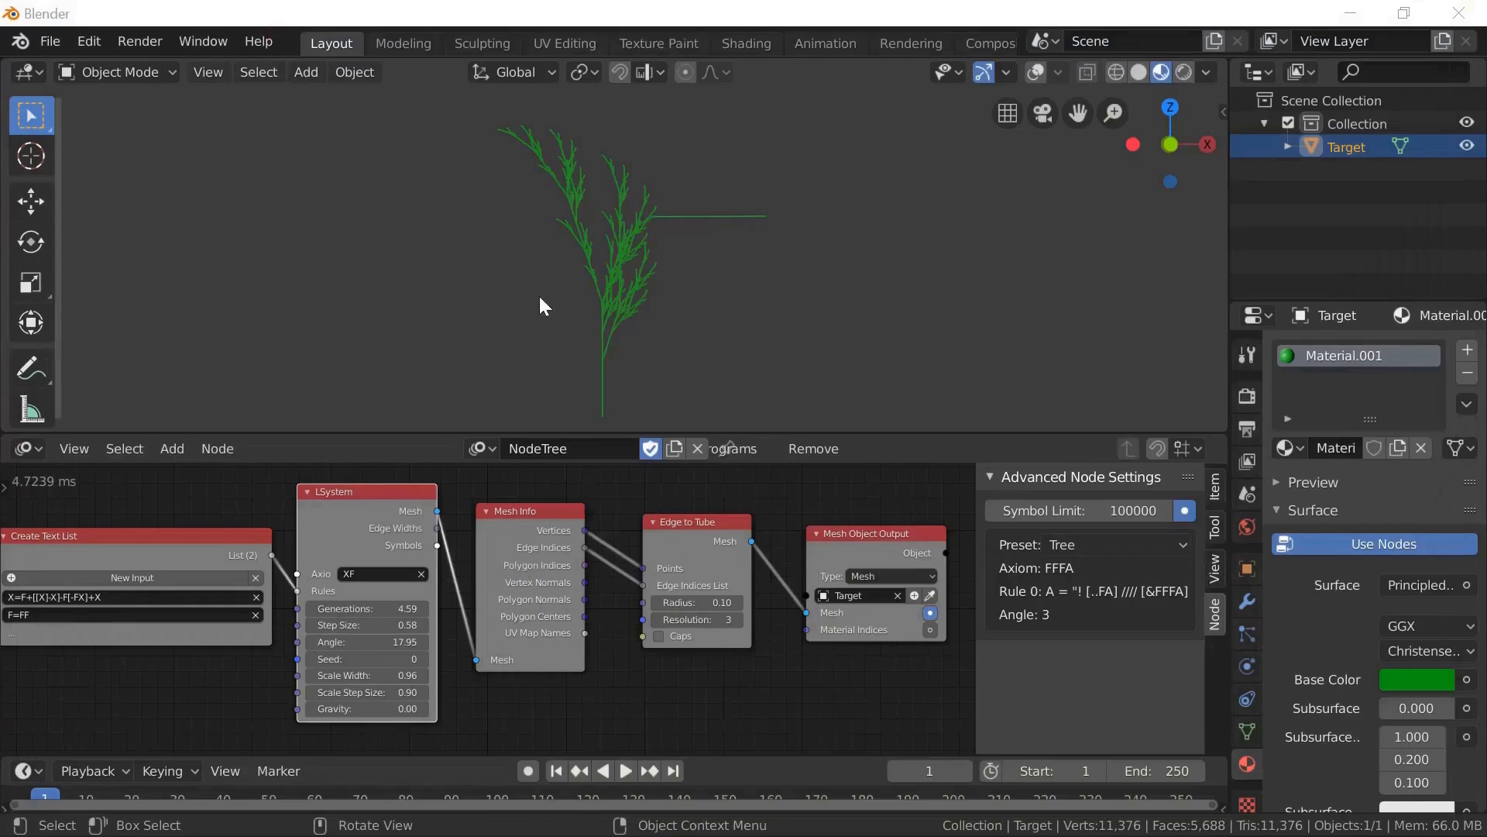
pyautogui.moveTo(582, 343)
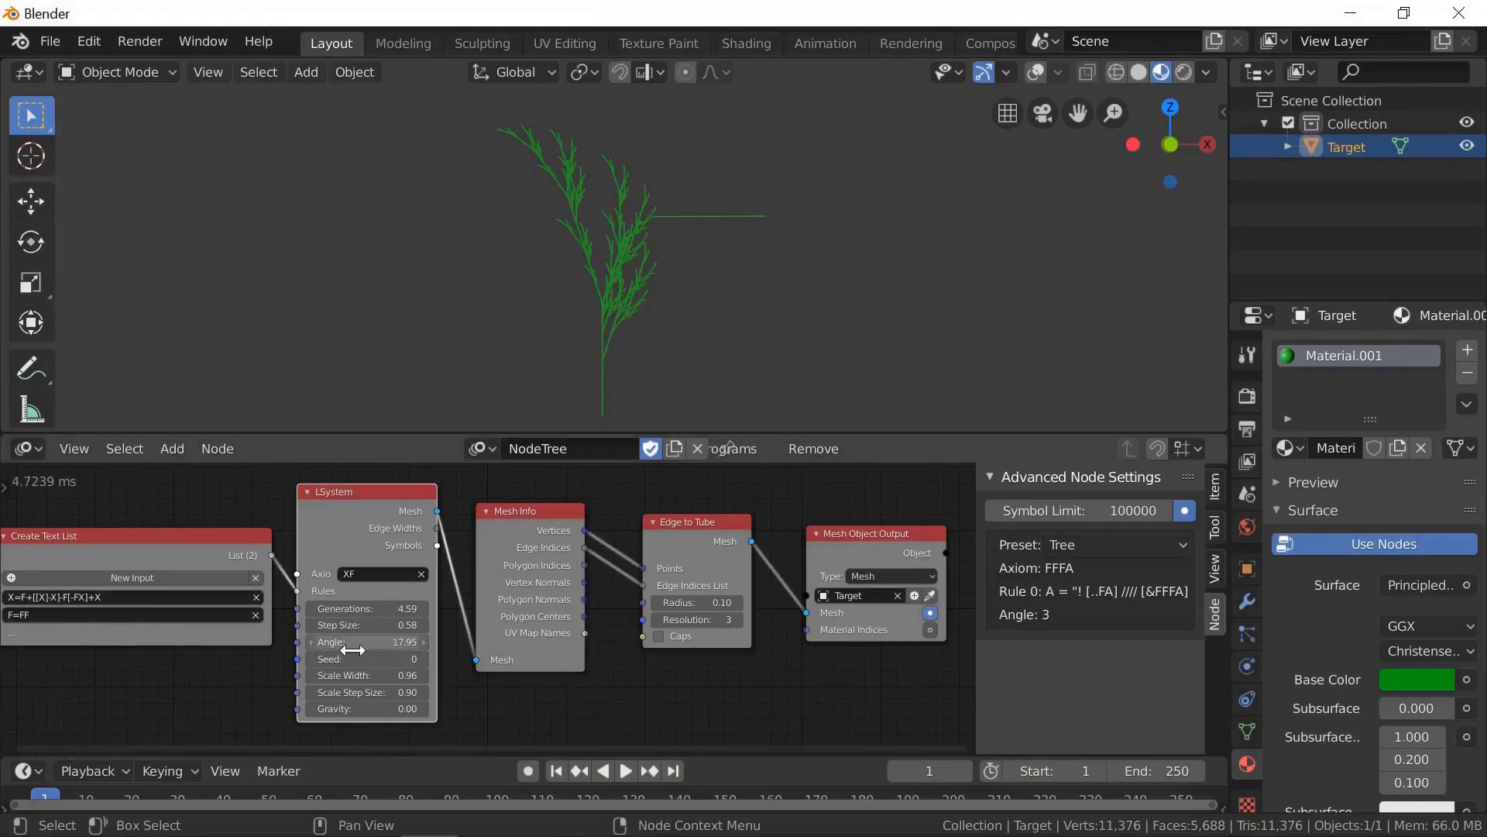
# Sweep the plant's generations from near zero past the symbol limit, settling around 4.71.
pyautogui.moveTo(365, 608); pyautogui.dragTo(360, 608)
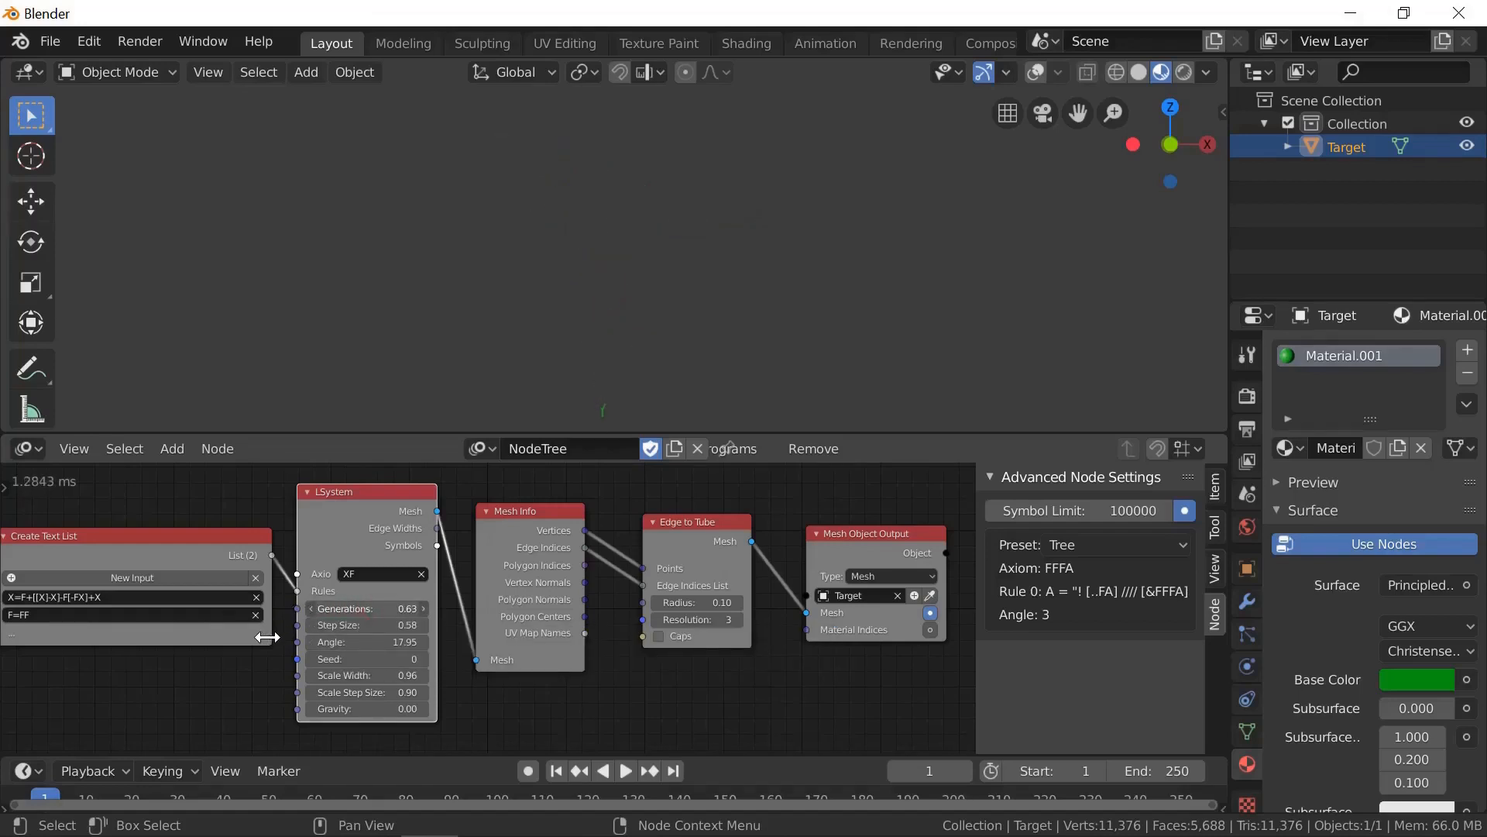
pyautogui.moveTo(365, 608); pyautogui.dragTo(365, 608)
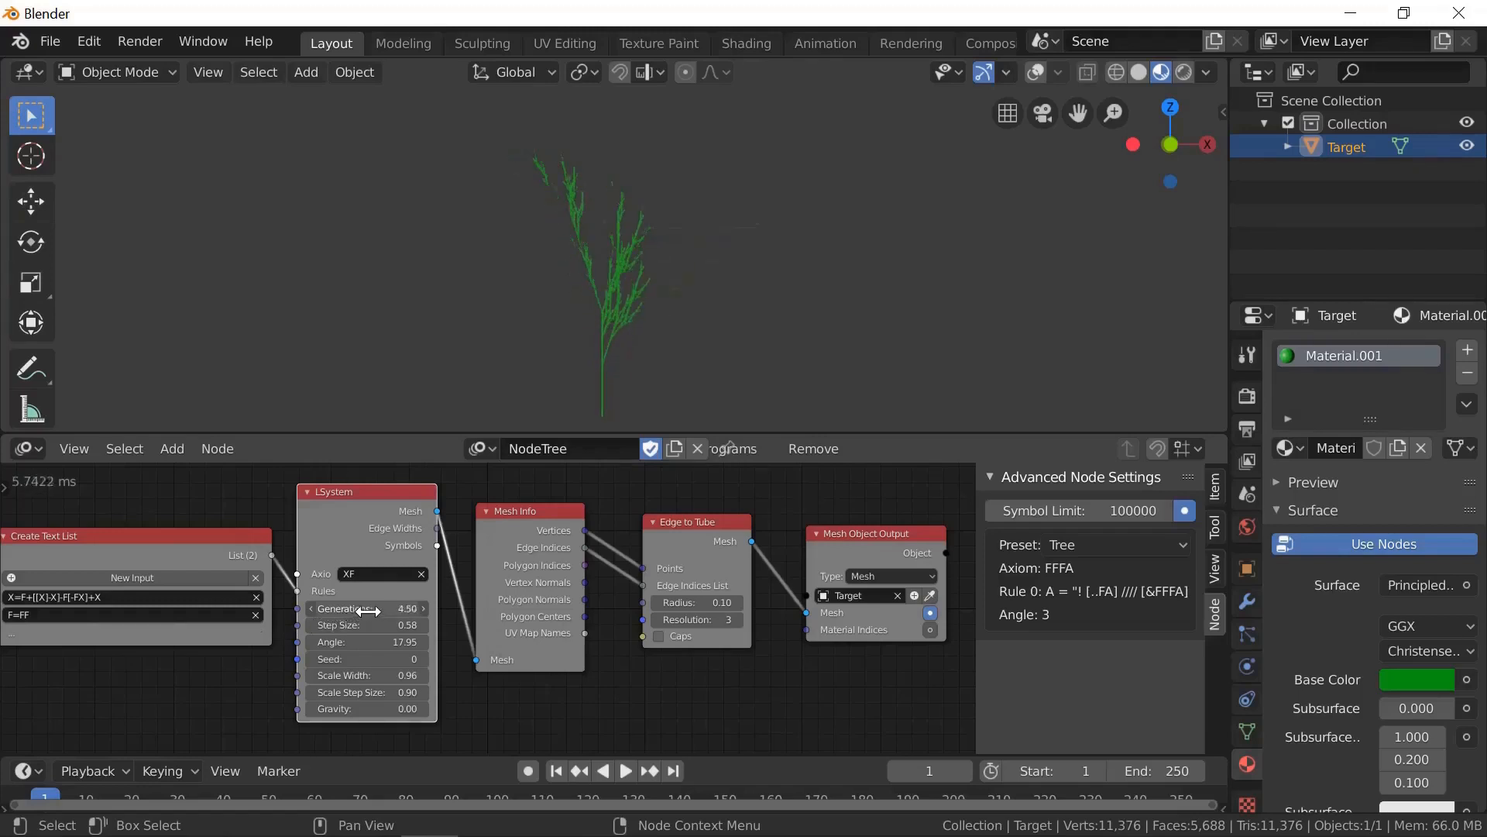
pyautogui.moveTo(365, 608); pyautogui.dragTo(379, 608)
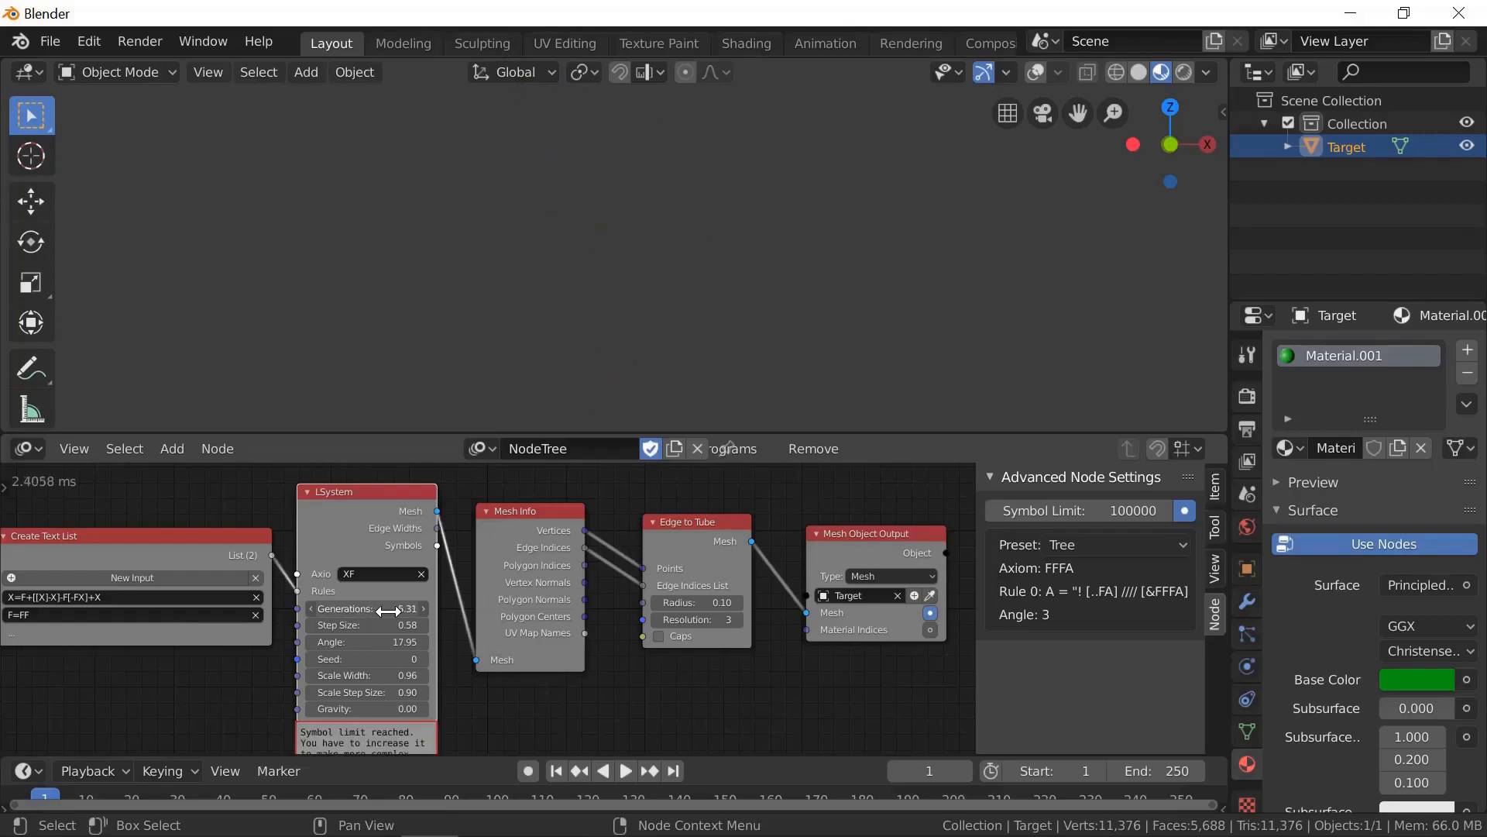
pyautogui.moveTo(365, 608); pyautogui.dragTo(389, 608)
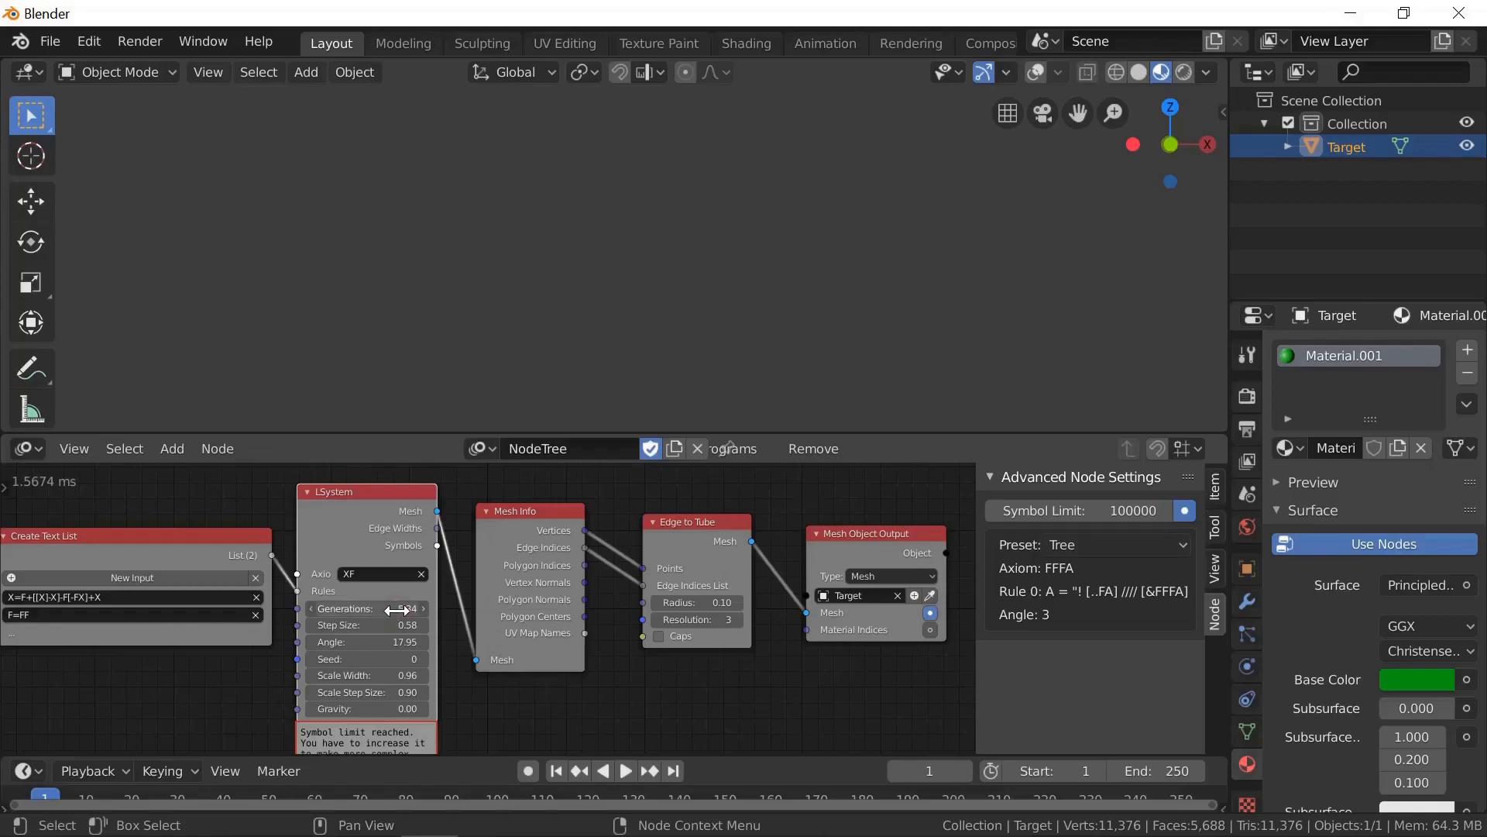
pyautogui.moveTo(370, 608); pyautogui.dragTo(398, 609)
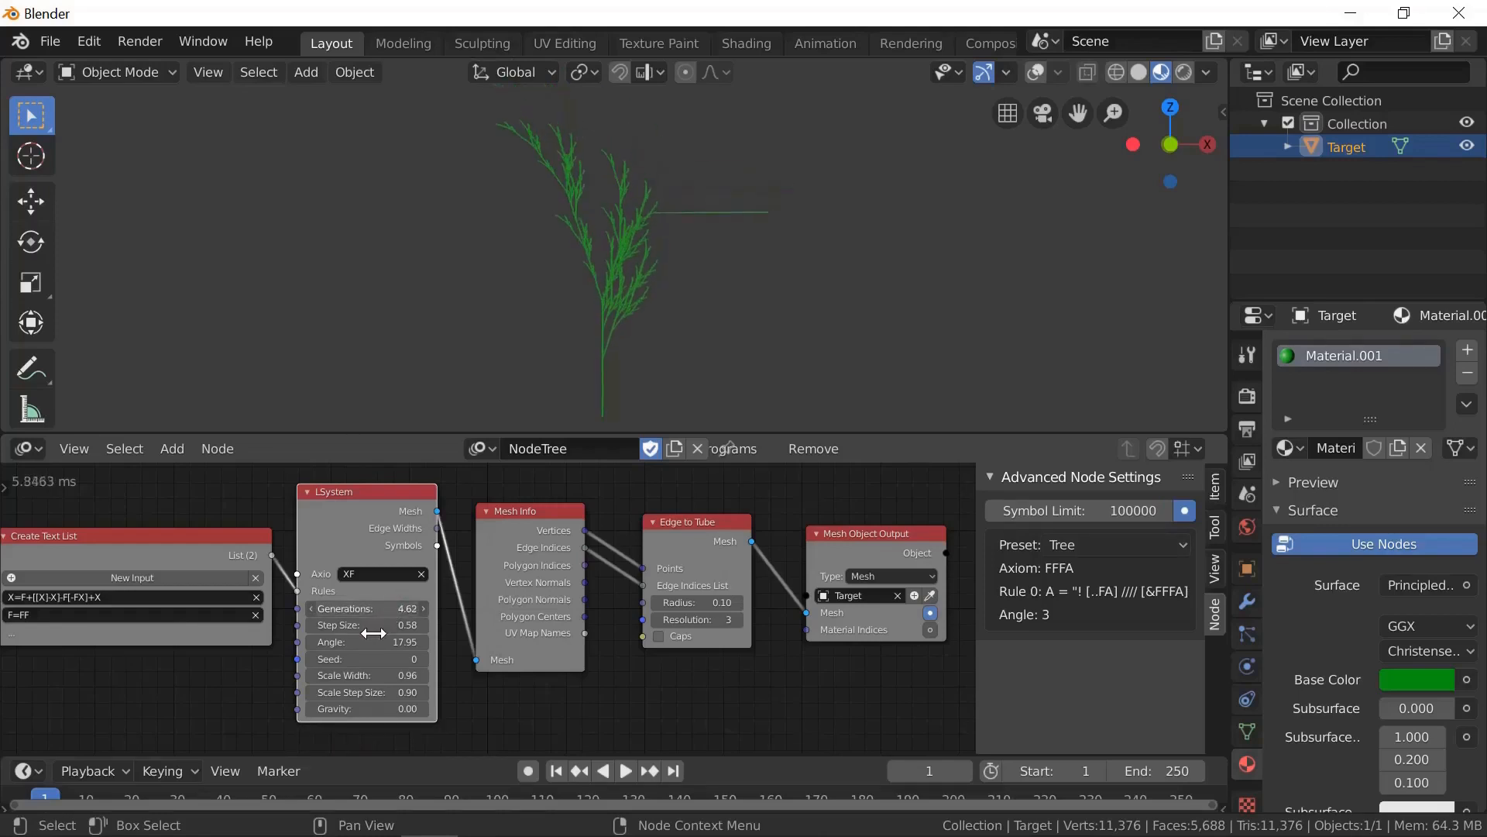
pyautogui.moveTo(365, 608); pyautogui.dragTo(374, 608)
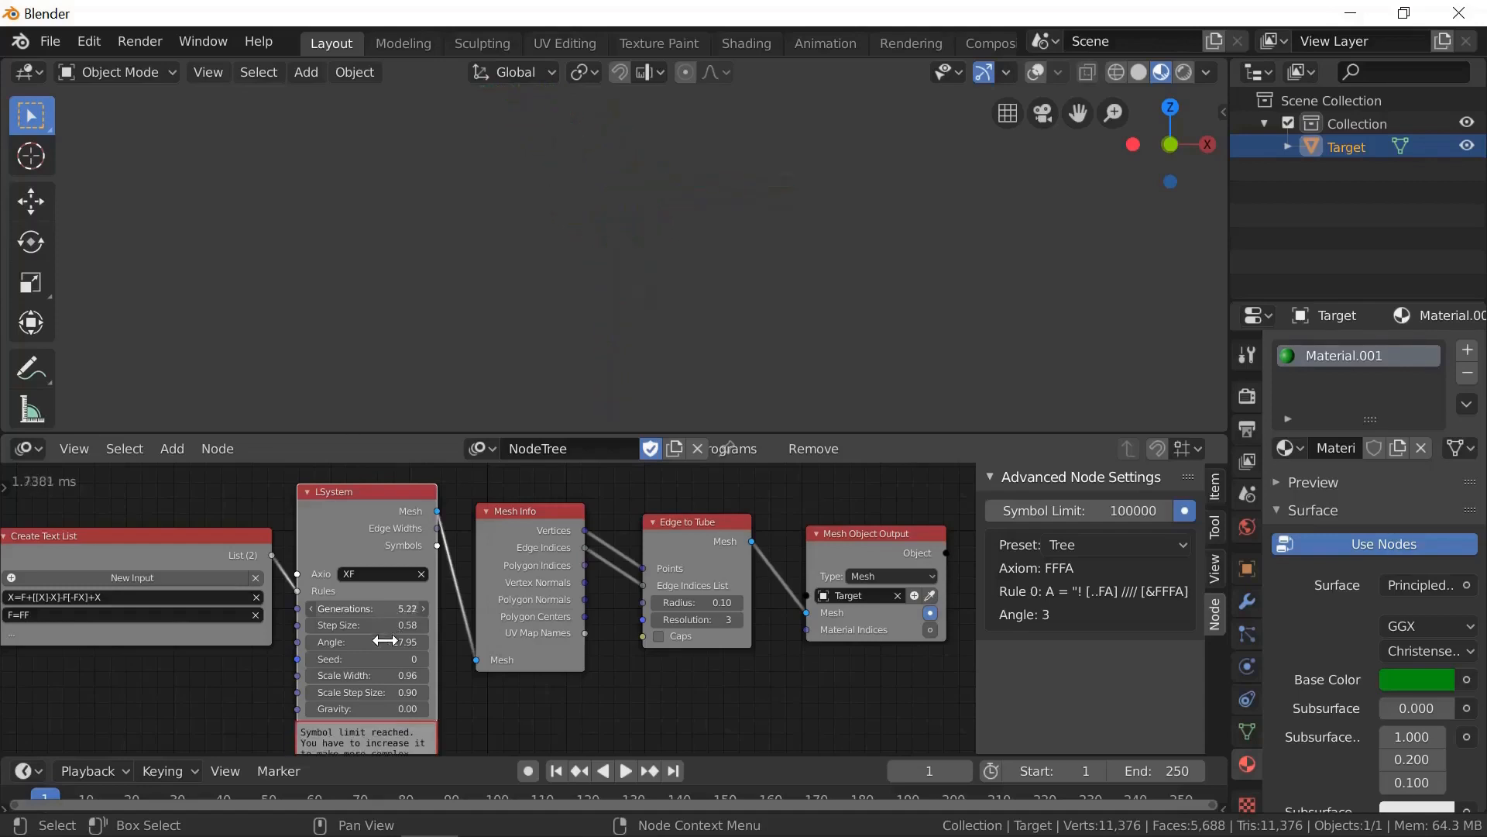
pyautogui.moveTo(361, 641); pyautogui.dragTo(399, 642)
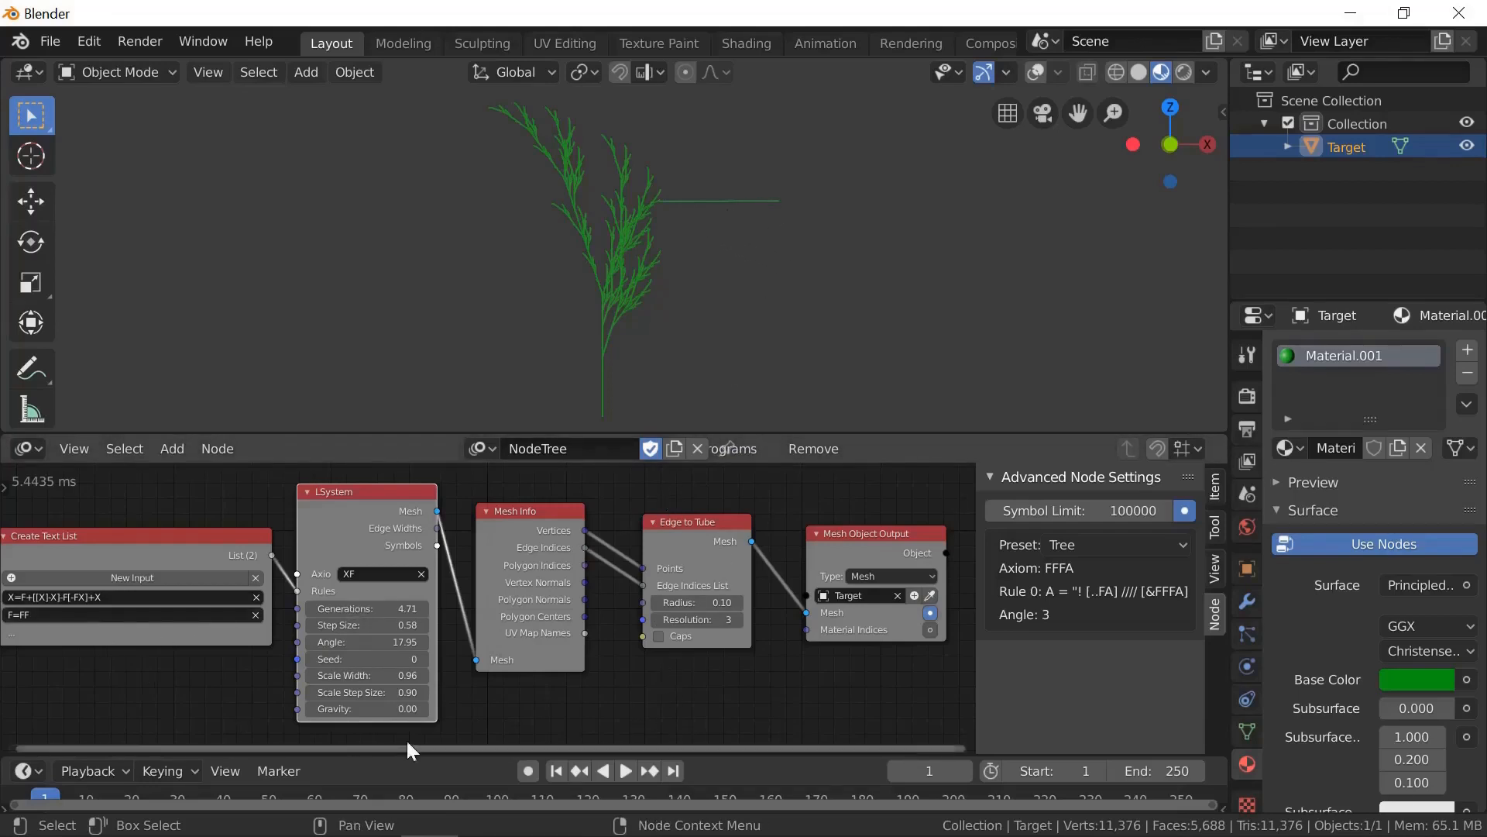
pyautogui.moveTo(408, 744)
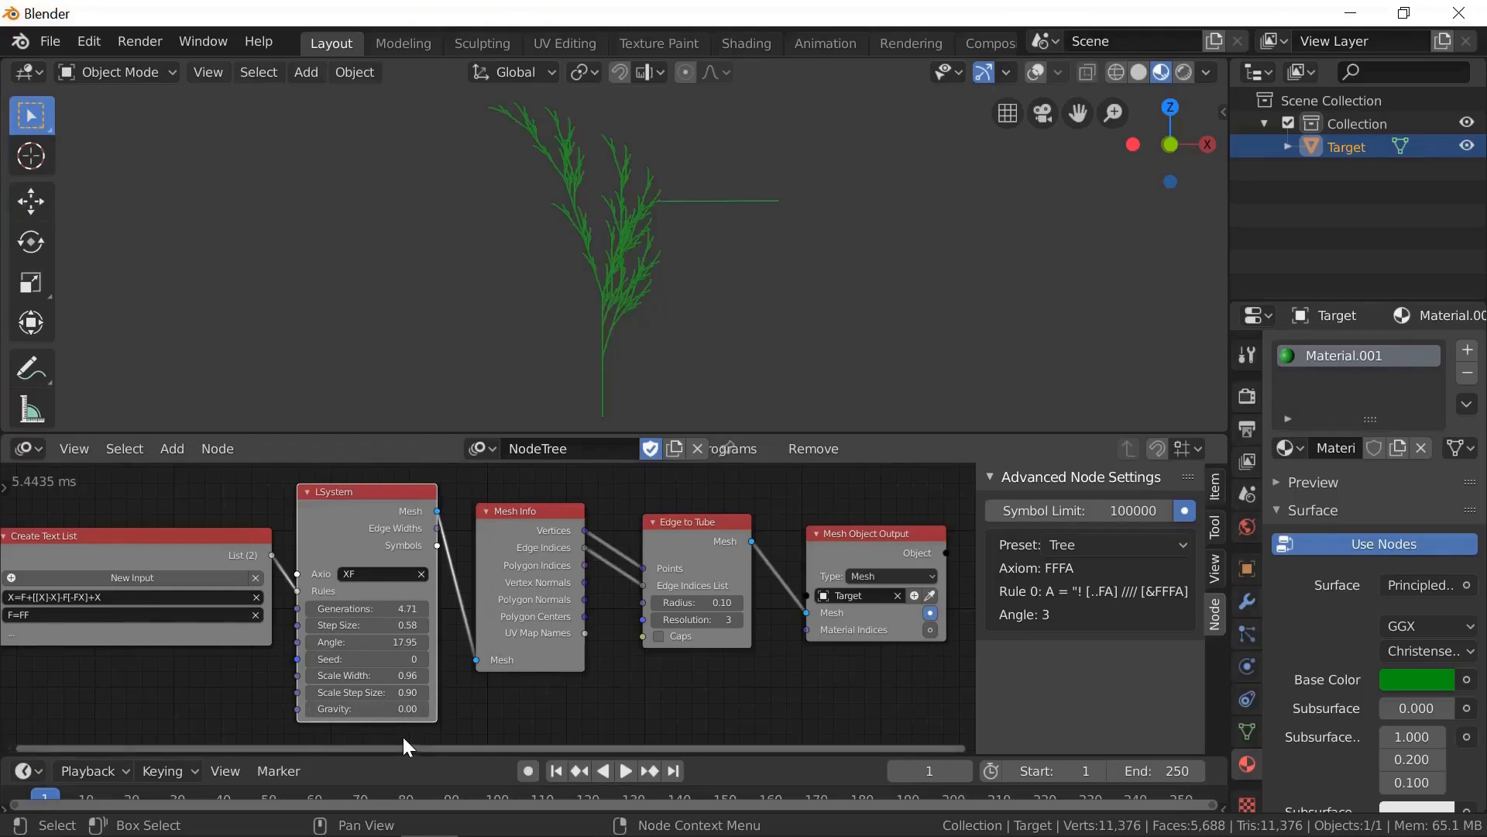
pyautogui.moveTo(569, 728)
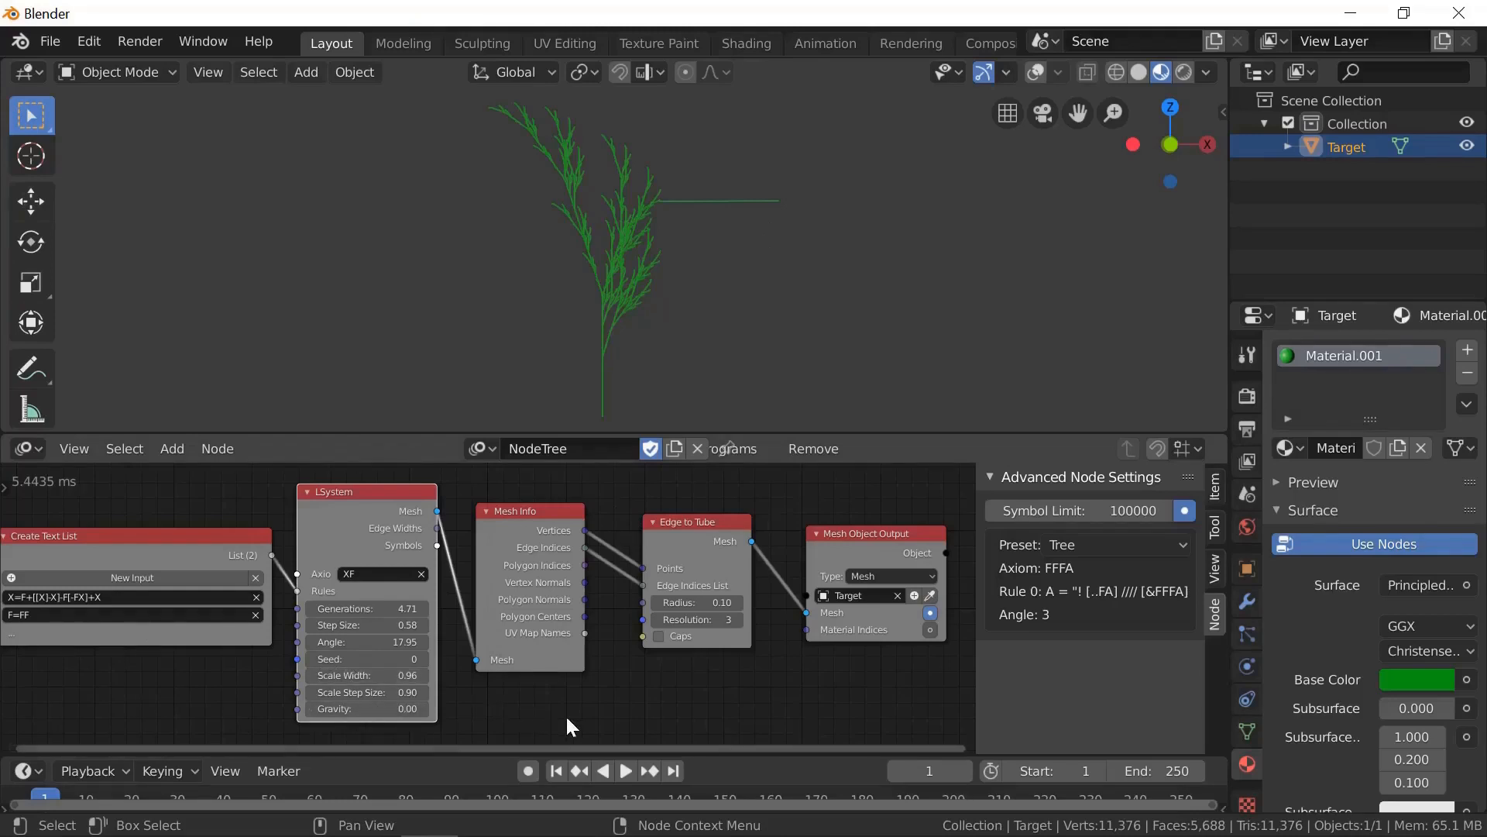
pyautogui.moveTo(536, 710)
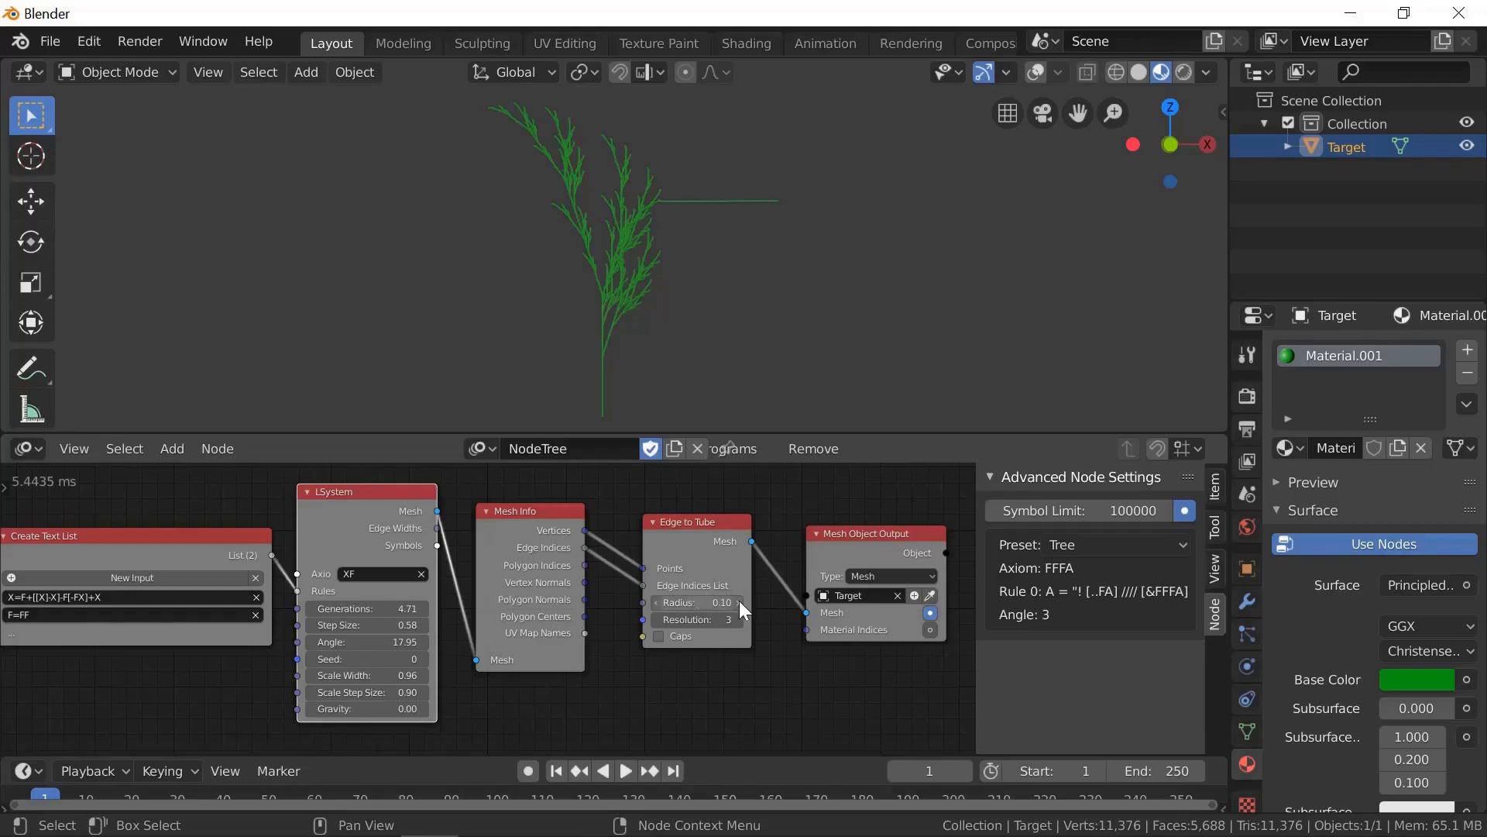
# Set the Edge to Tube radius to 0.16, then ease it back to 0.13.
pyautogui.moveTo(721, 602); pyautogui.dragTo(736, 603)
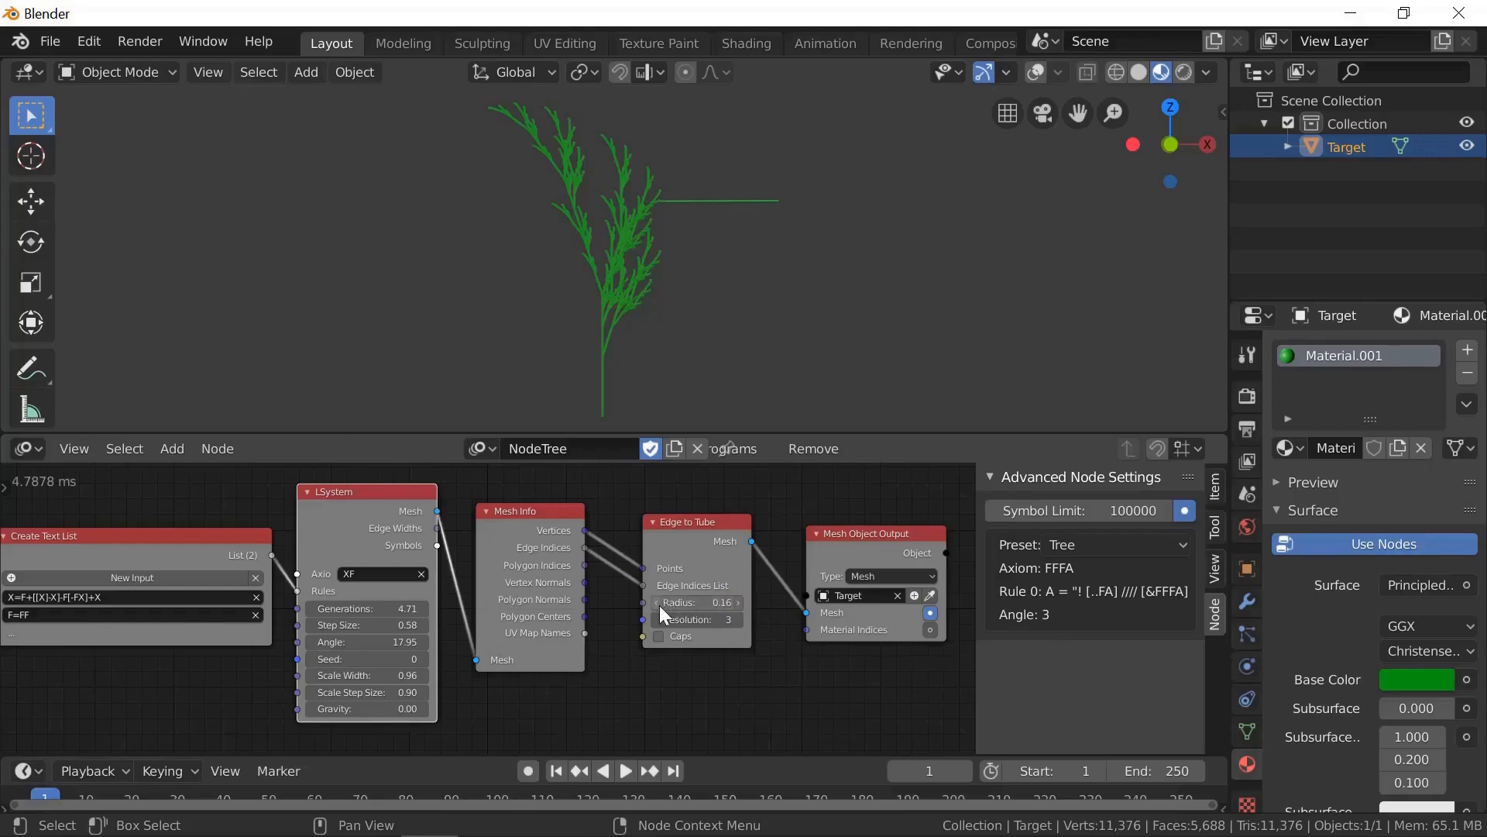
pyautogui.moveTo(722, 603); pyautogui.dragTo(693, 603)
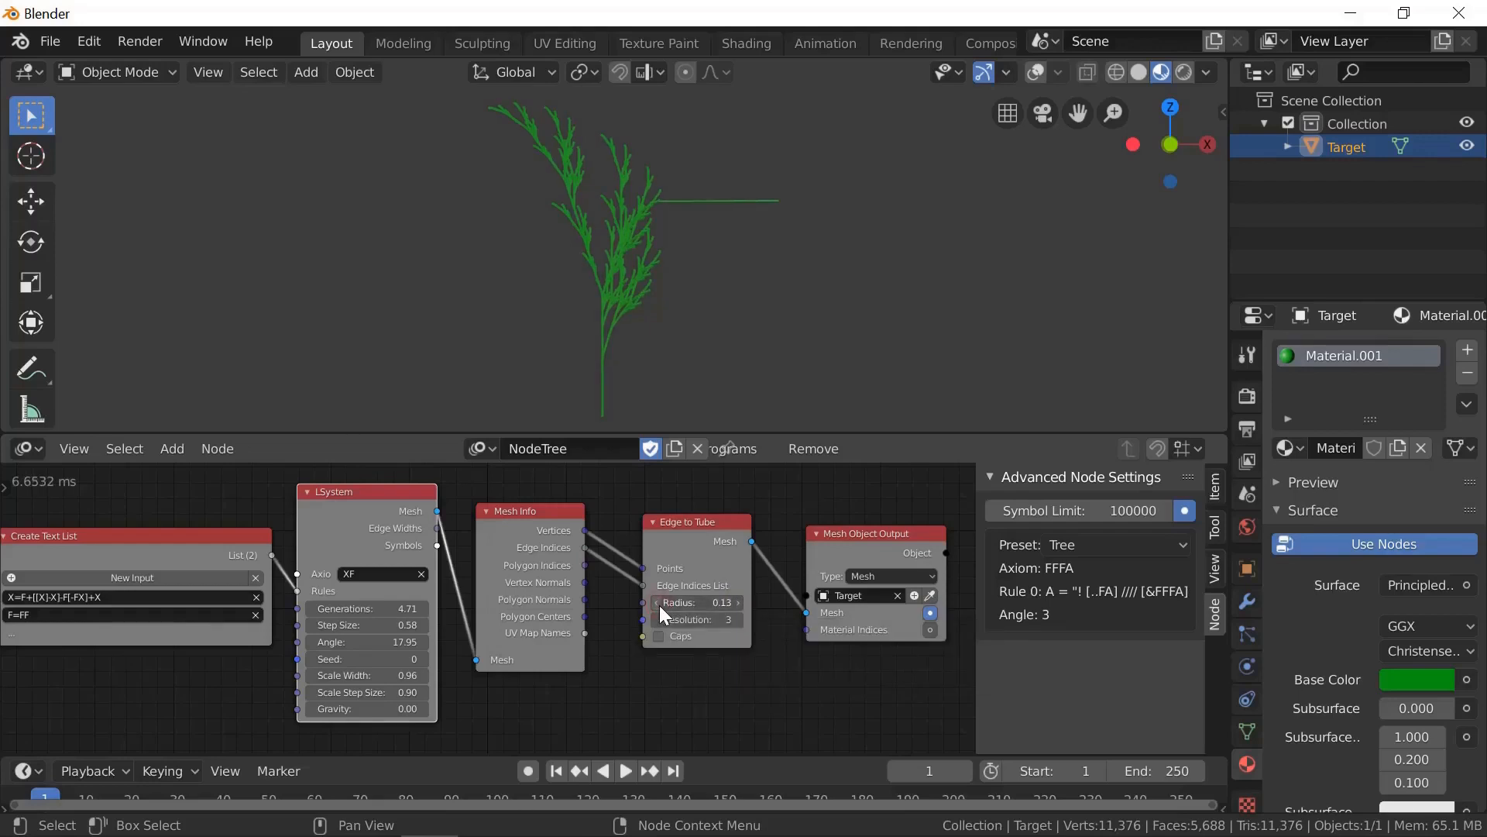